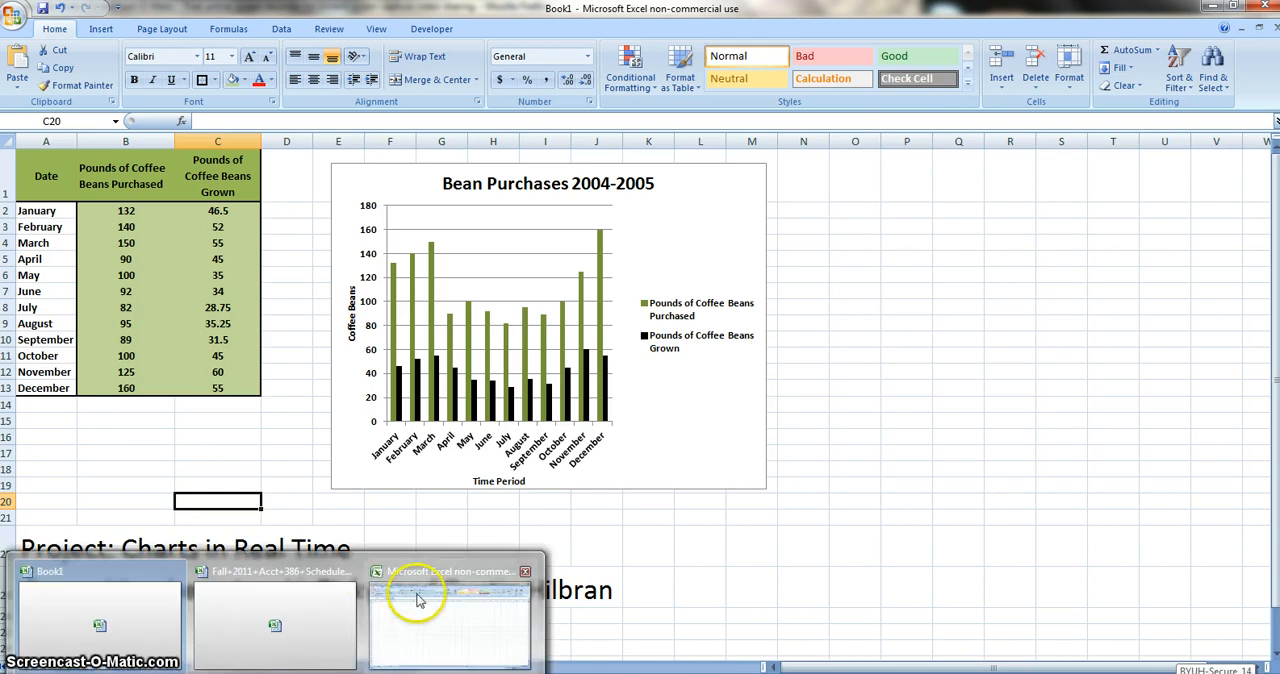
Step: Switch to the blank Book2 workbook from the taskbar
click(452, 618)
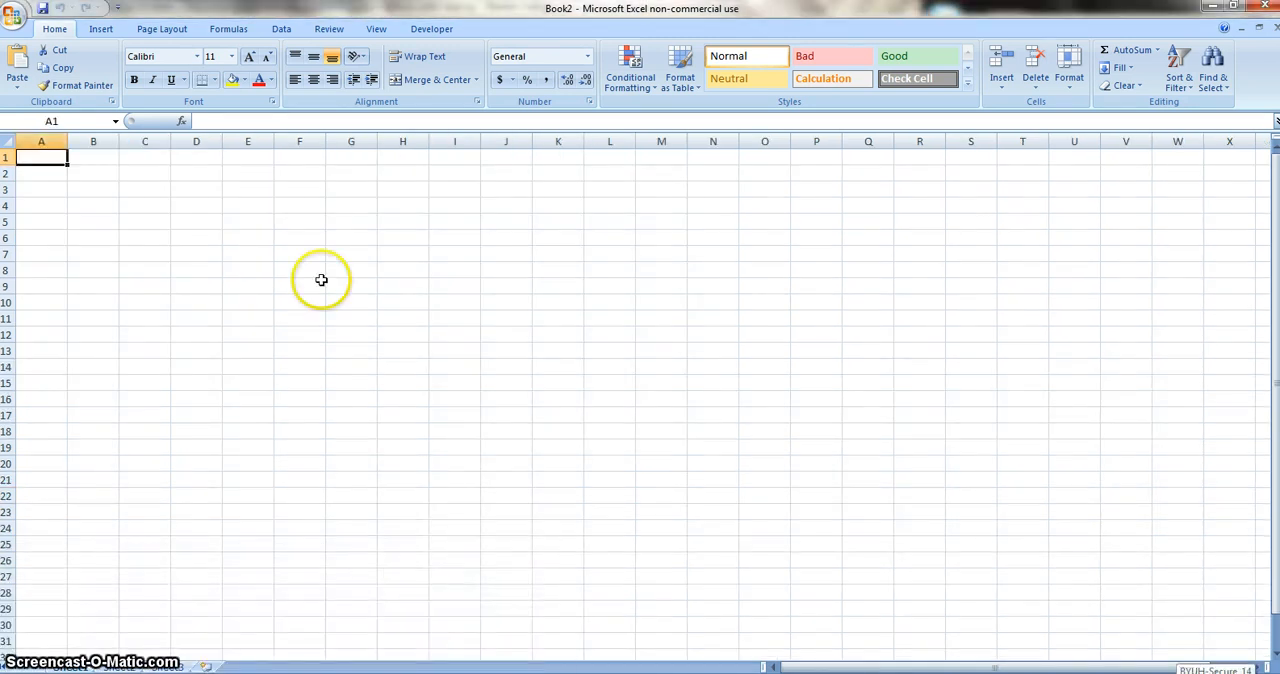
mouse_move(70, 498)
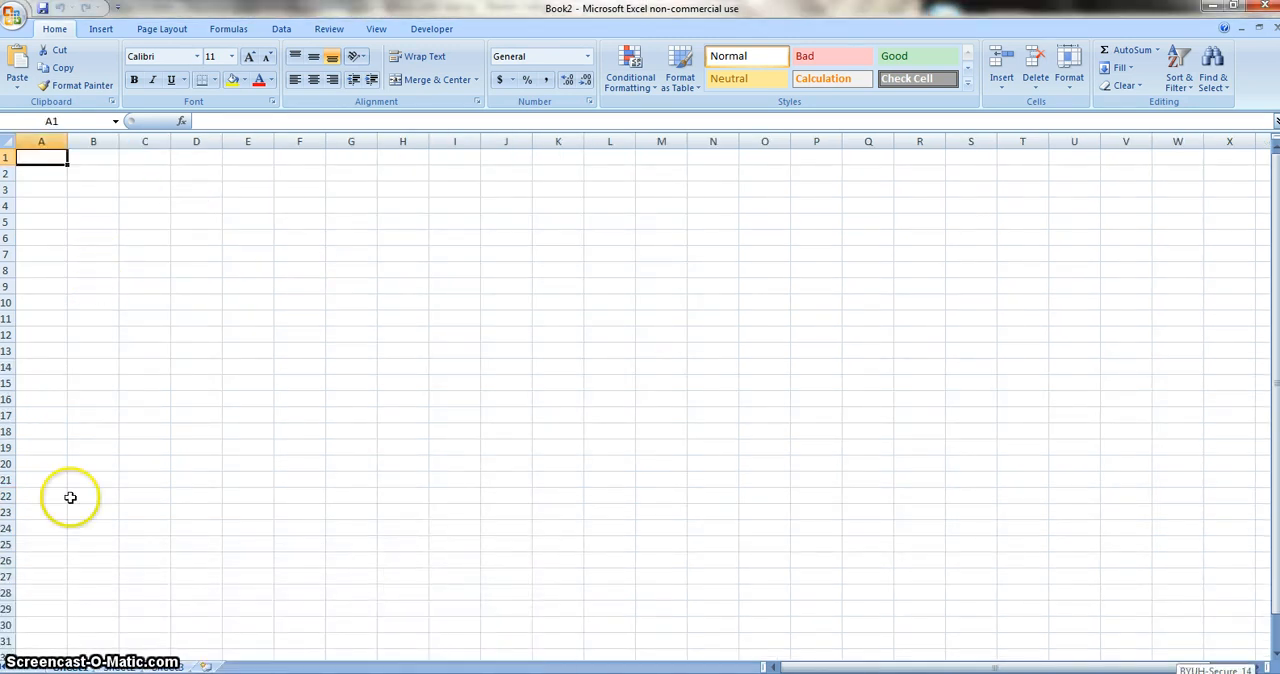
mouse_move(80, 662)
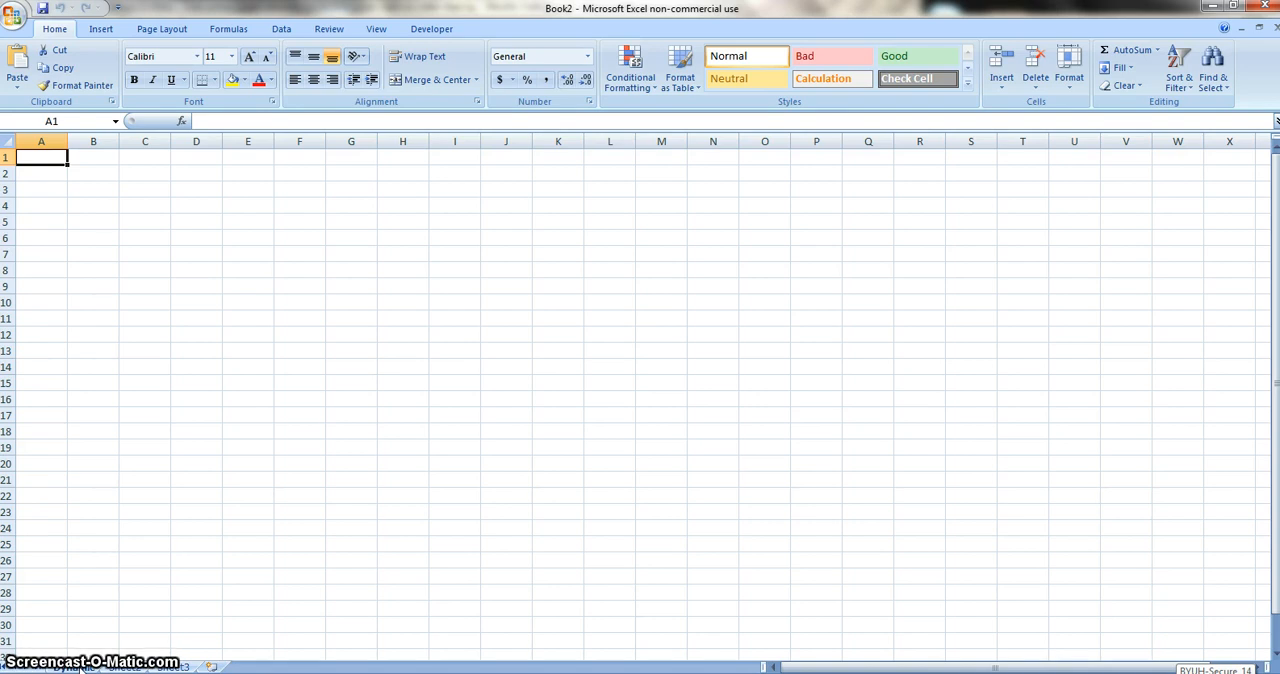
Step: Head column A with Date and fill January through December down A2:A13
text(Date)
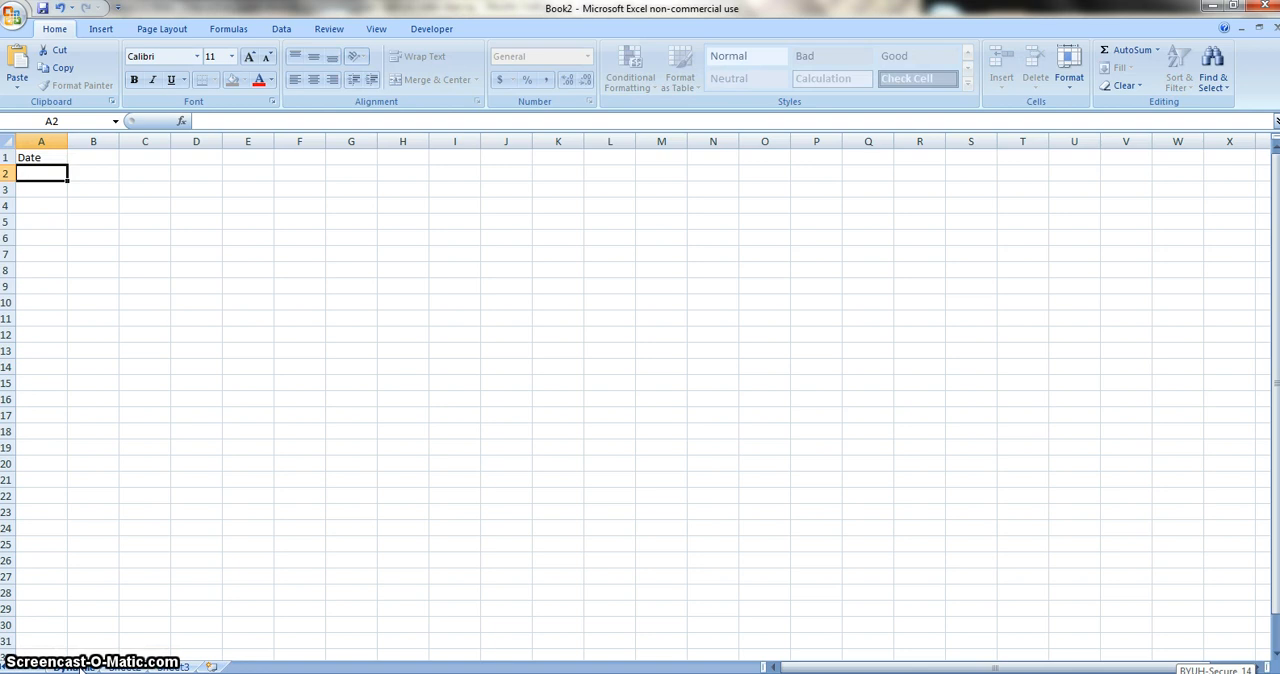
text(January)
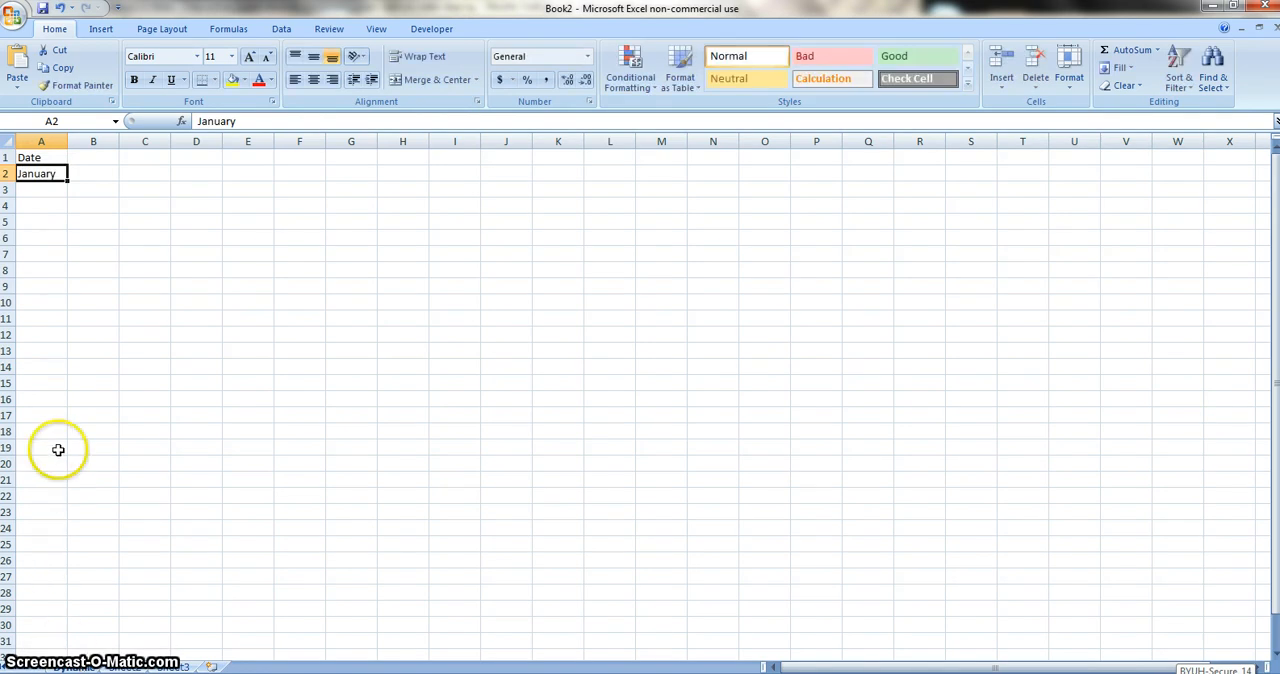
mouse_move(68, 180)
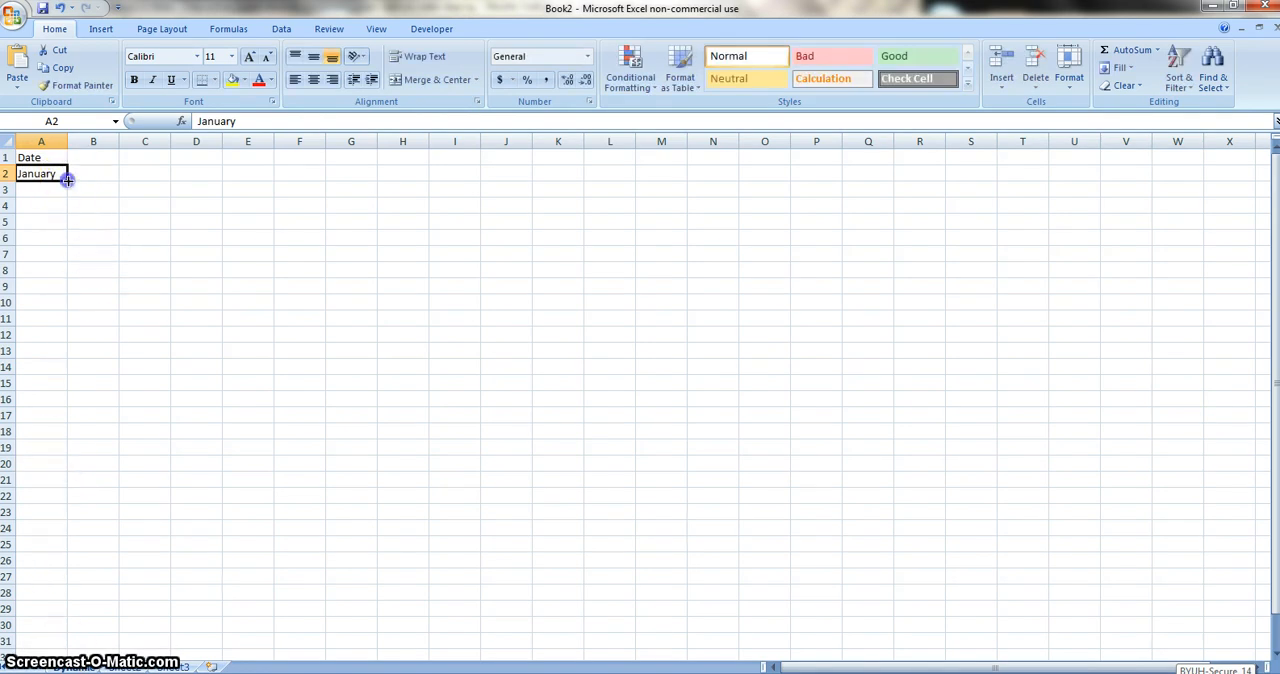
drag(68, 180, 68, 238)
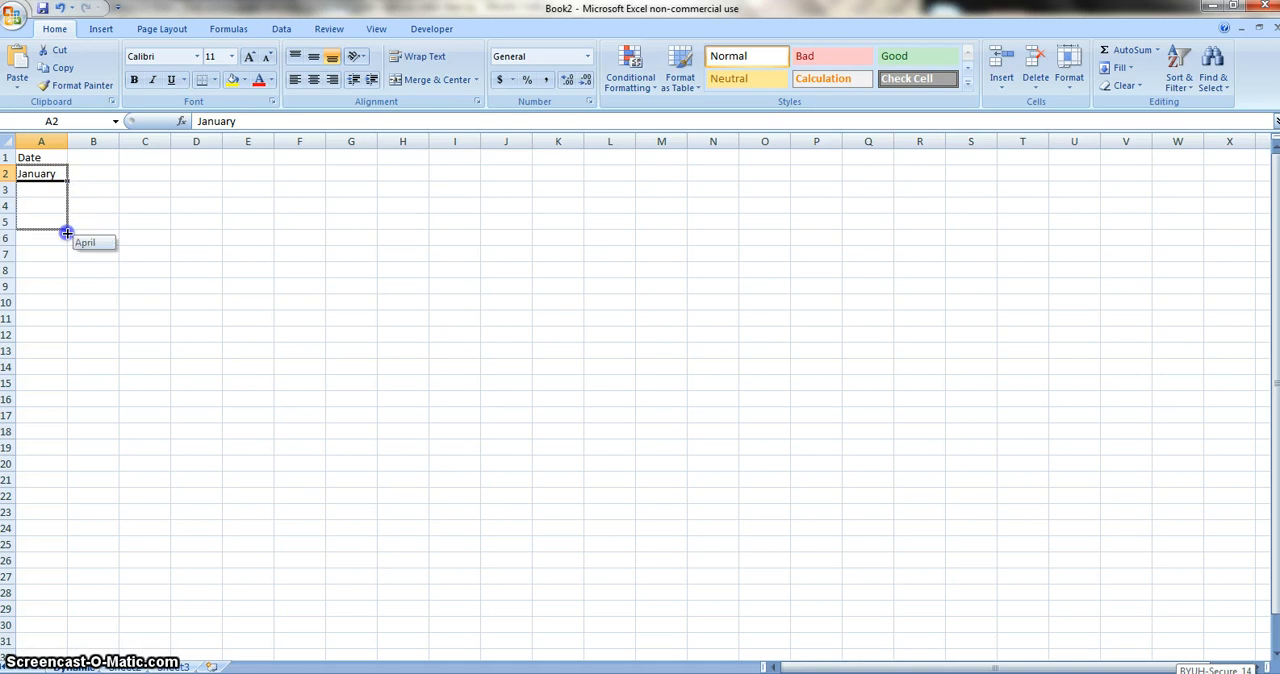
drag(68, 234, 68, 376)
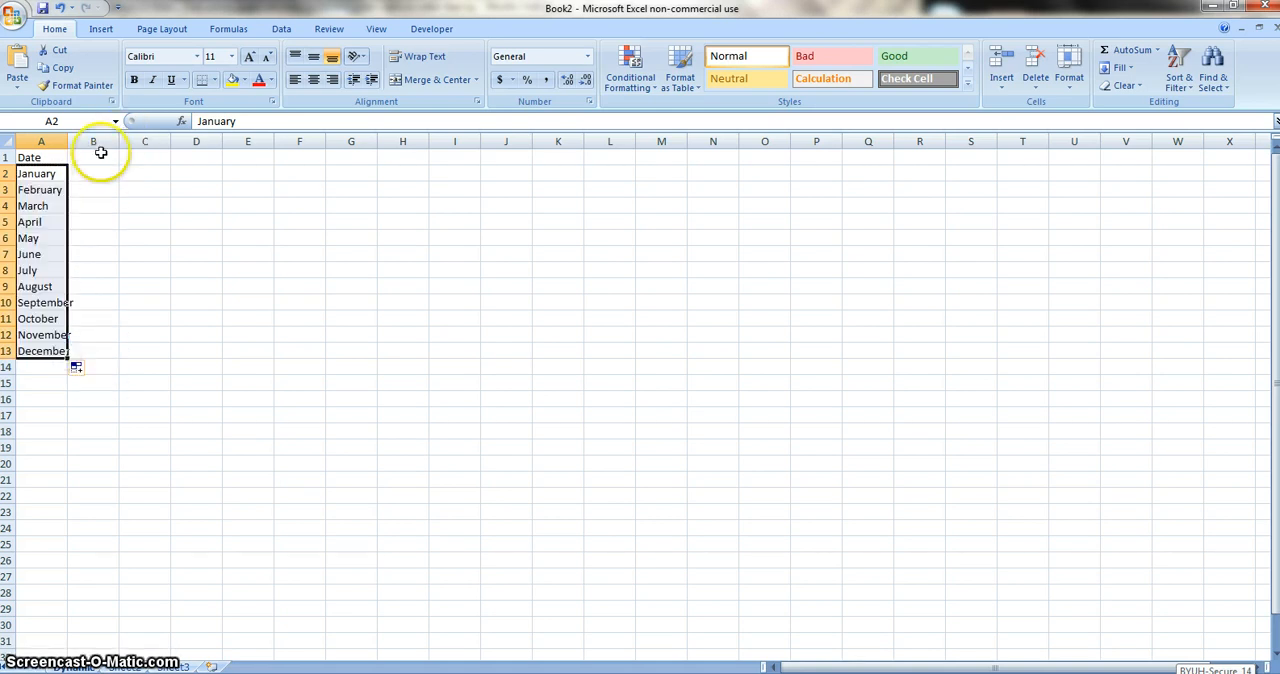
click(92, 156)
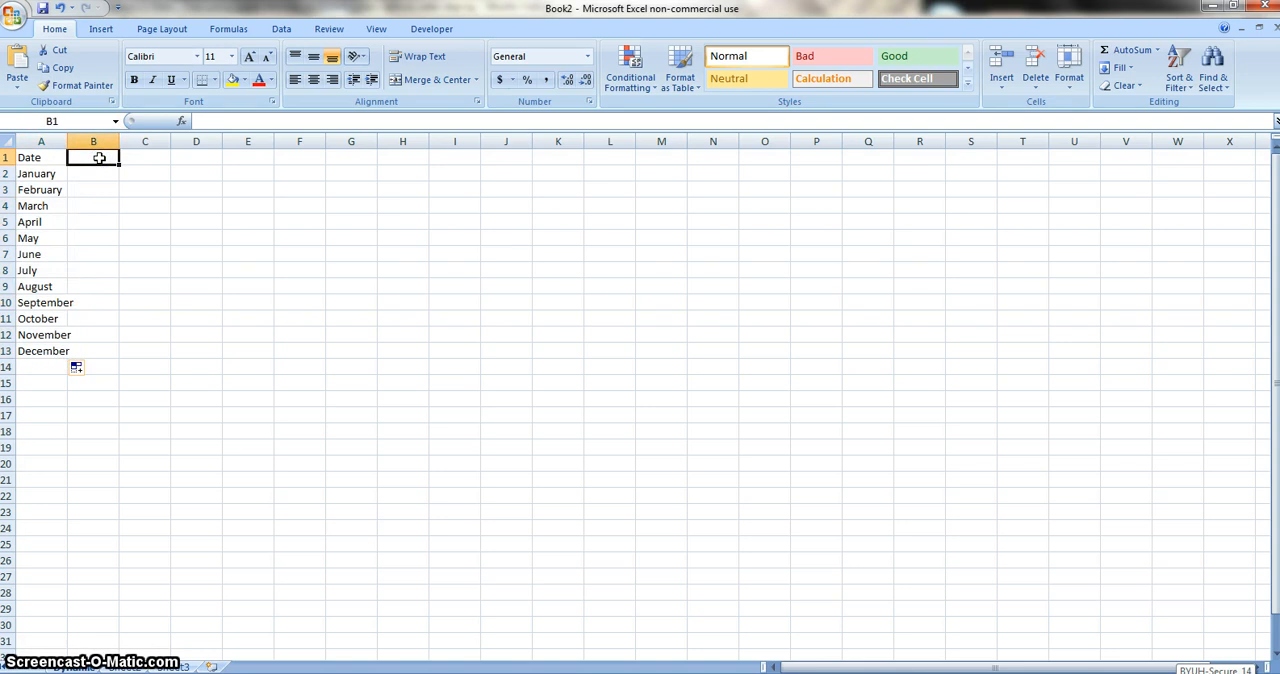
Step: Head column B with Pounds of Coffee Beans Purchased
text(P)
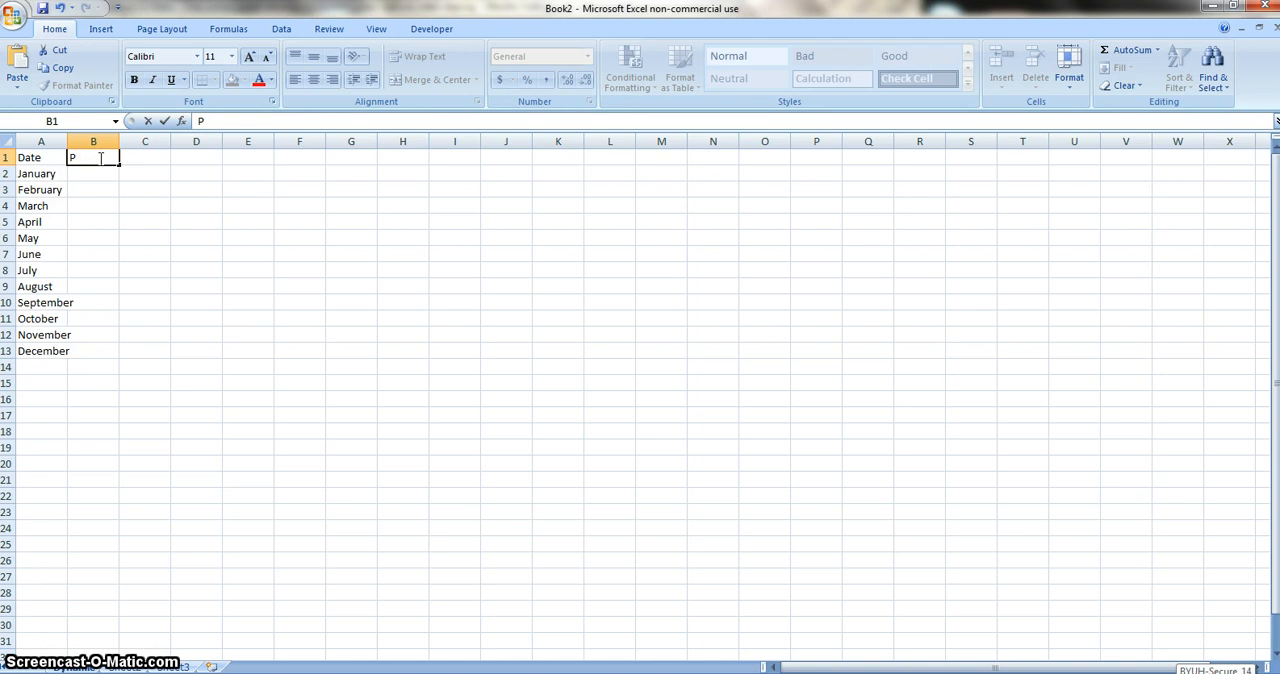
text(ounds of Co)
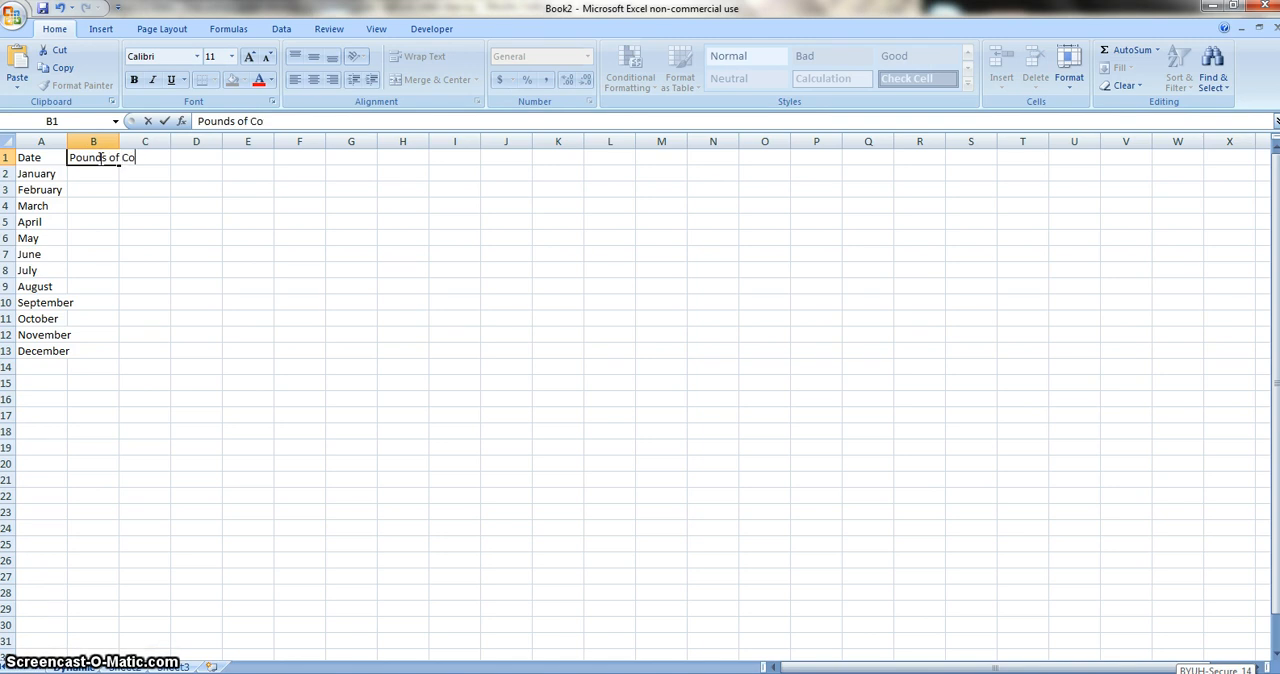
text(ffee Beans)
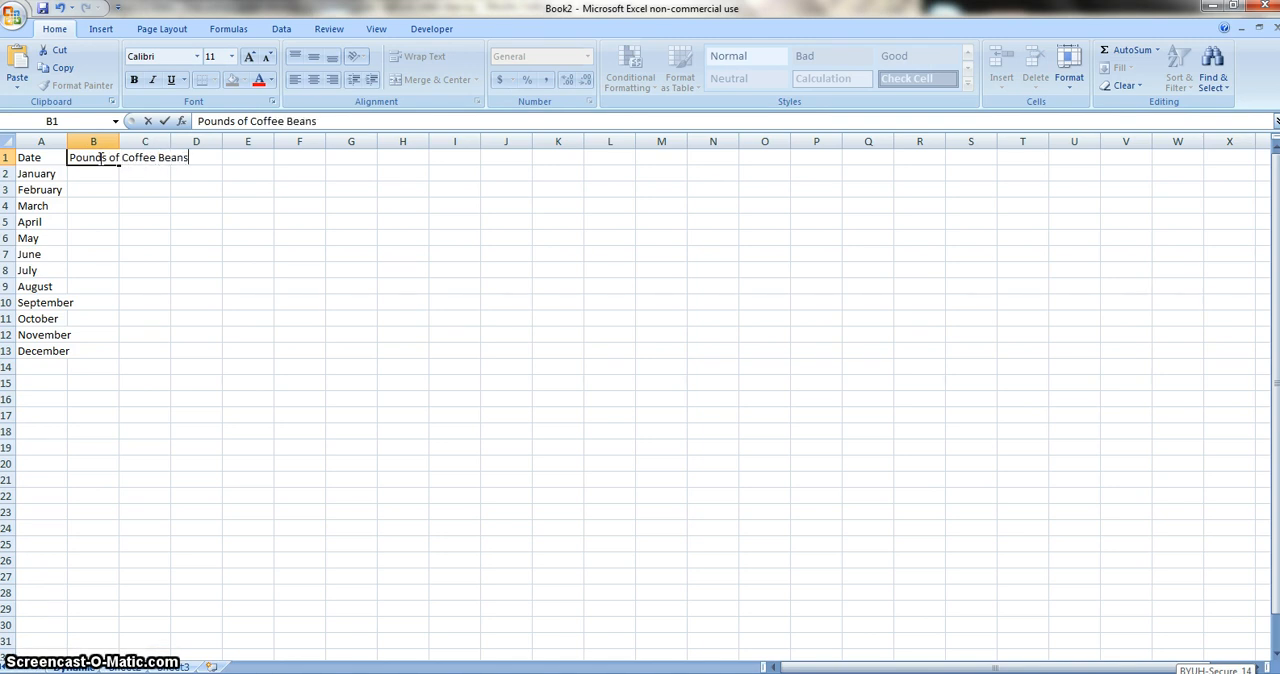
text(Purchased)
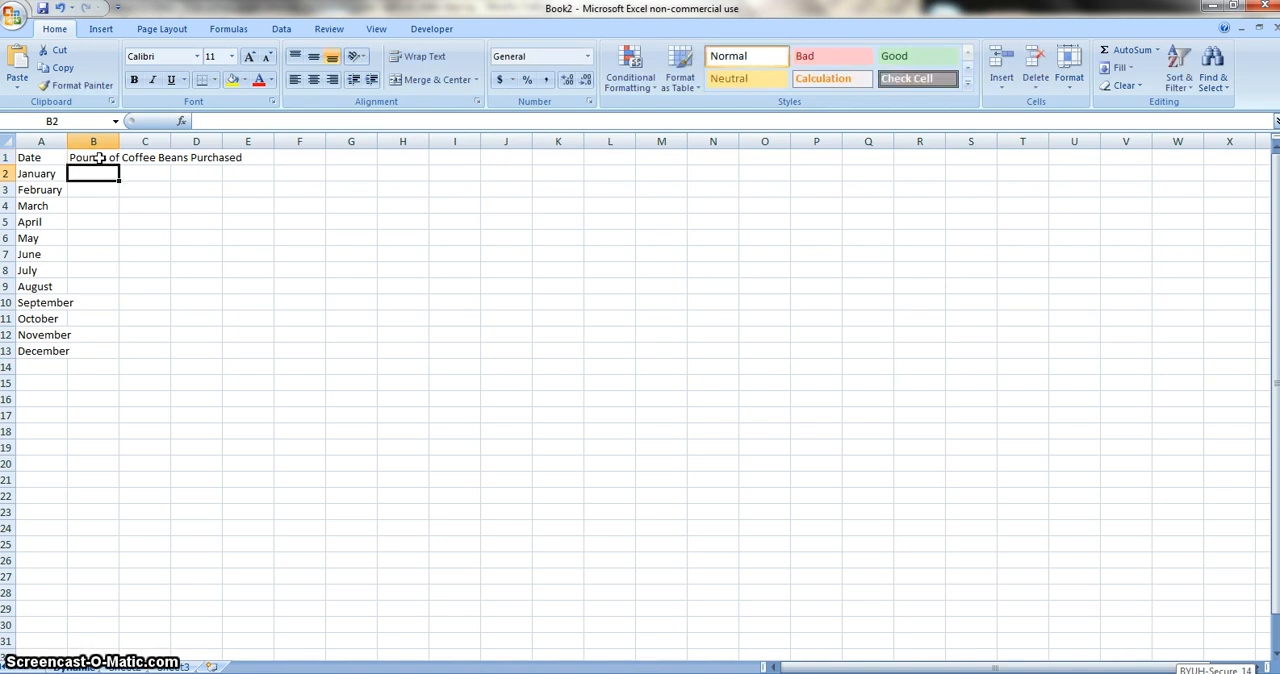
Step: Enter the monthly amounts 132, 140, 150, 100, 82, 10, 125, 160 down column B
text(132)
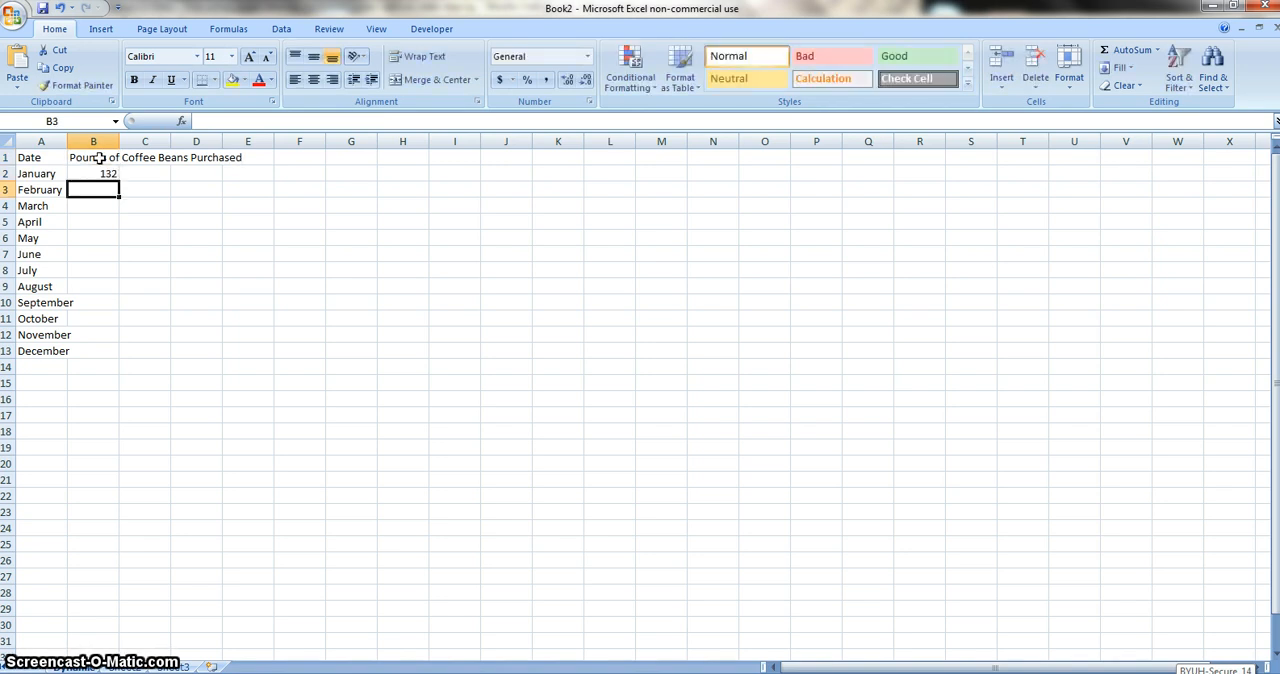
text(140)
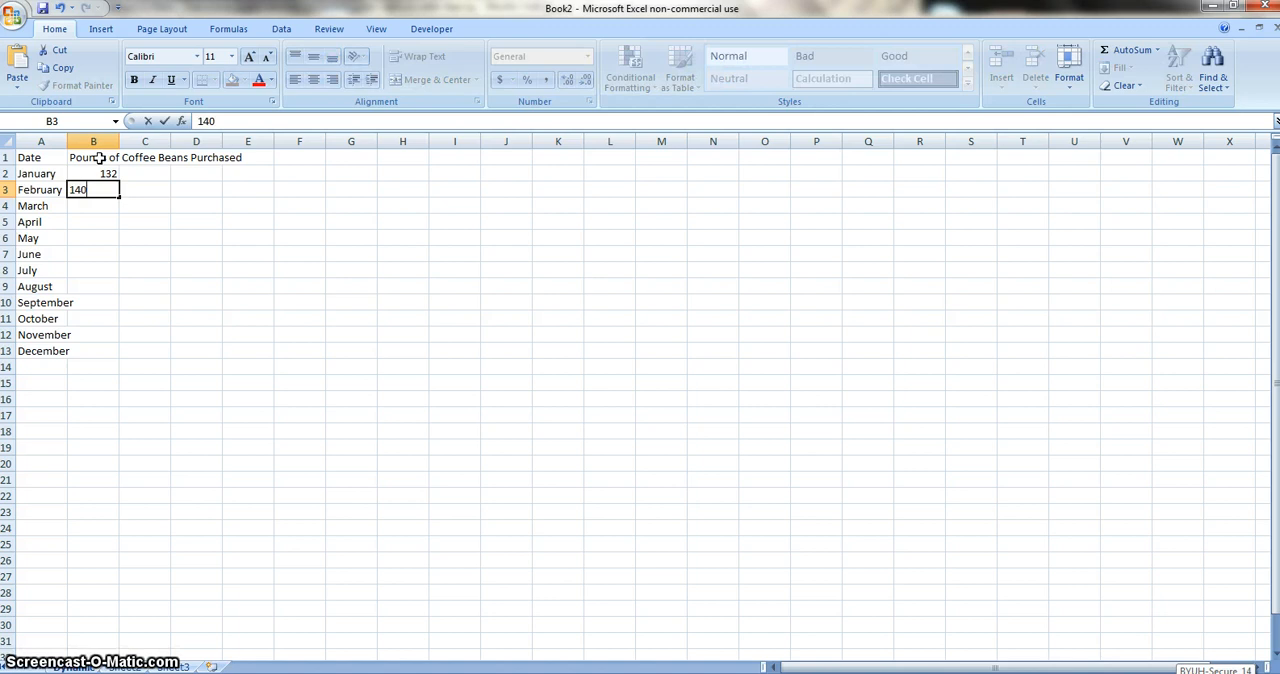
text(150)
click(94, 222)
text(90)
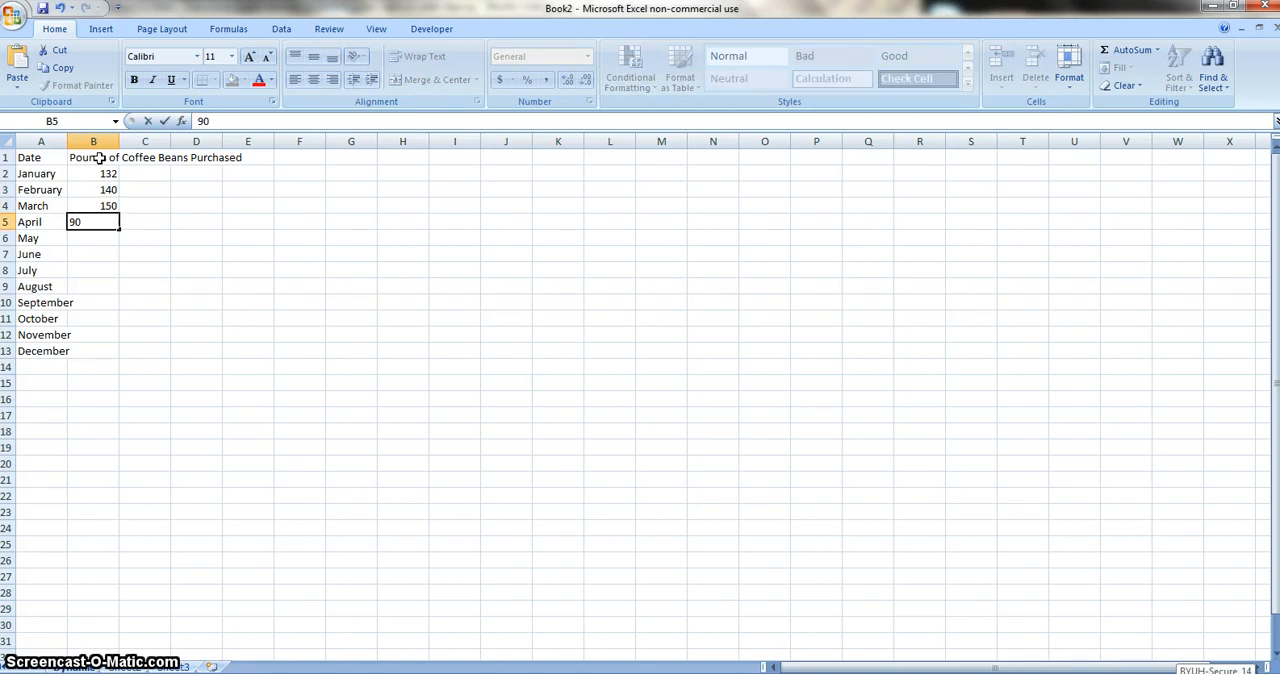
text(100)
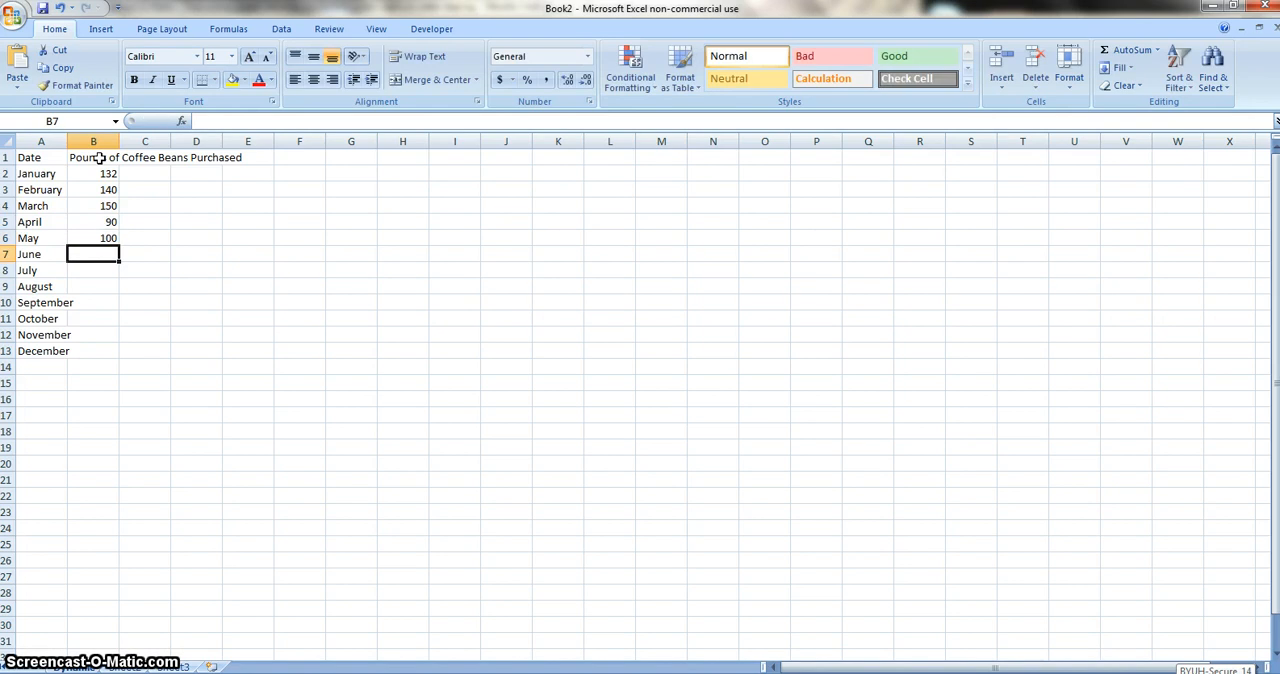
text(82)
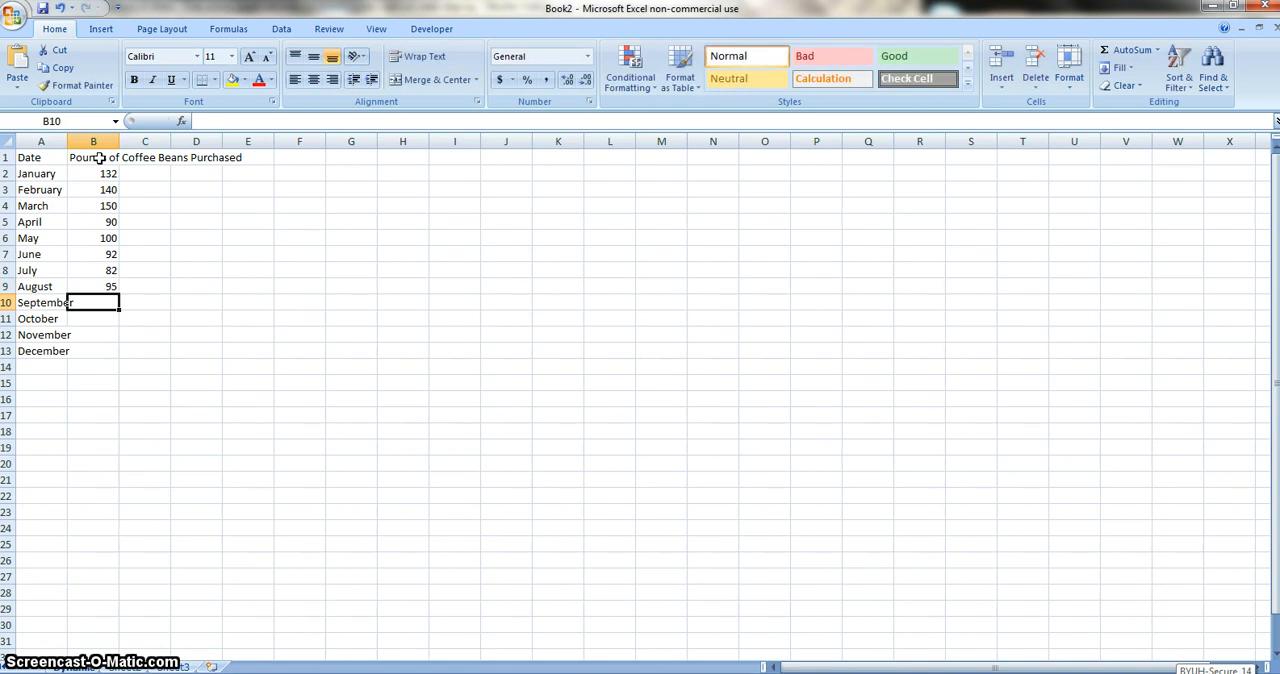
text(10)
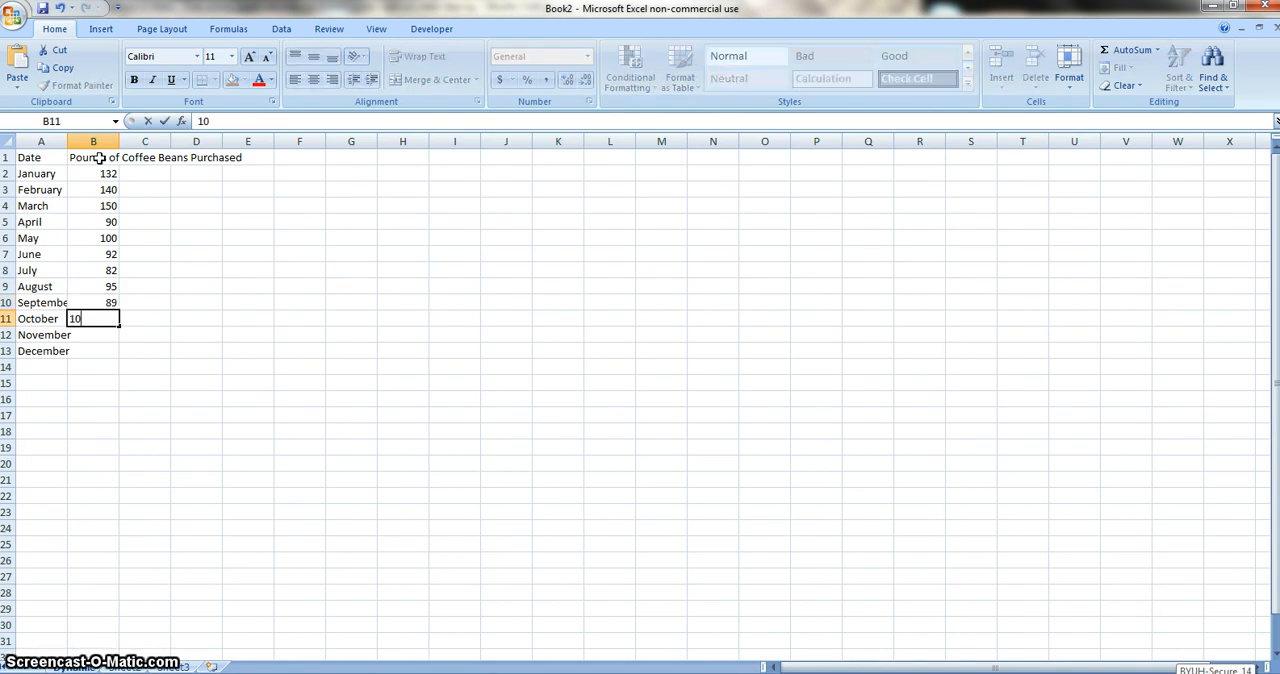
text(125)
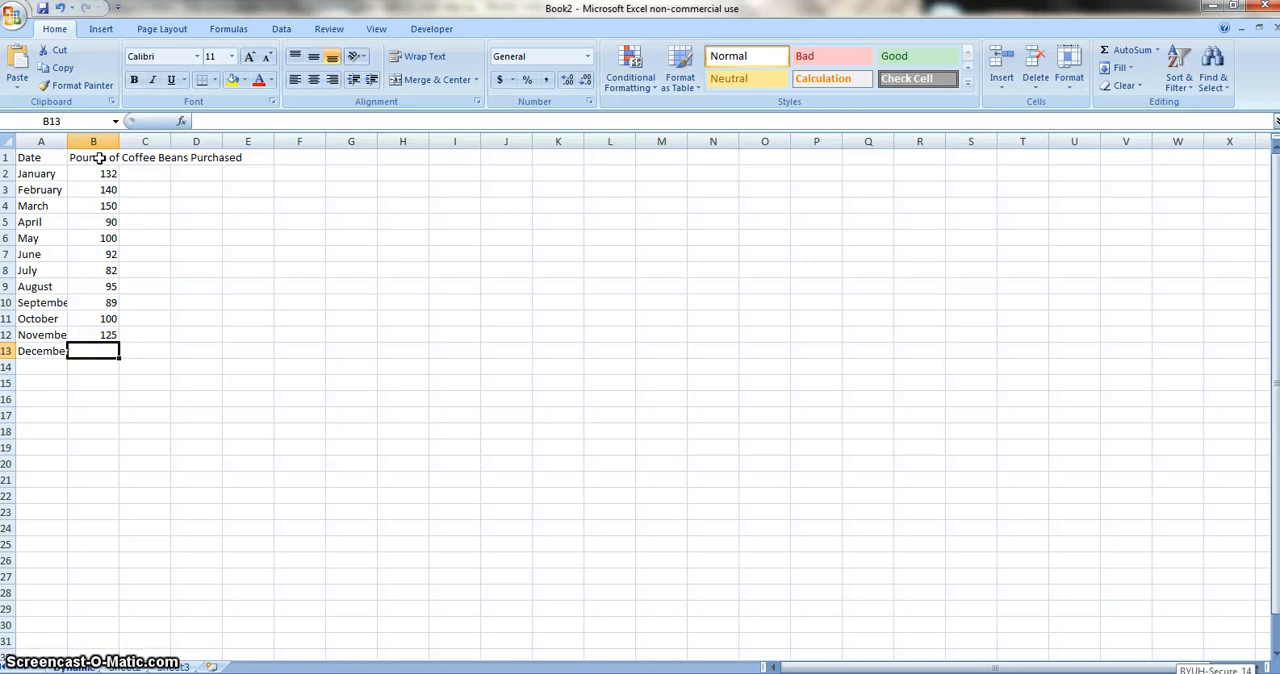
text(160)
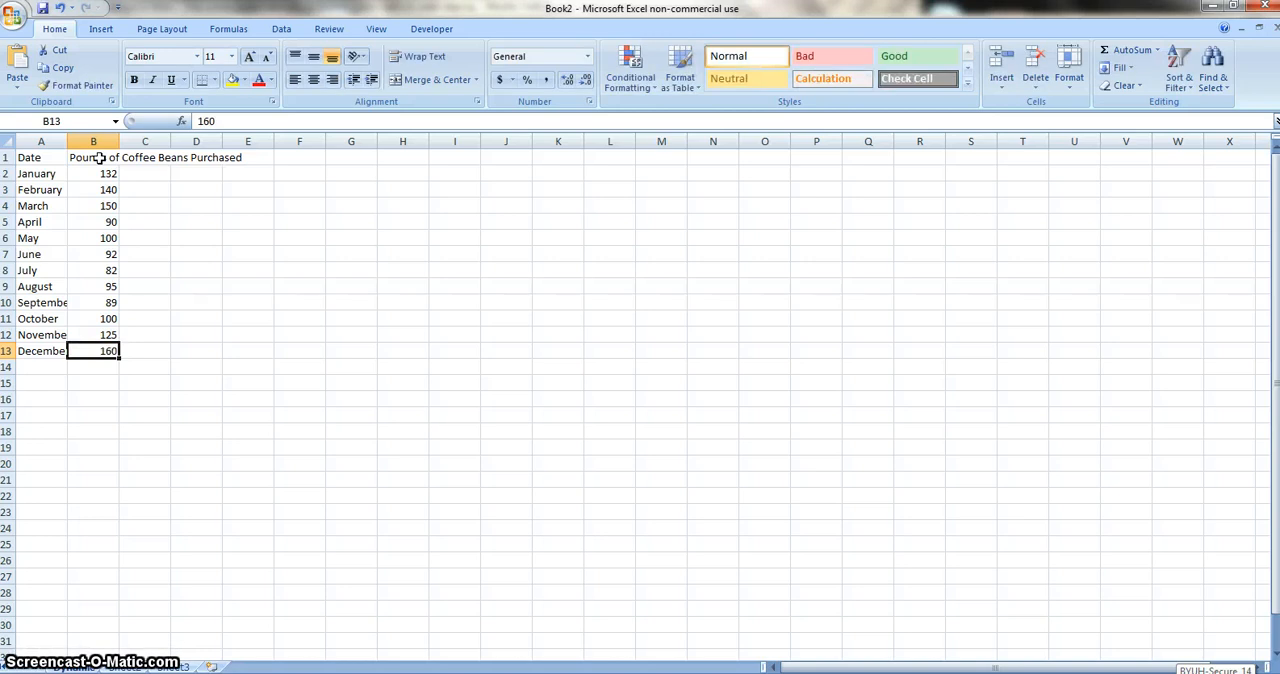
click(92, 334)
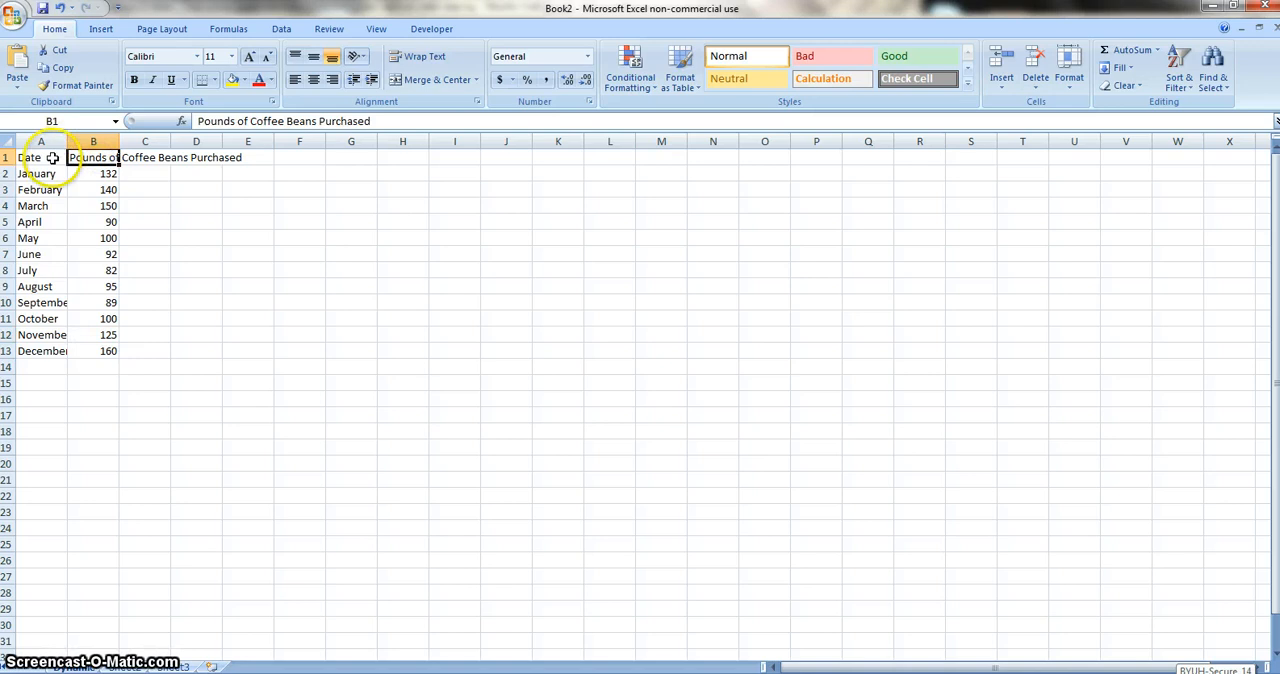
Step: Select A1 and bring up the Name Manager from the Formulas ribbon
click(40, 156)
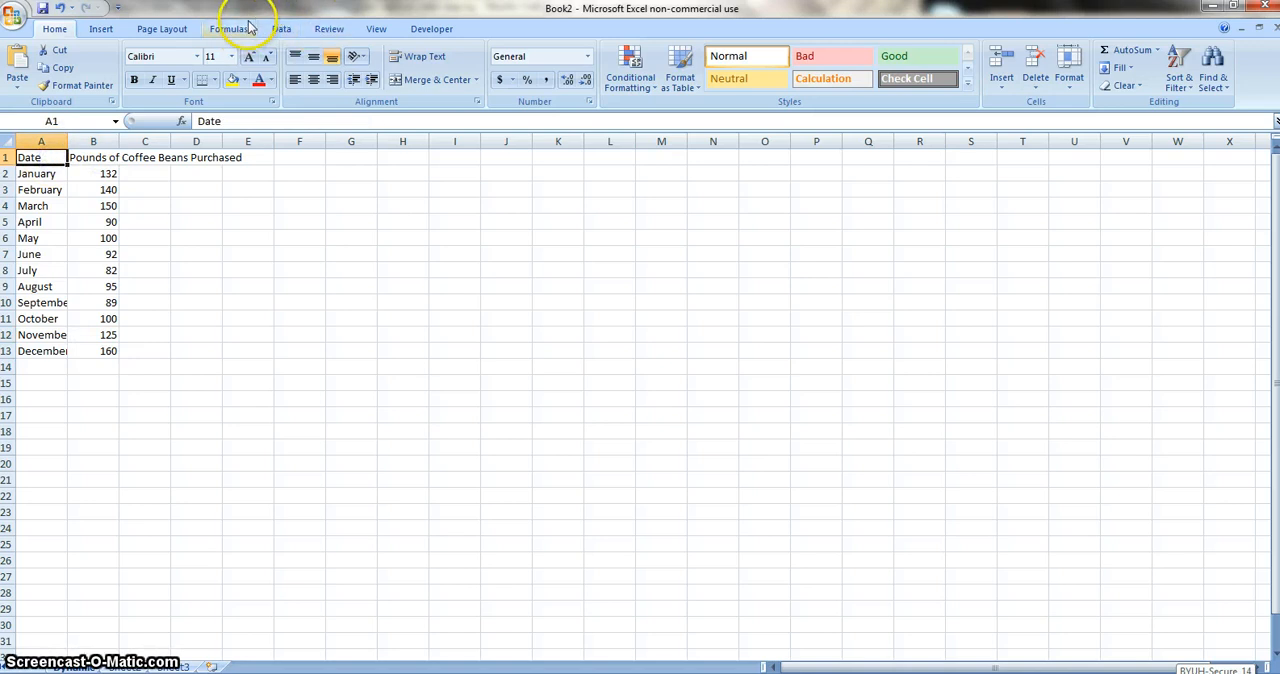
click(228, 28)
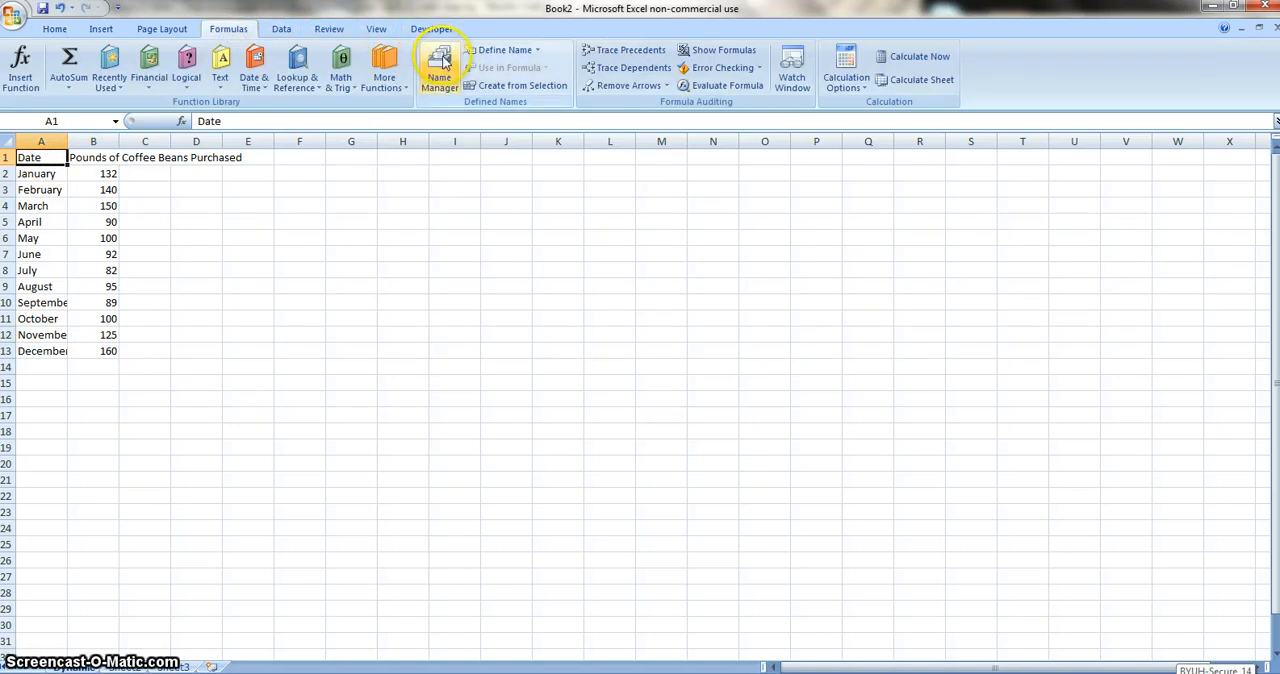
click(438, 68)
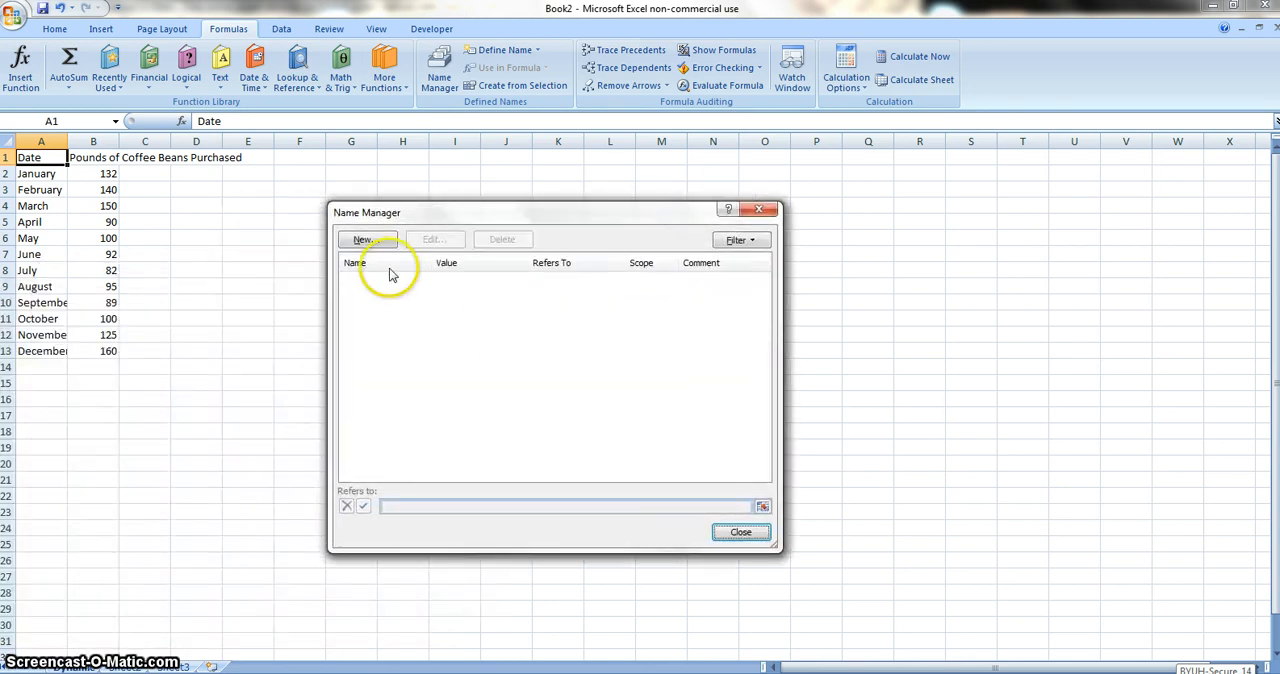
Step: Define the name Date as =OFFSET(Dynamic!$A$2,0,0,COUNTA(Dynamic!$A:$A)-1)
click(362, 238)
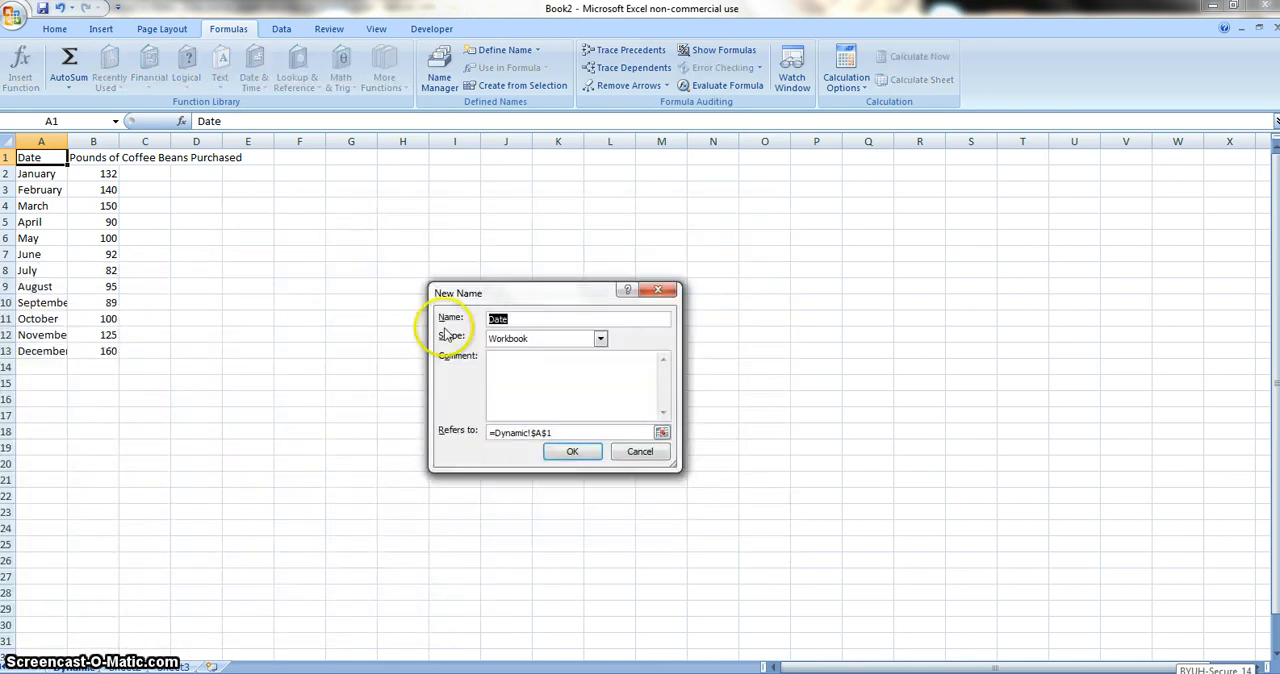
mouse_move(556, 364)
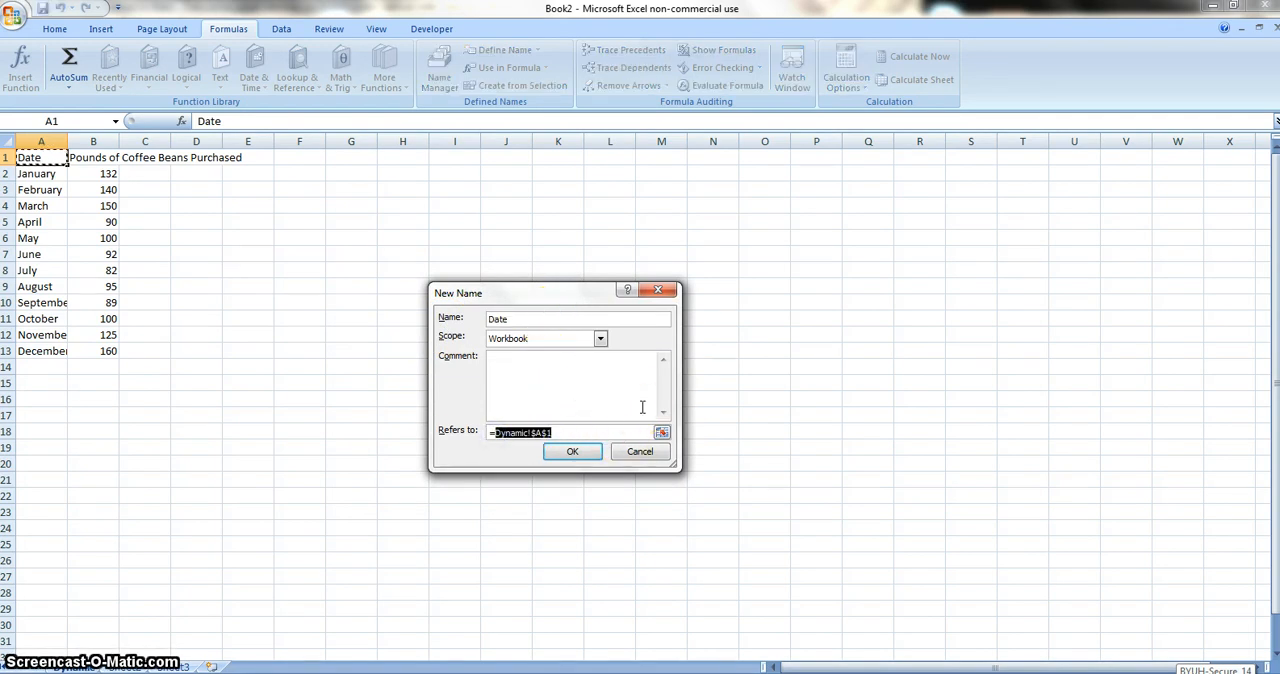
text(=OFFSET)
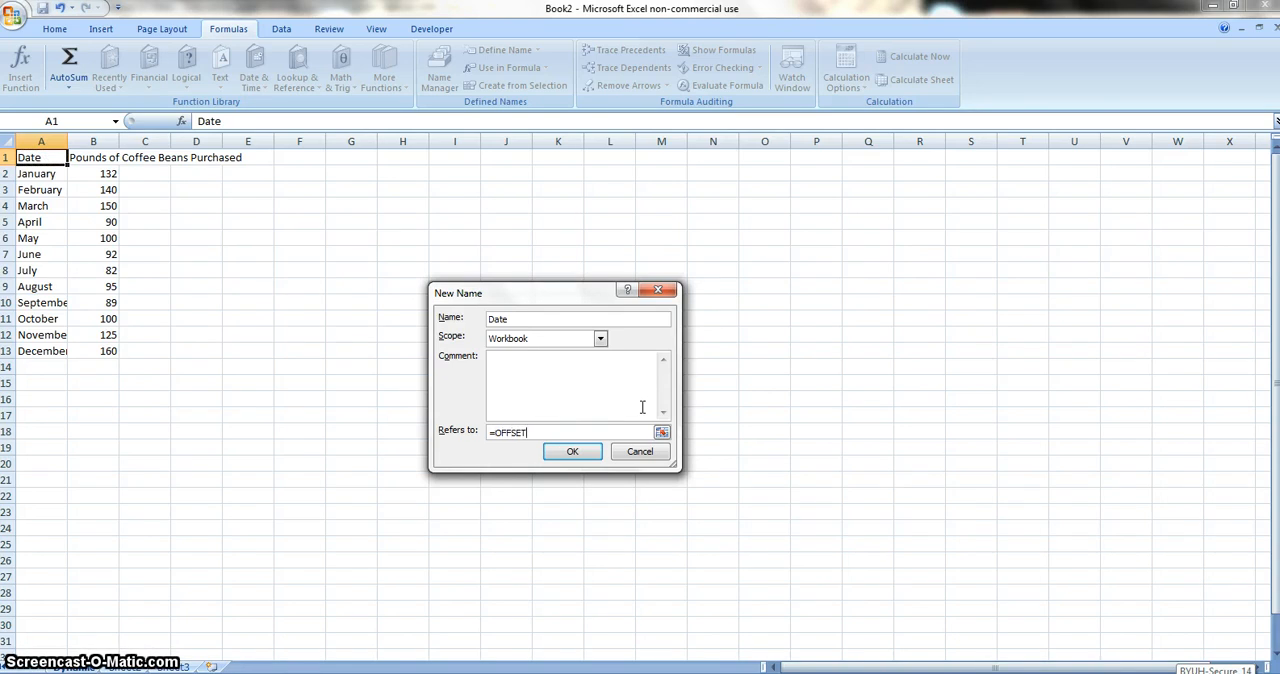
text((Dyna)
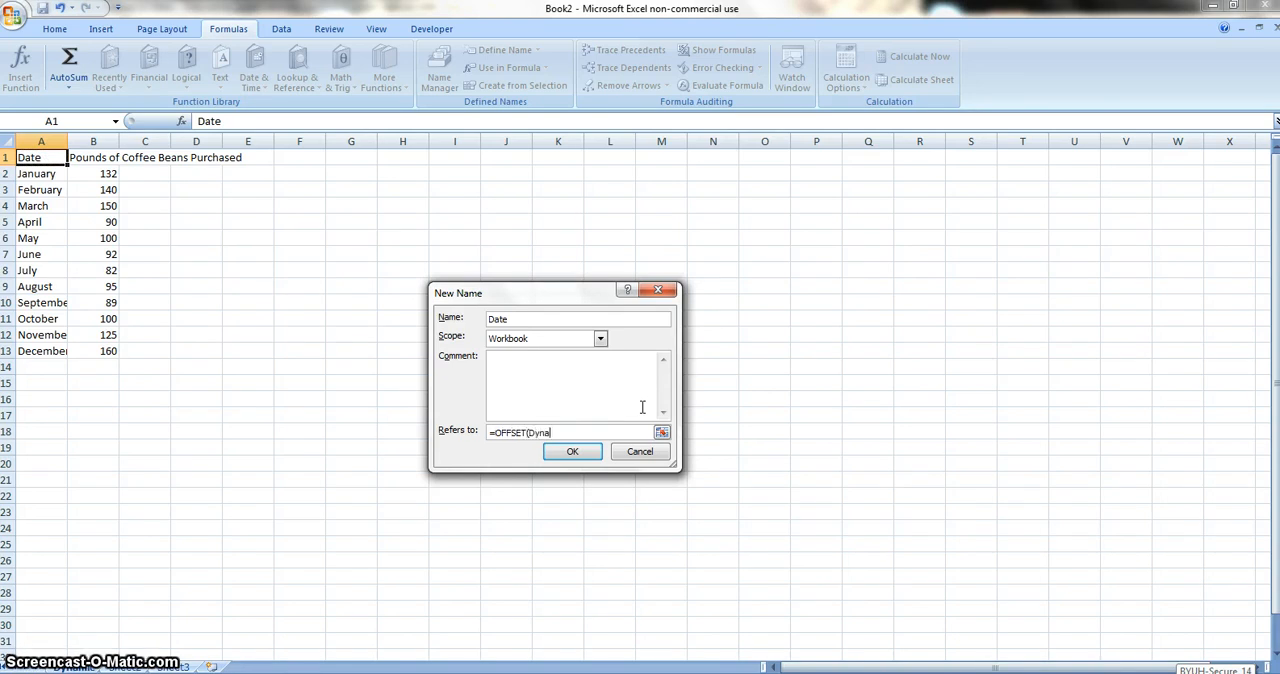
text(mic)
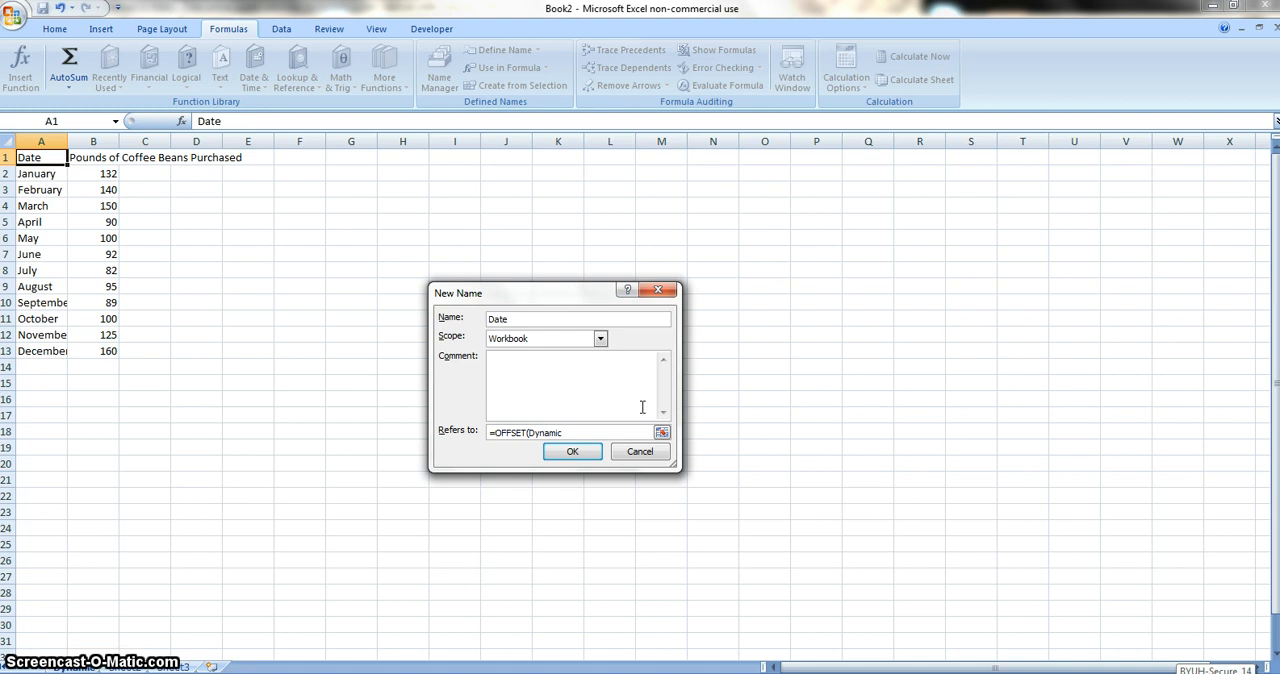
text(!)
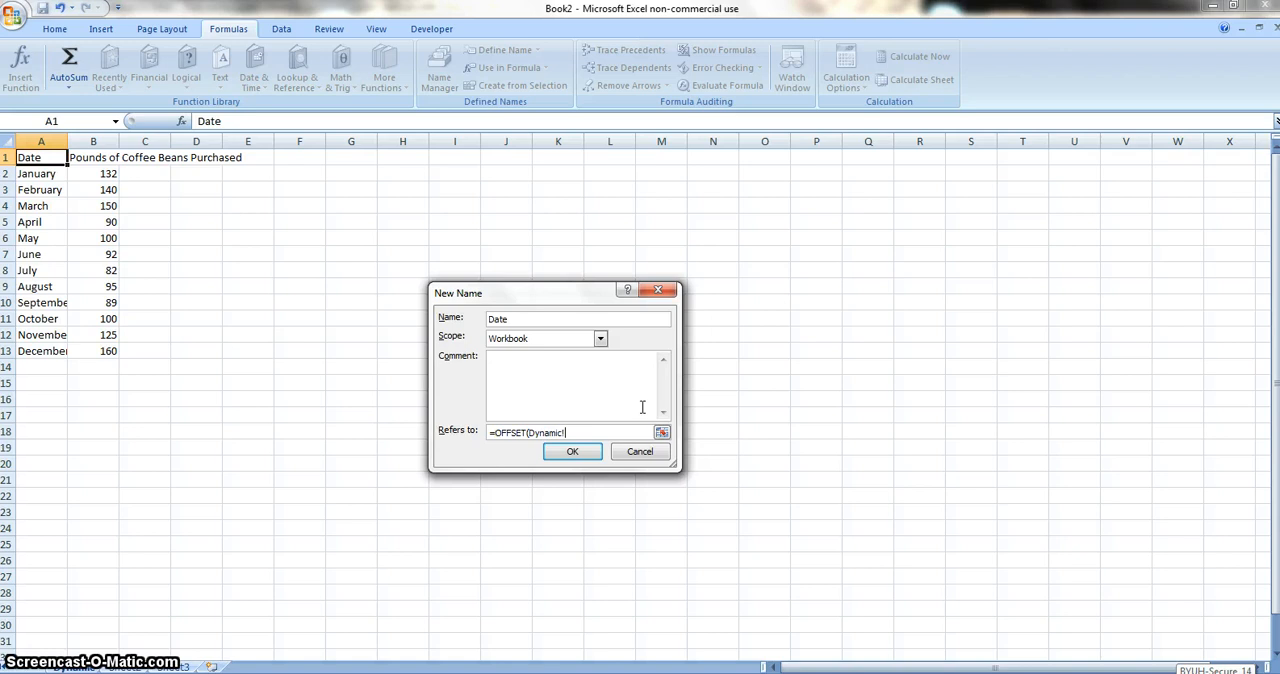
text(A)
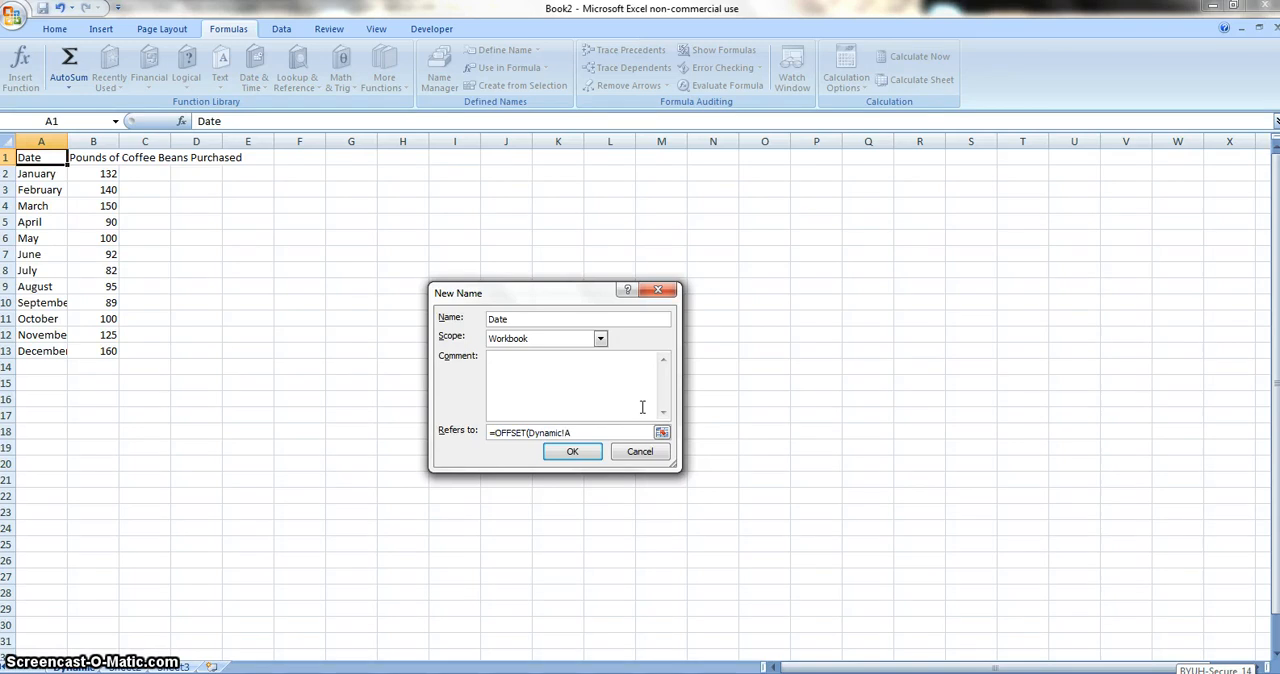
text(2)
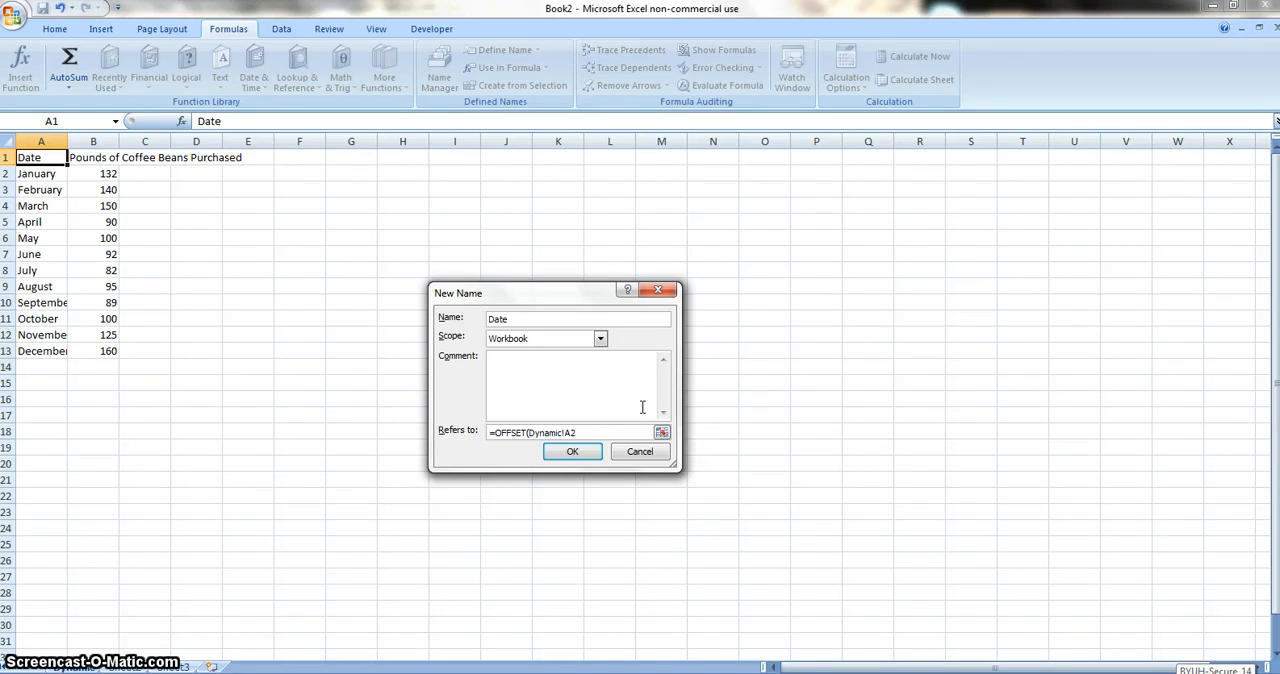
text($A$2)
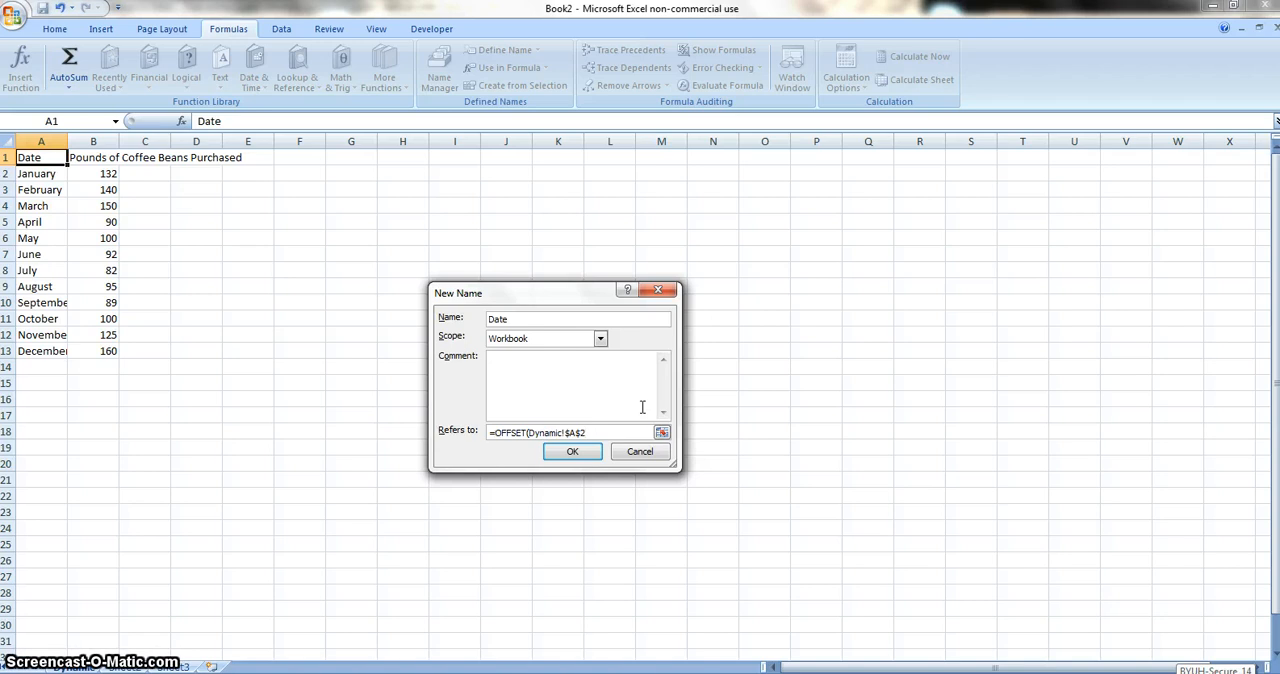
text(,0,0,)
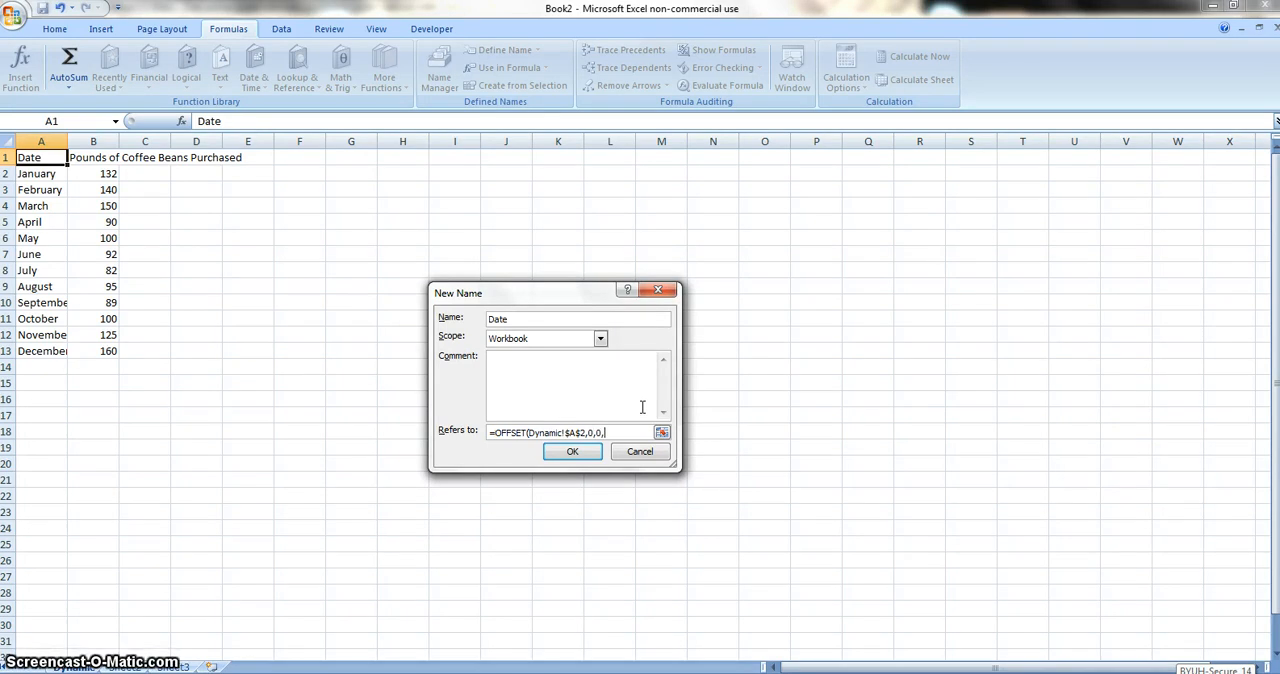
text(C)
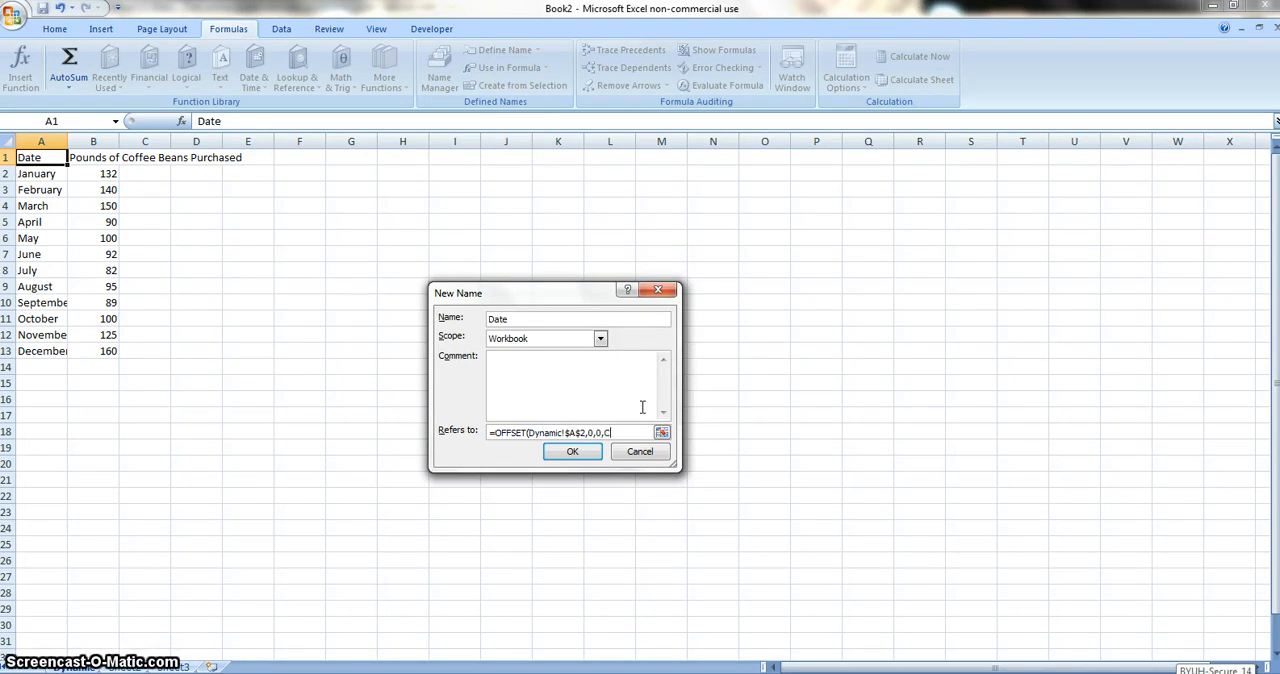
text(ounta(Dynamic!$A:$A)
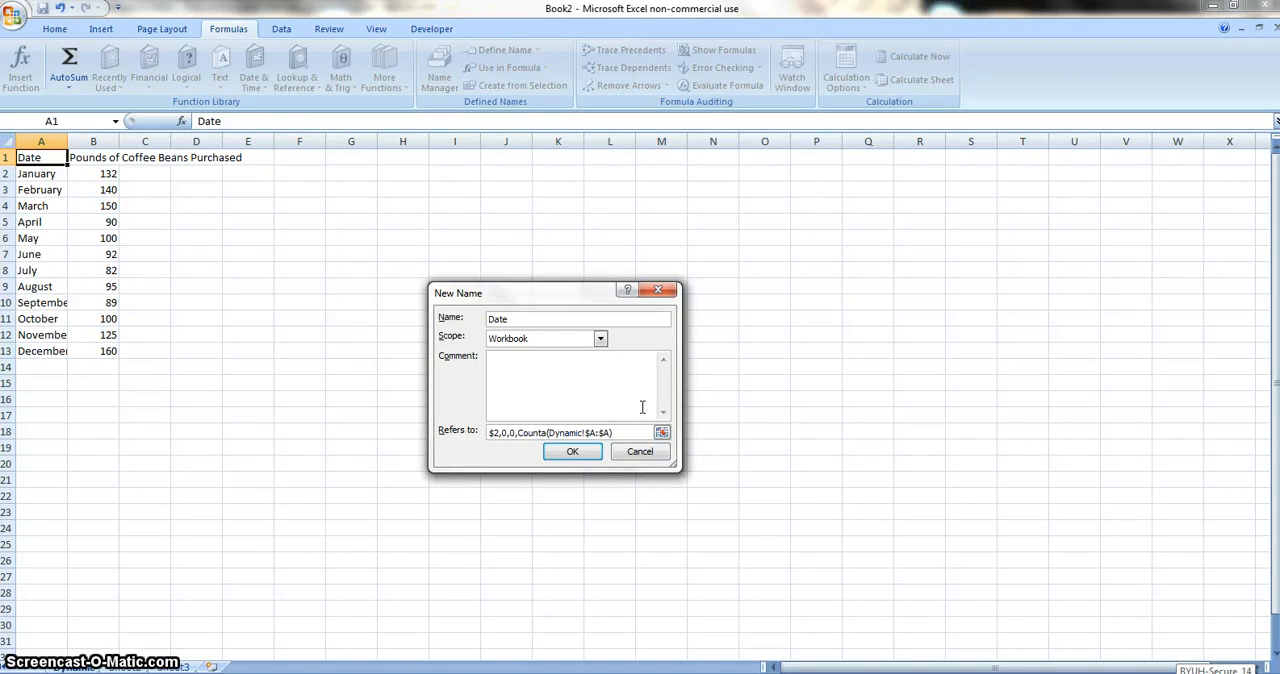
text(-1)
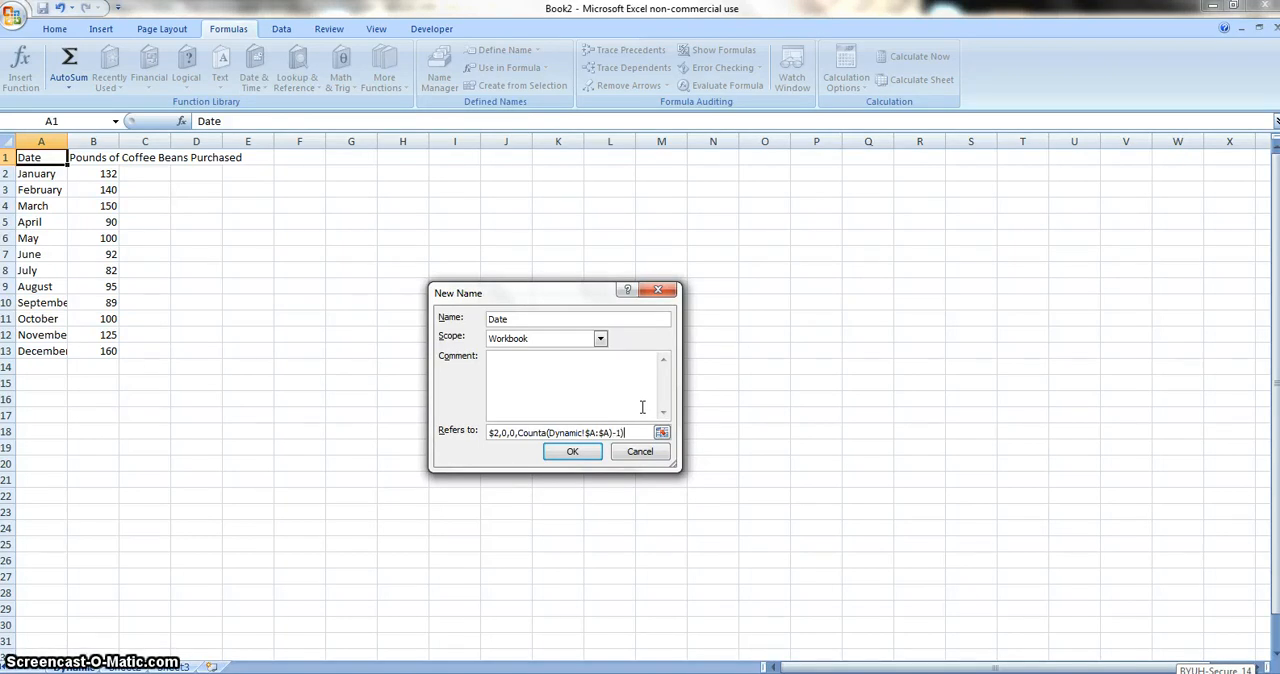
click(572, 450)
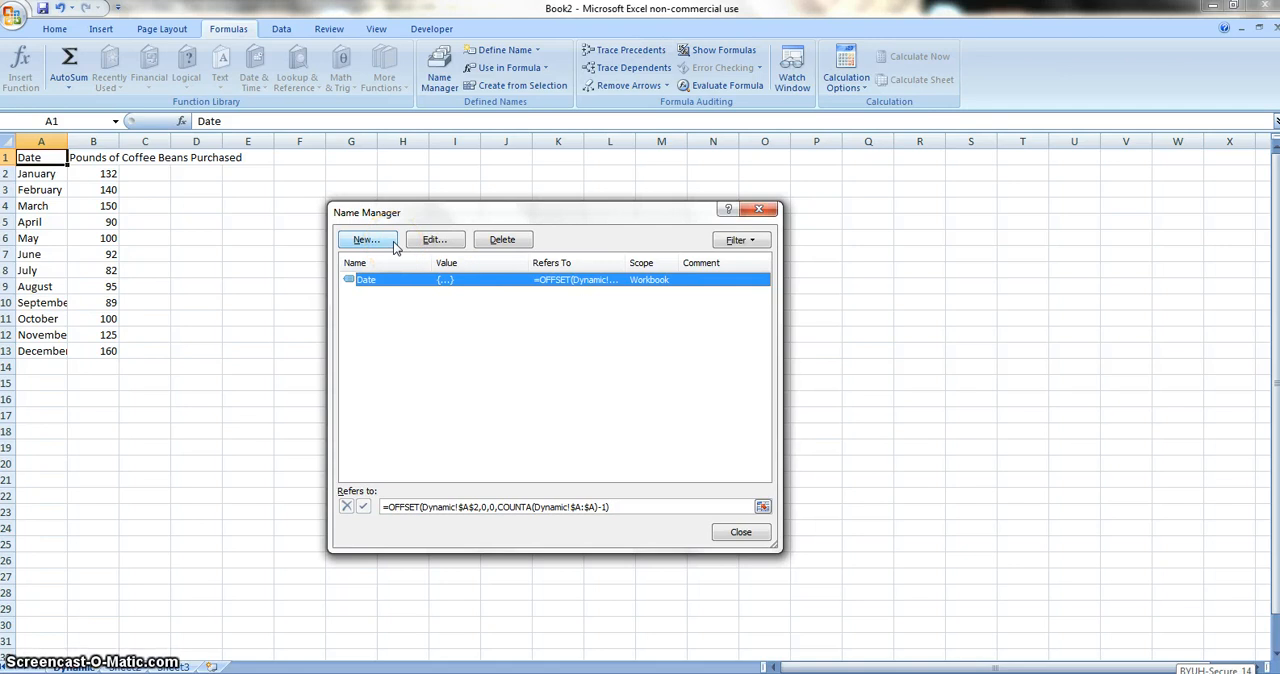
Step: Start a second new defined name in the Name Manager
click(364, 238)
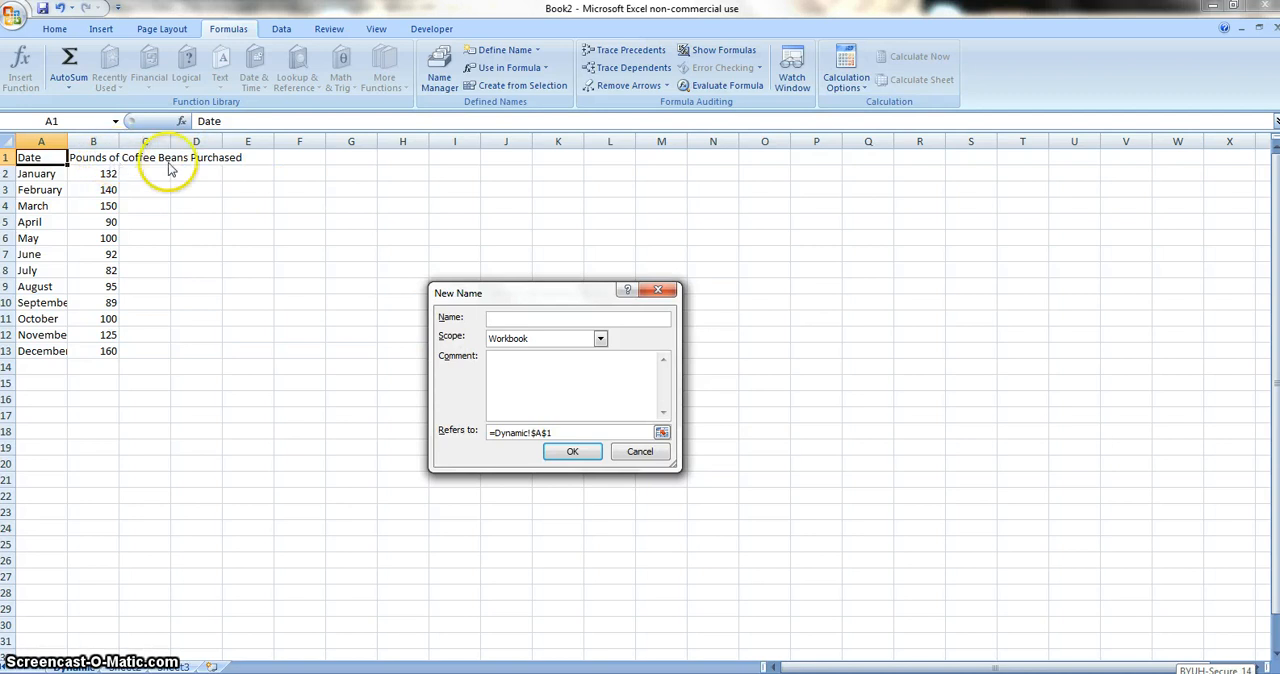
mouse_move(464, 404)
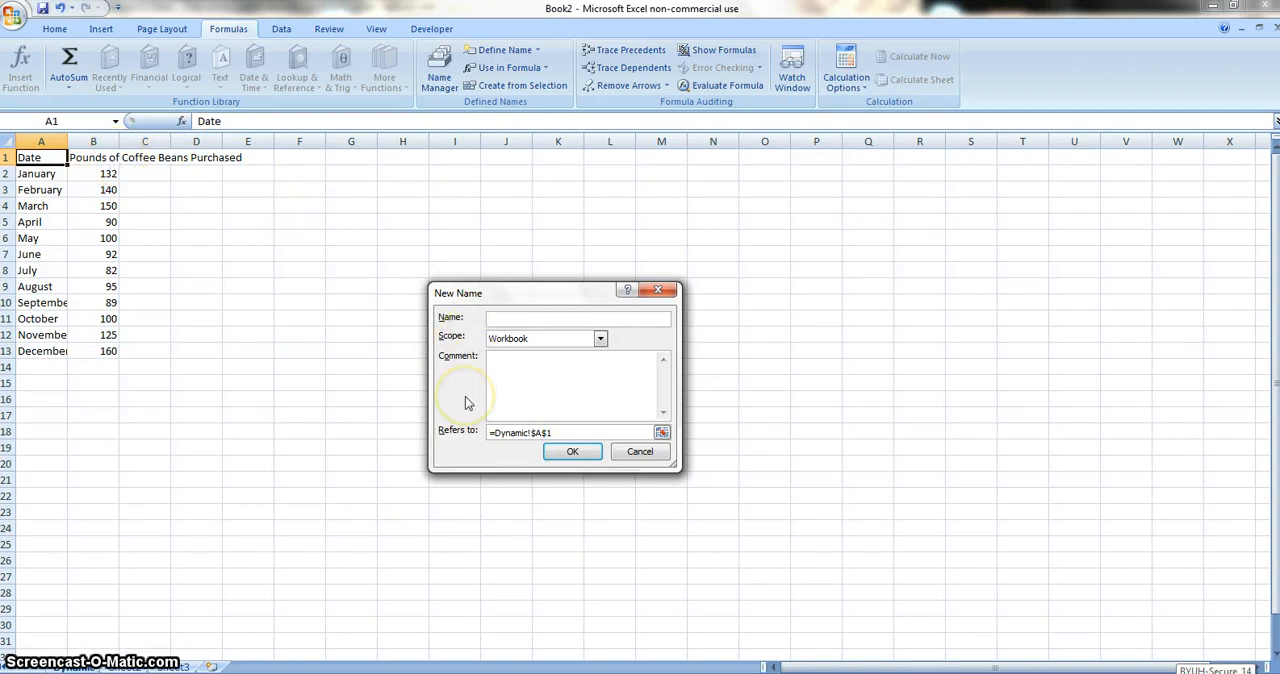
mouse_move(50, 156)
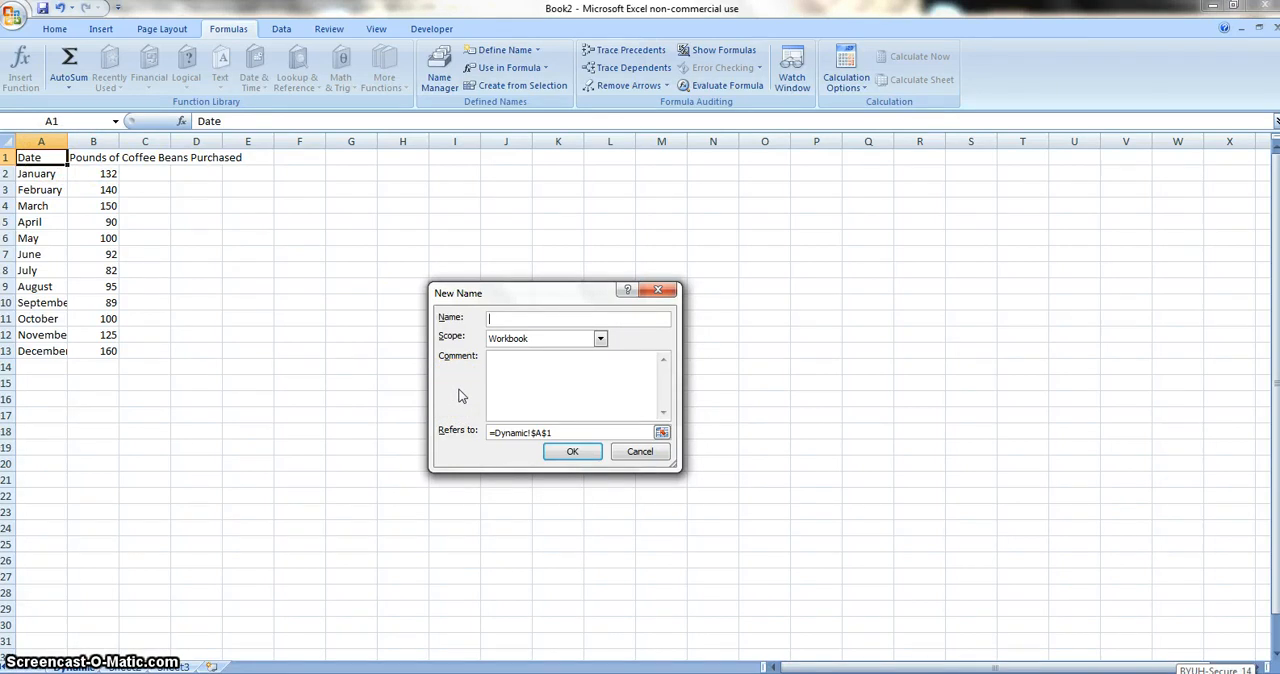
Step: Define the name Beans as =OFFSET(Dynamic!$B$2,0,0,COUNTA(Dynamic!$B:$B)-1), triggering a formula-error warning
text(Bel)
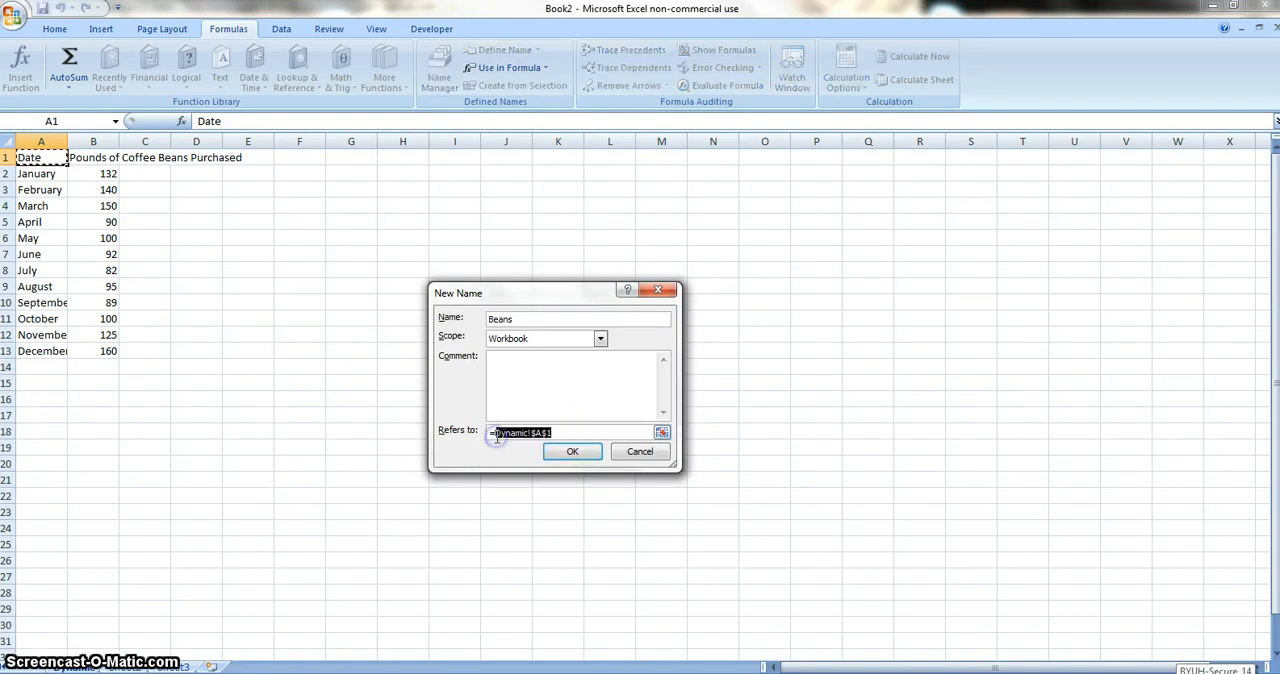
text(=OFFSET()
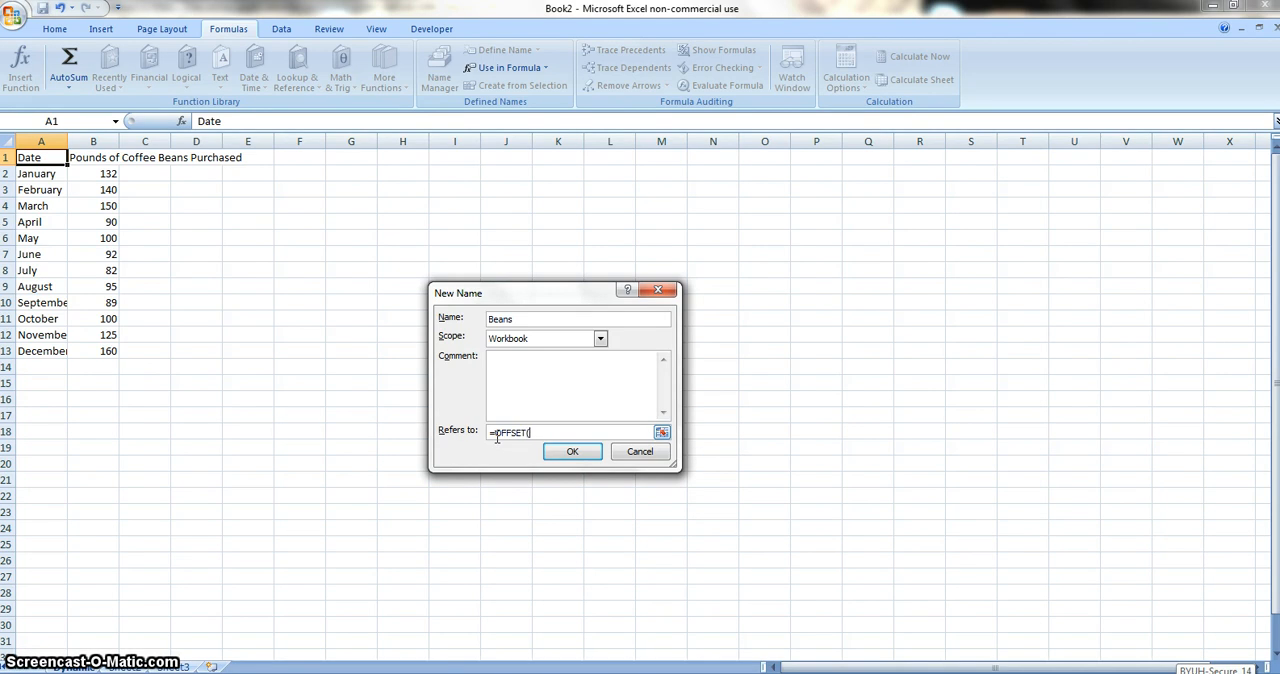
text(Dynamic)
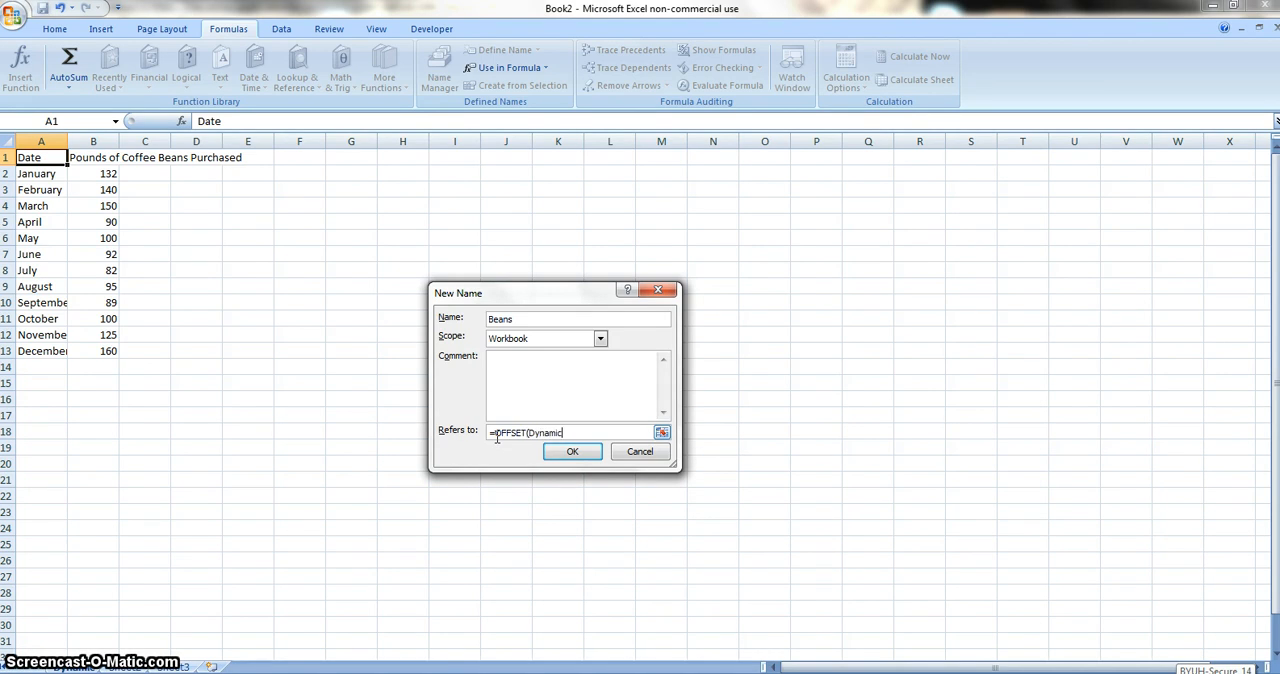
text(()
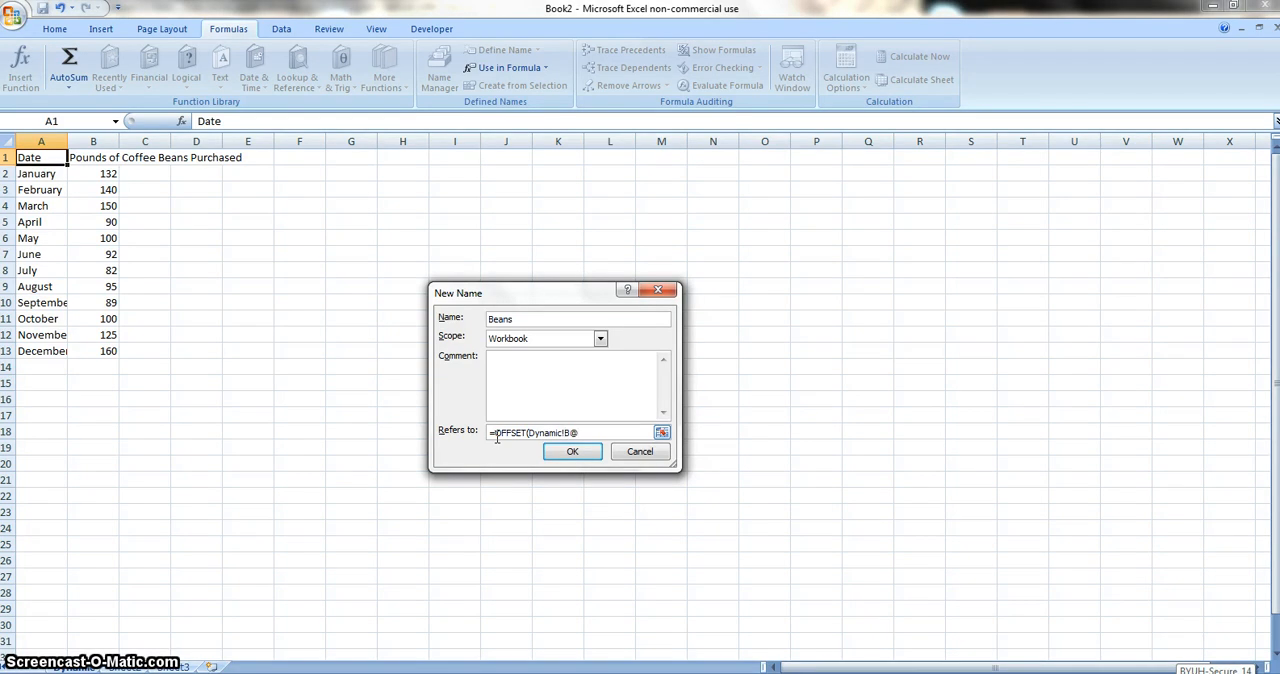
text(2)
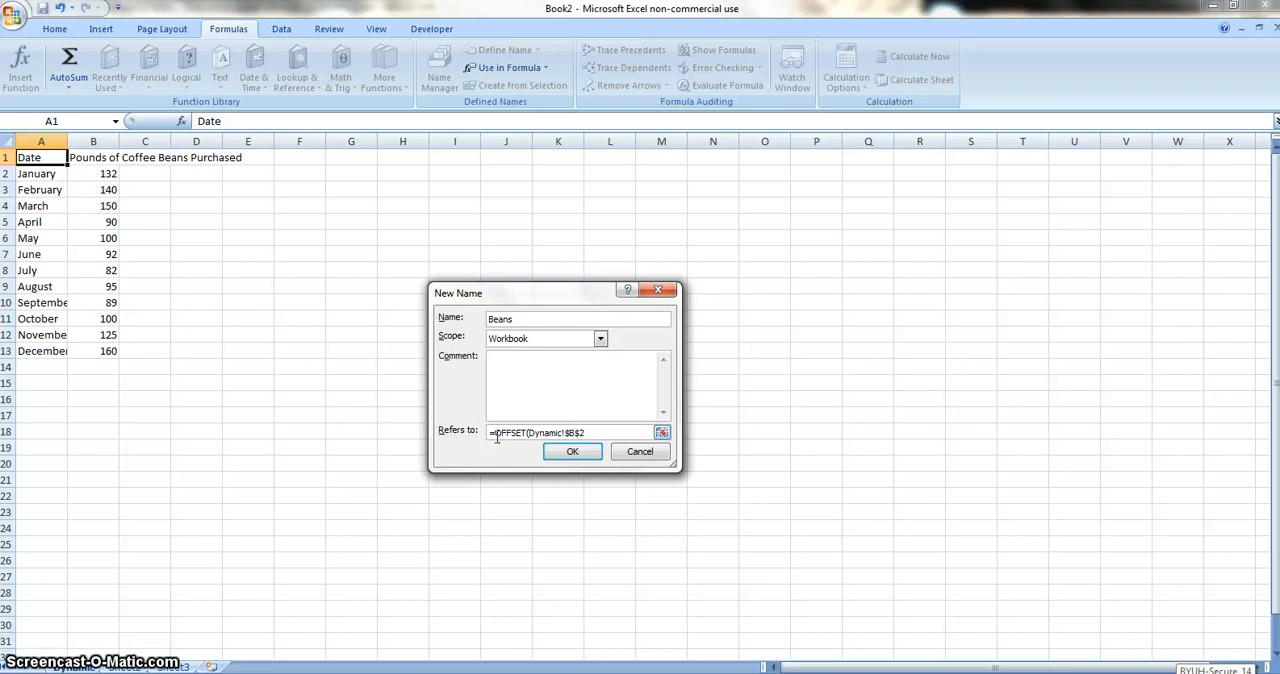
text(,0)
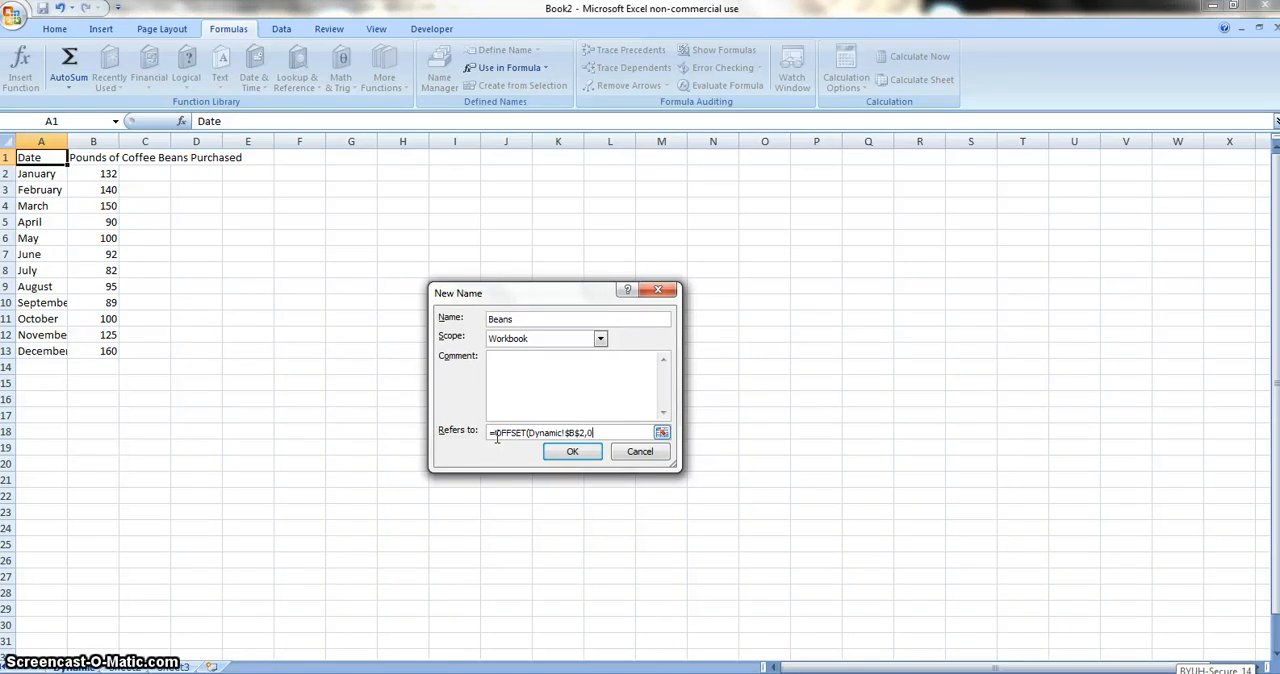
text(,0)
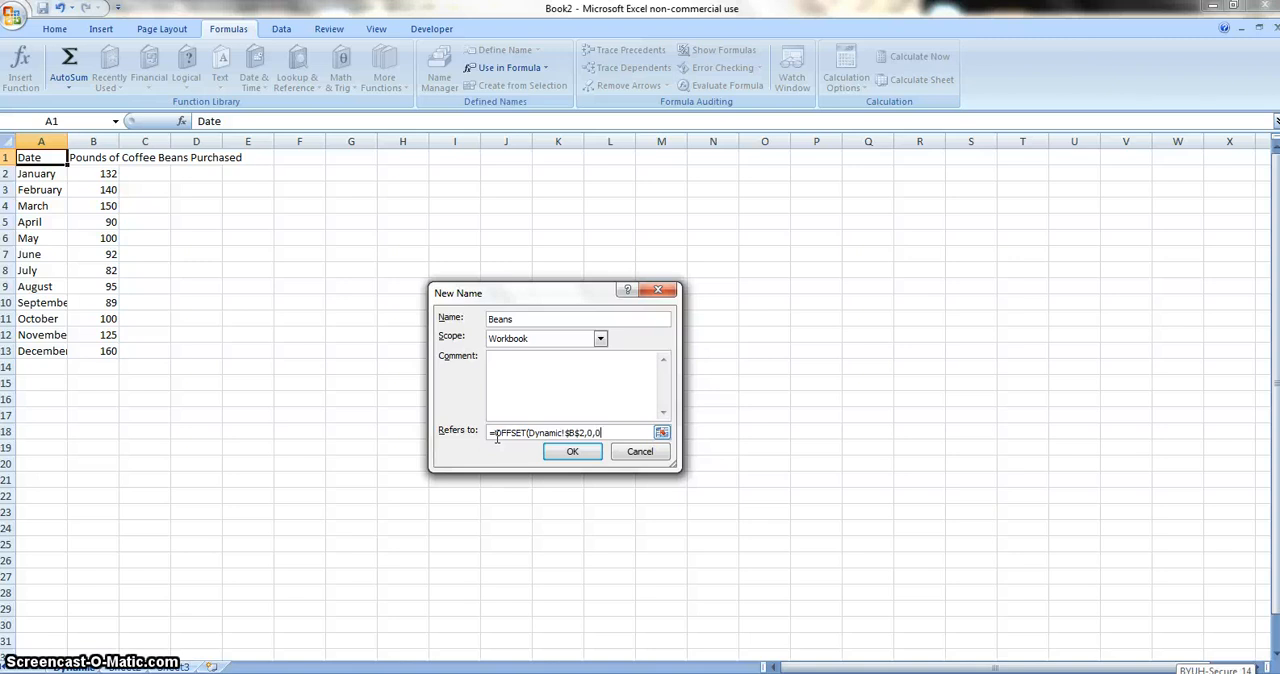
text(Count)
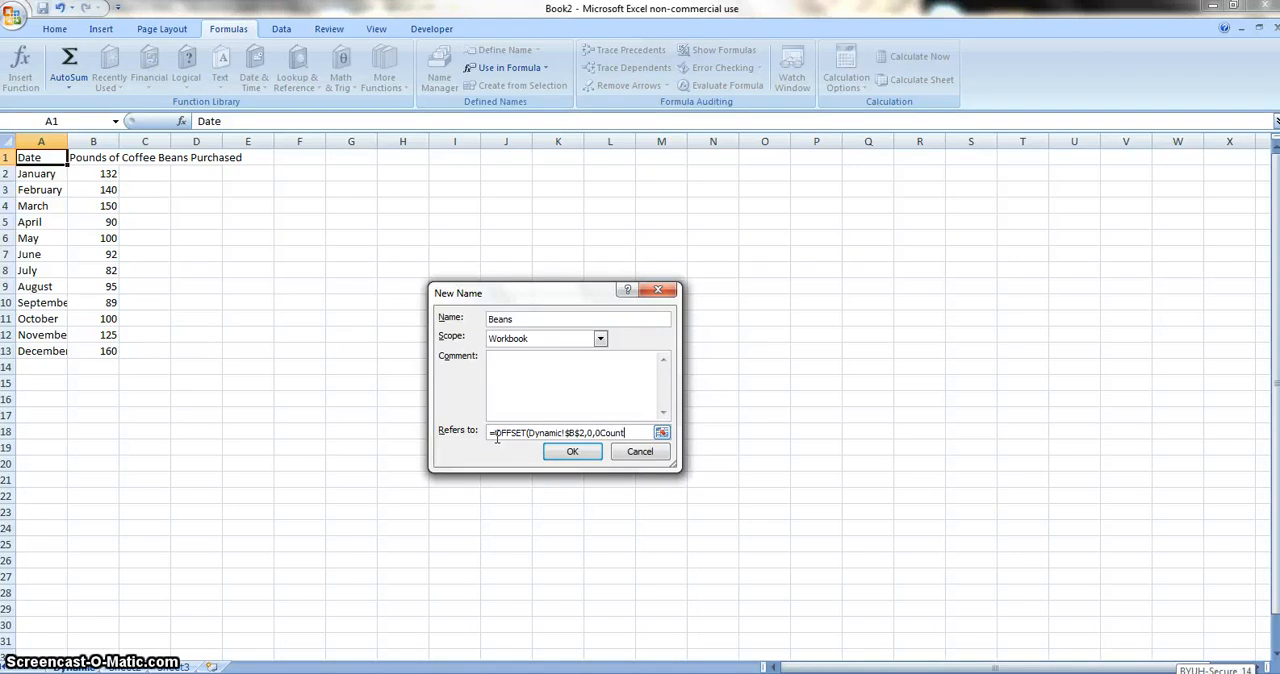
text(a)
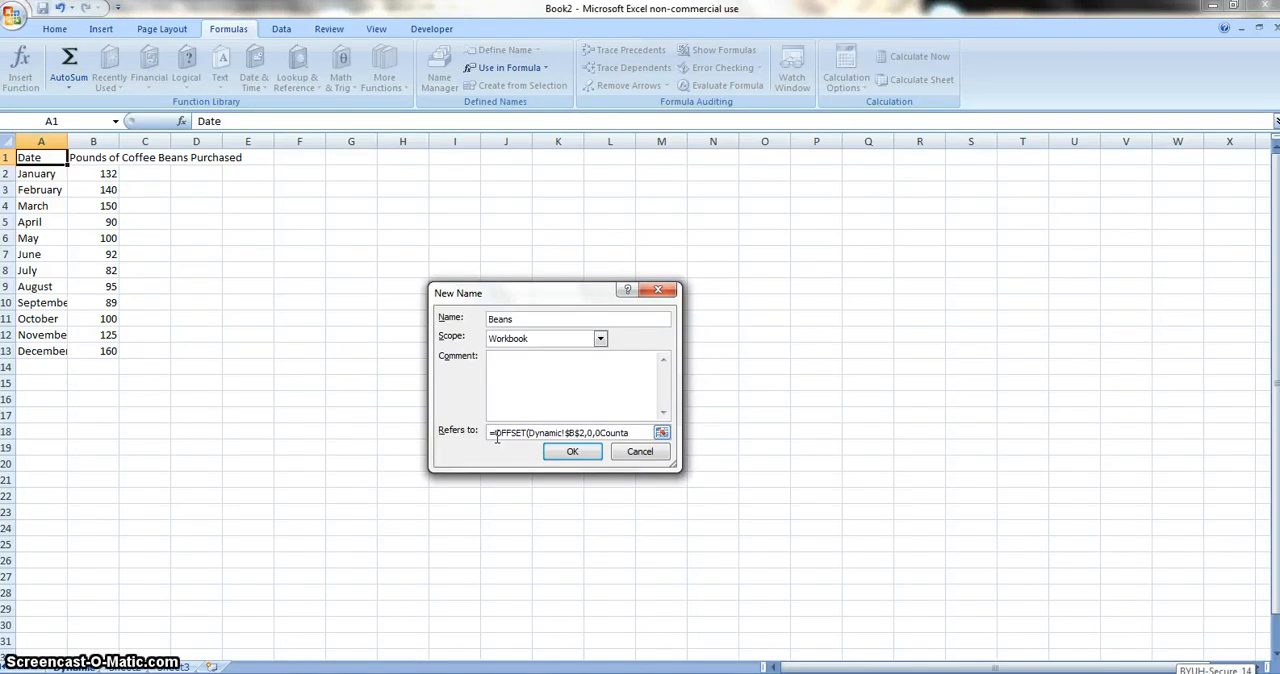
text((Dynamic!)
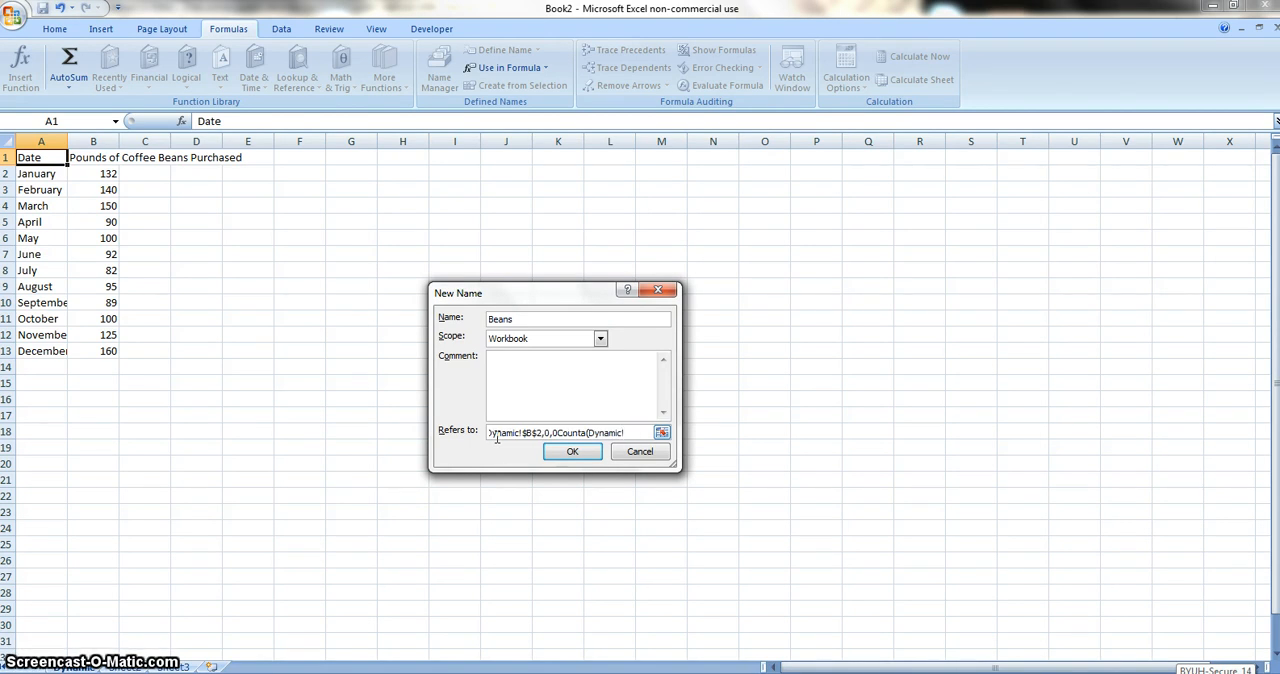
text($B:$B)
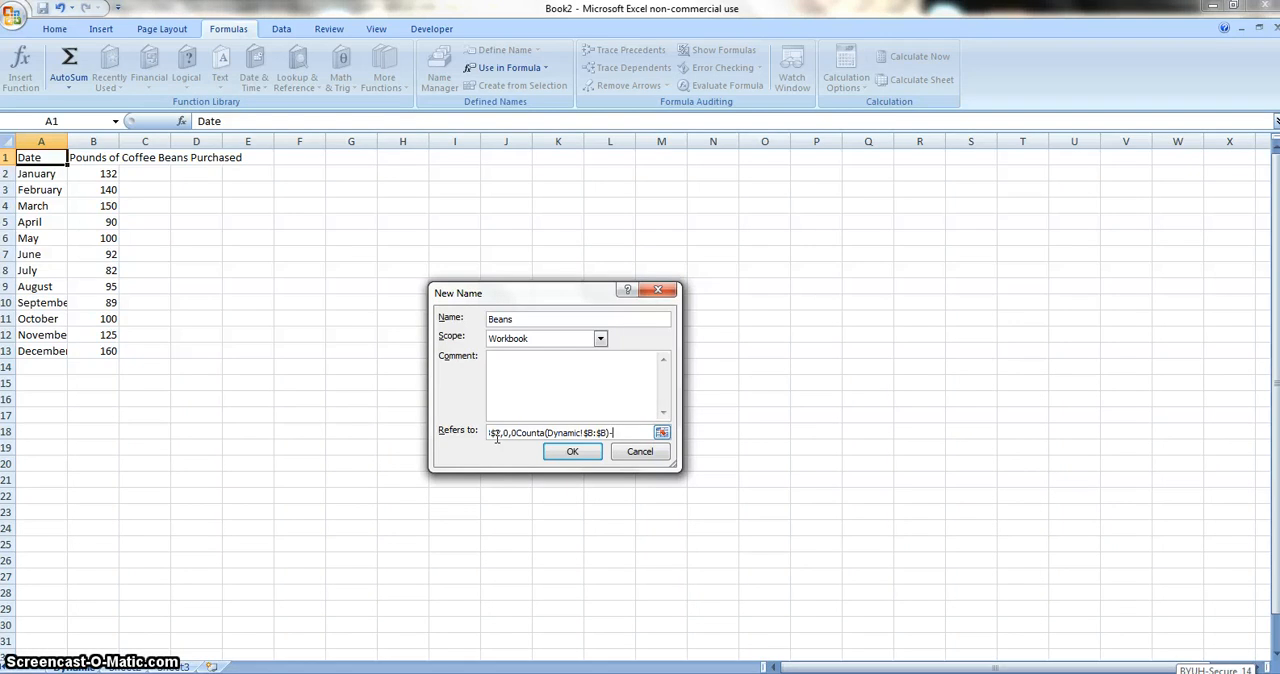
text(-1))
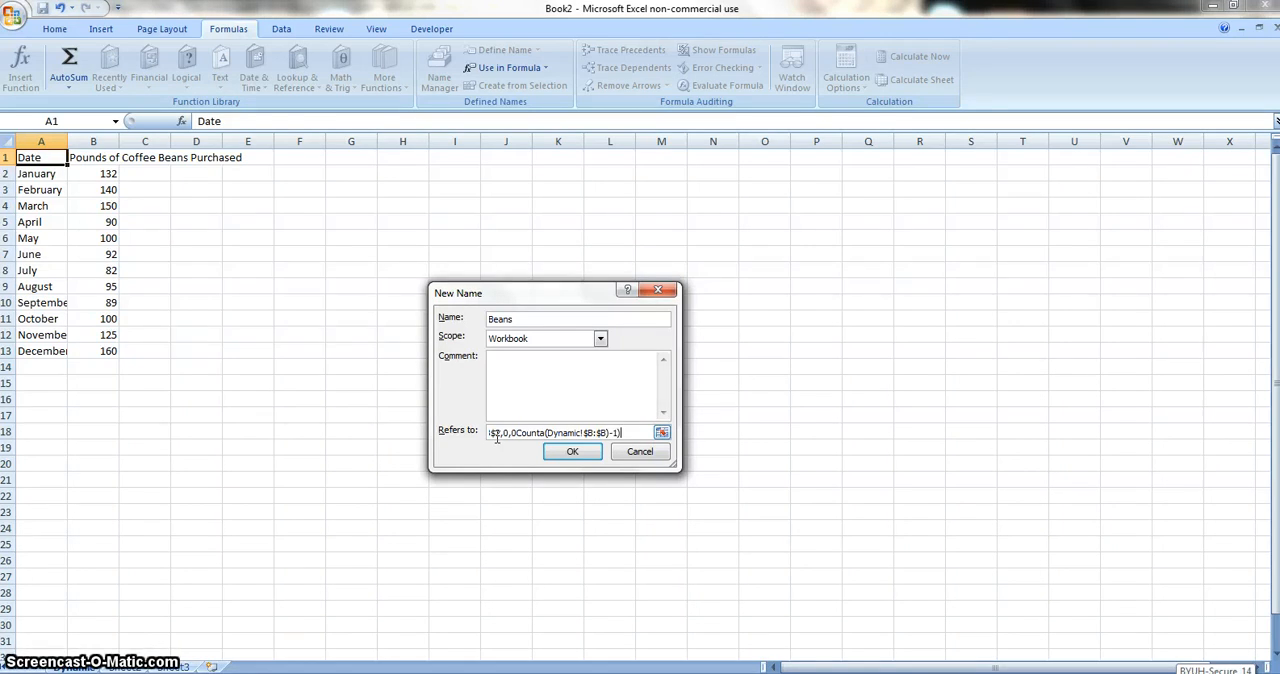
click(572, 450)
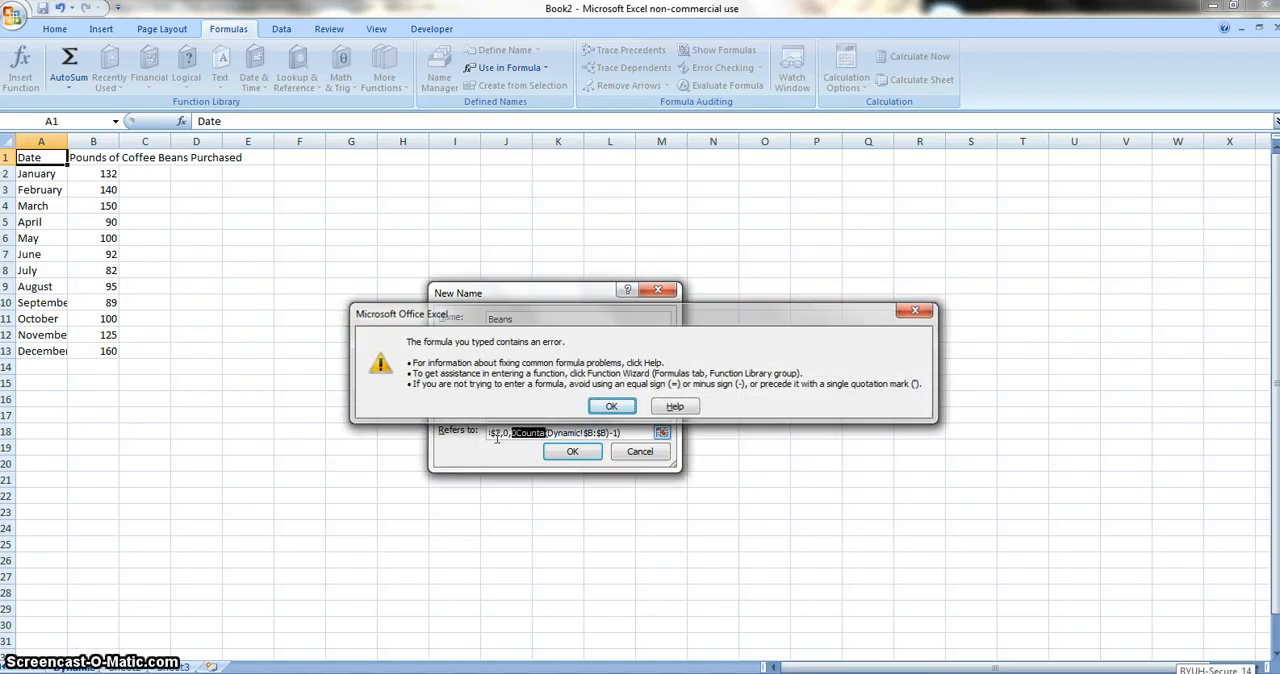
Step: Dismiss the error, confirm the corrected Beans name and close the Name Manager
click(612, 404)
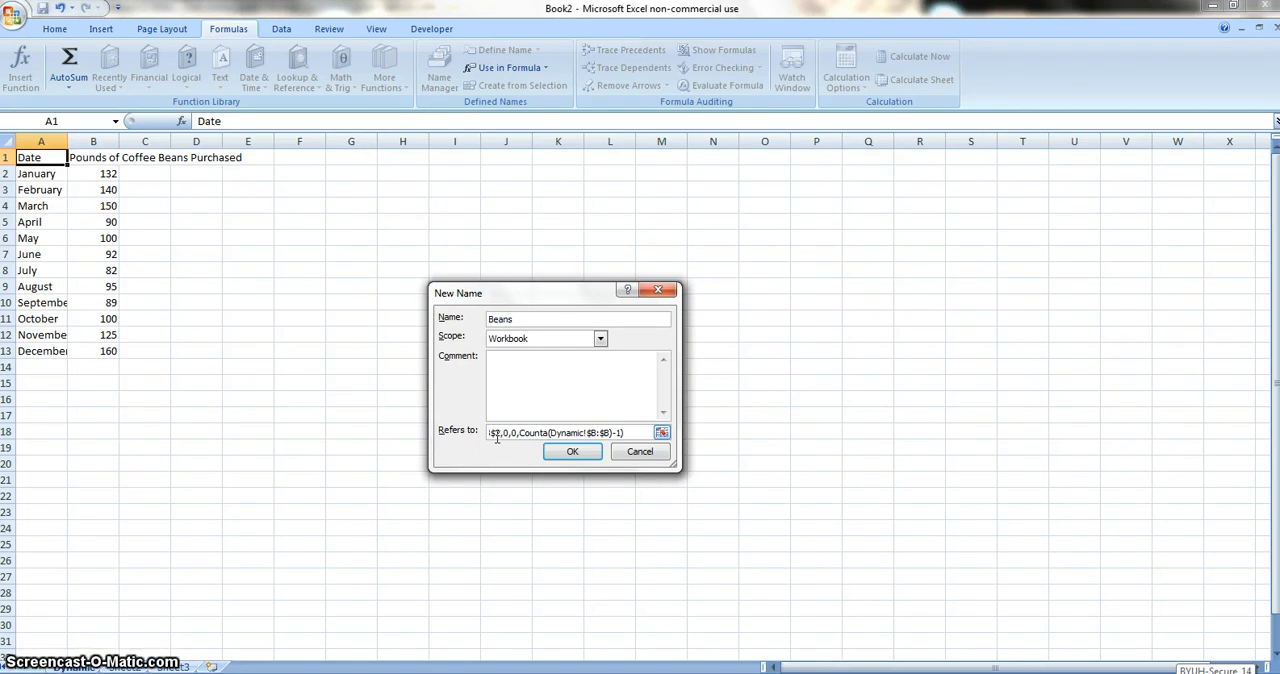
click(572, 450)
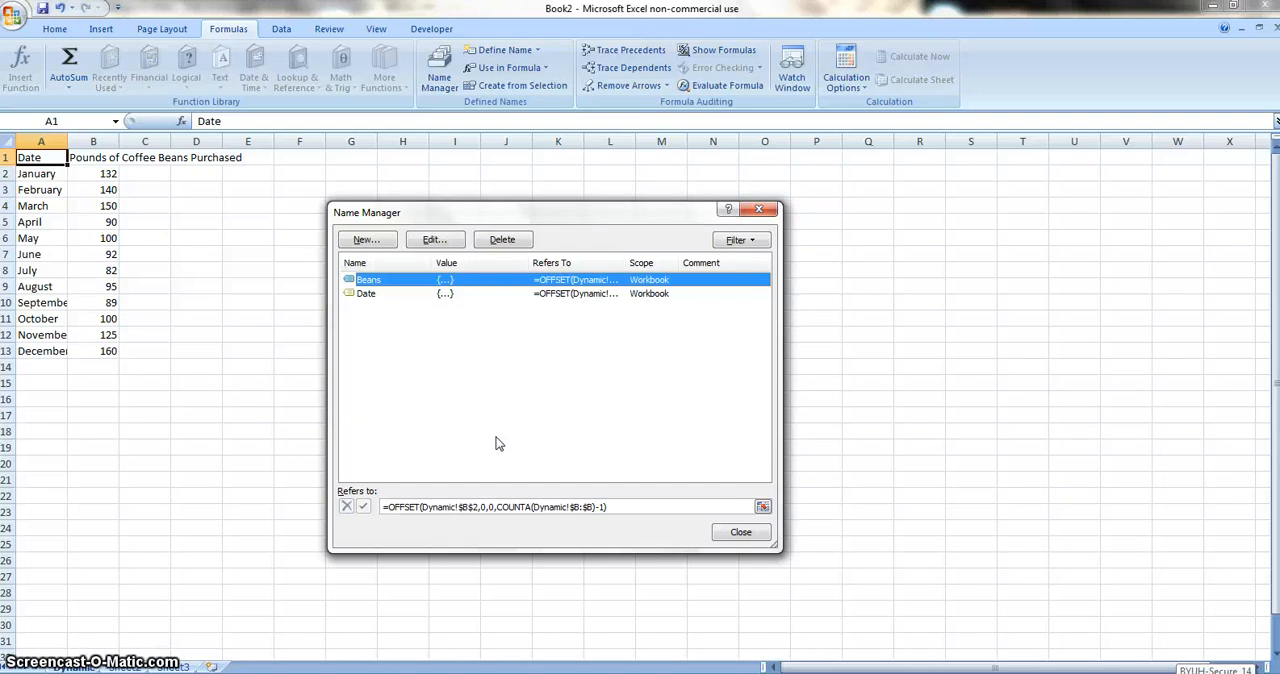
click(740, 532)
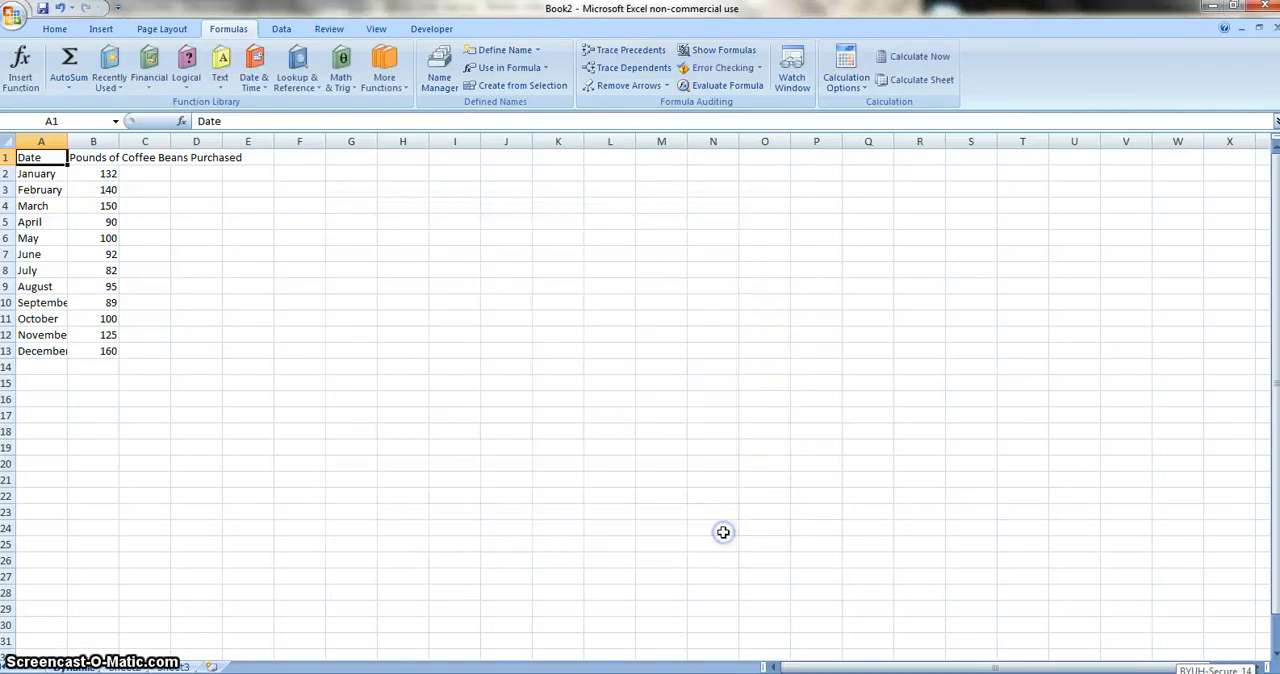
mouse_move(400, 392)
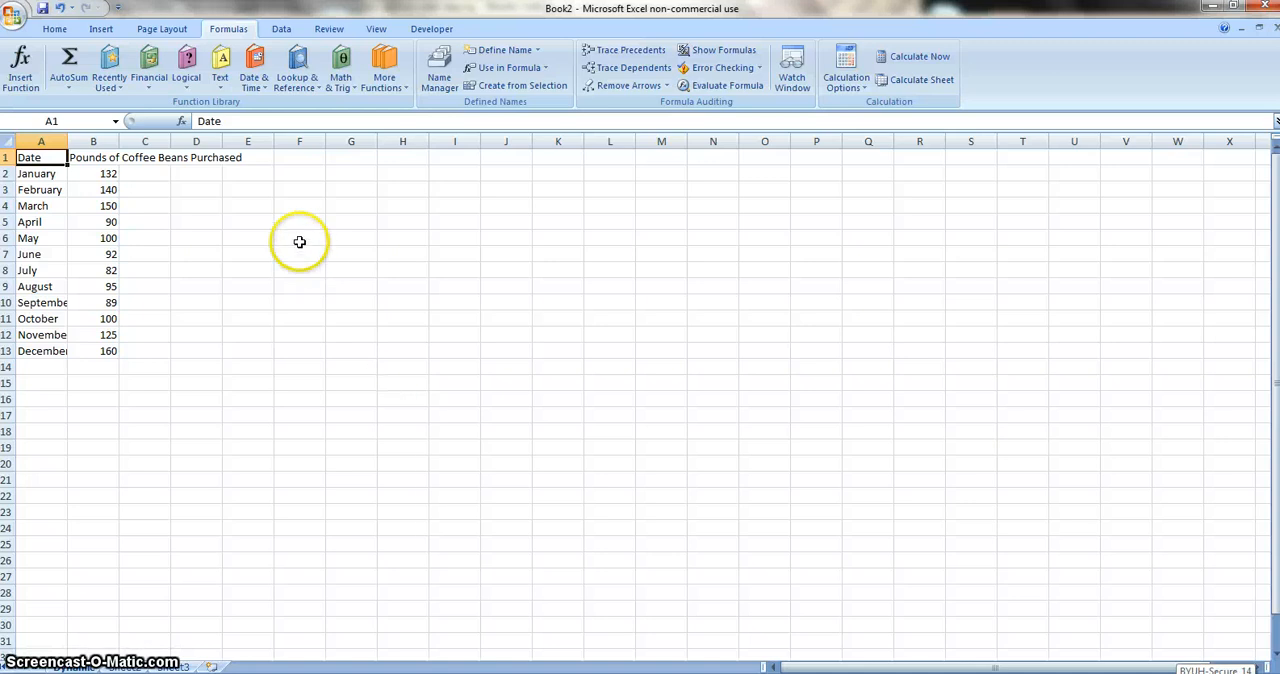
mouse_move(164, 172)
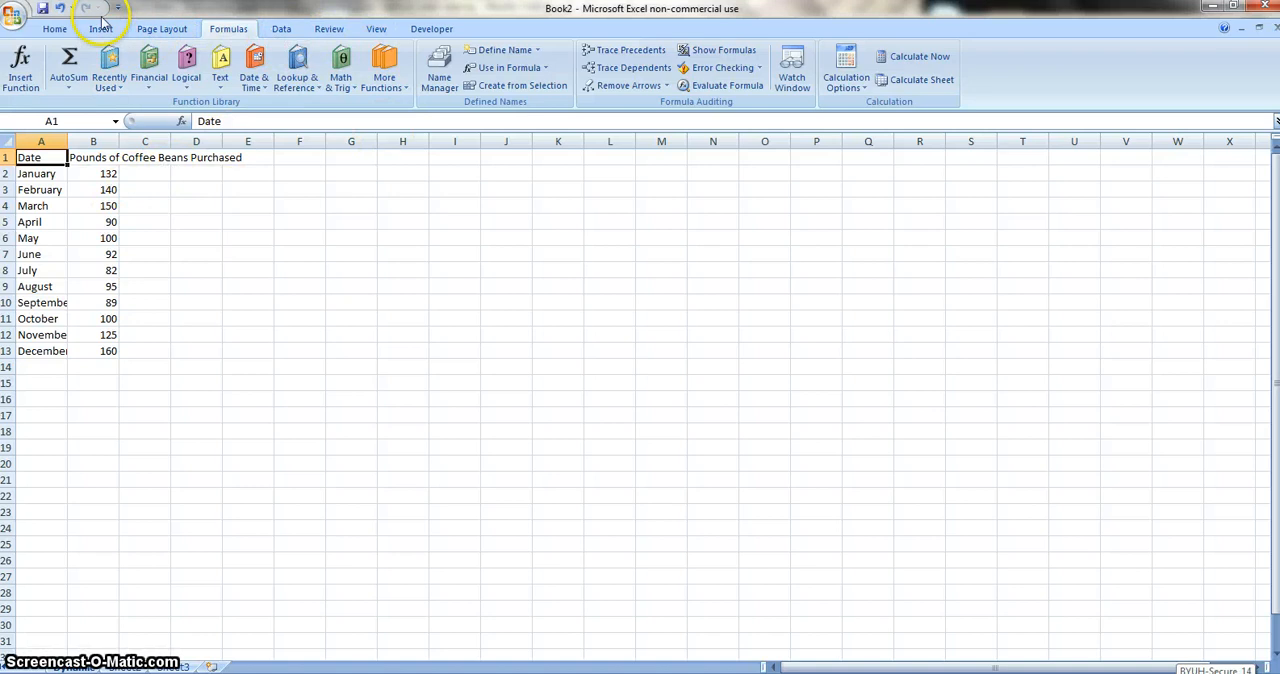
Step: Insert a 2-D clustered column chart of the monthly coffee bean data
click(100, 28)
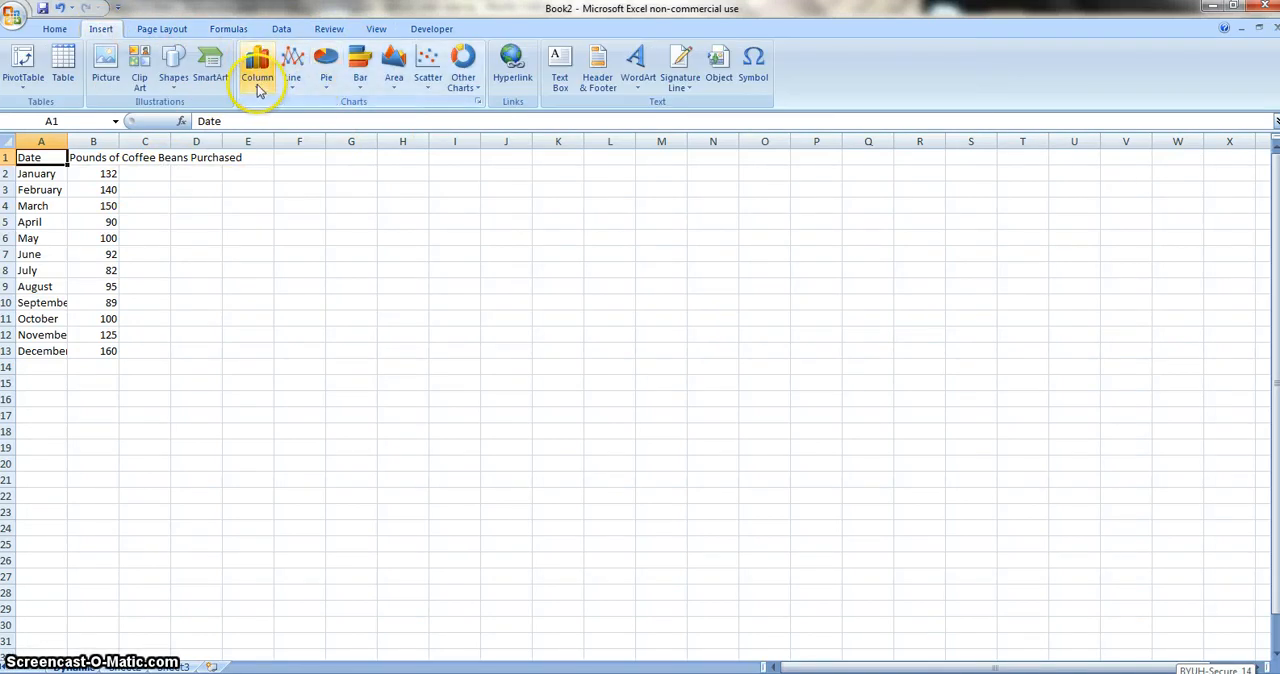
click(256, 64)
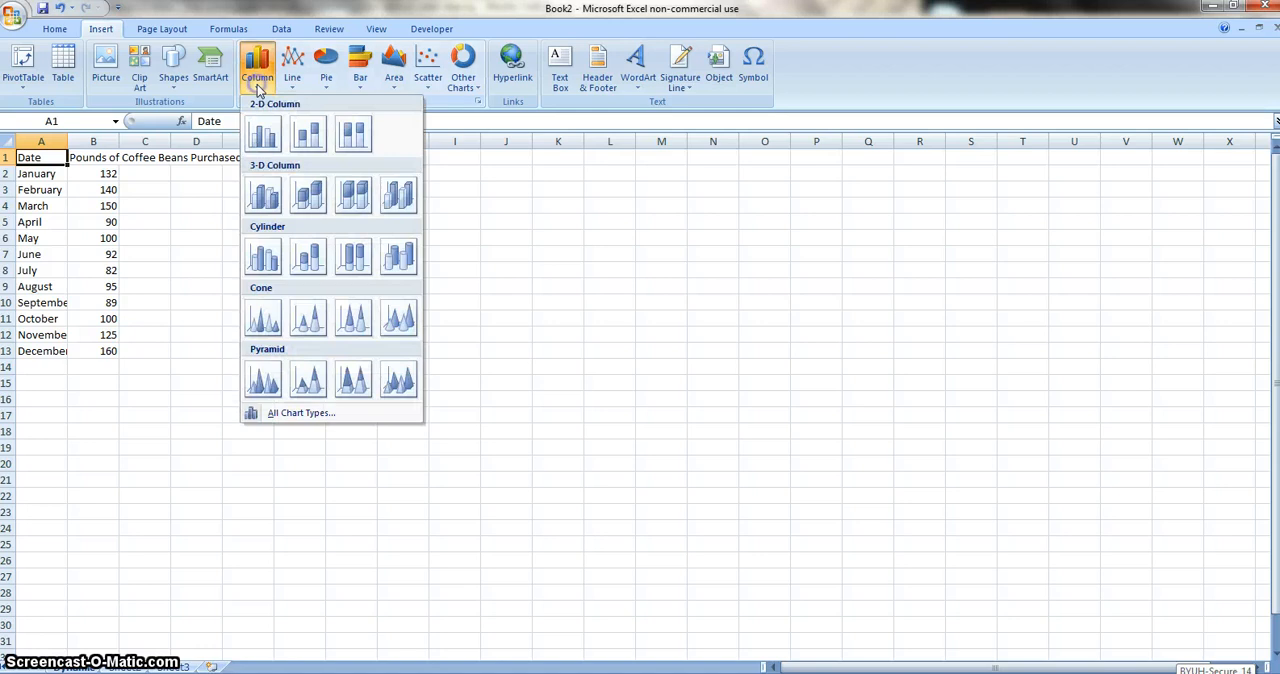
mouse_move(262, 136)
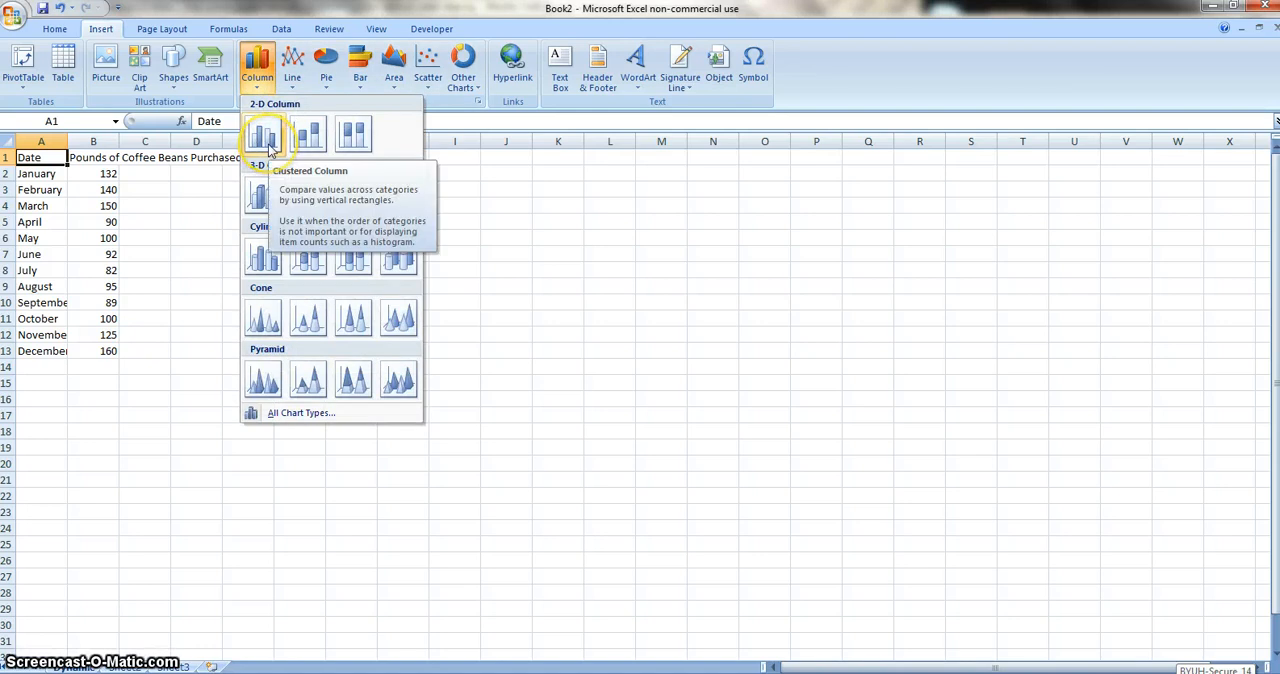
click(264, 138)
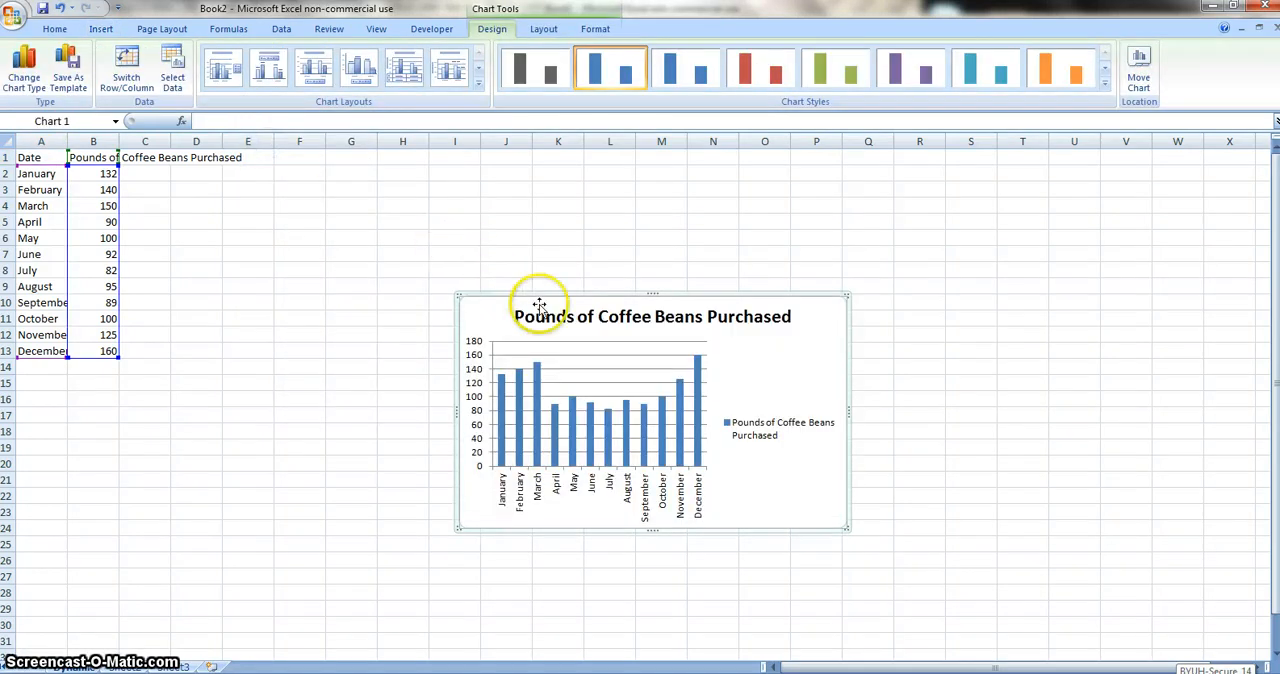
Step: Move the chart beside the data and retitle it Bean Purchases 2004-2005
click(652, 316)
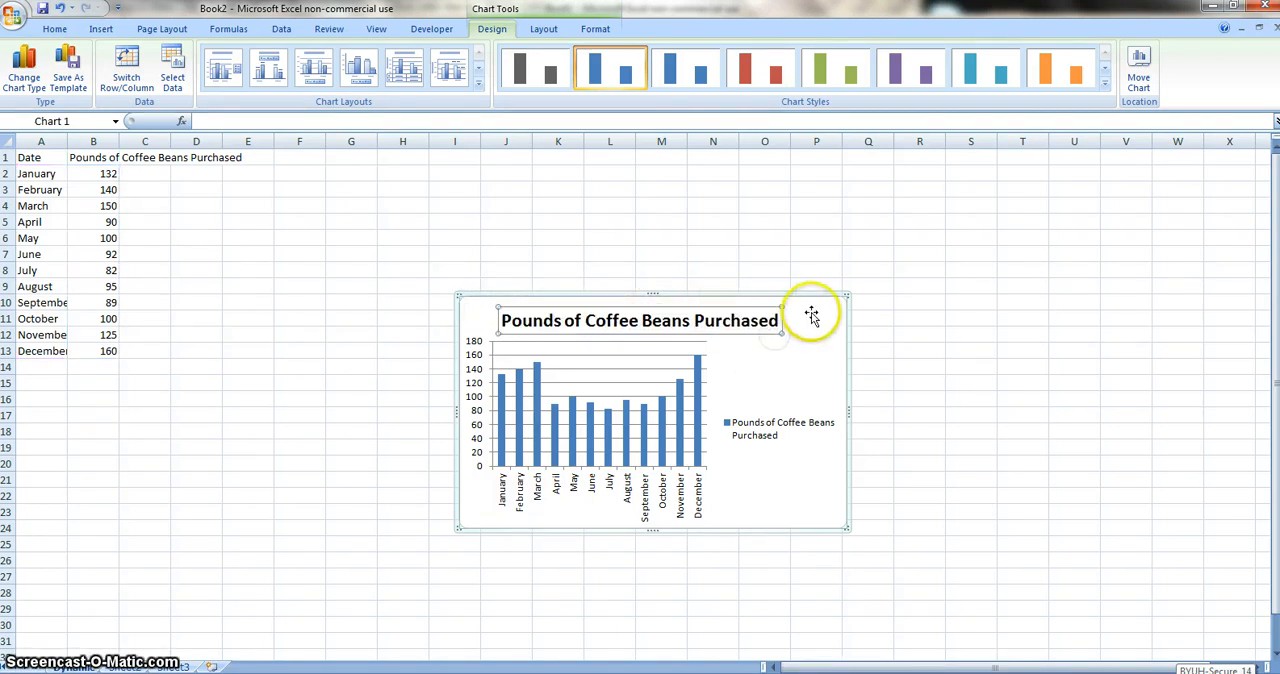
drag(810, 312, 548, 232)
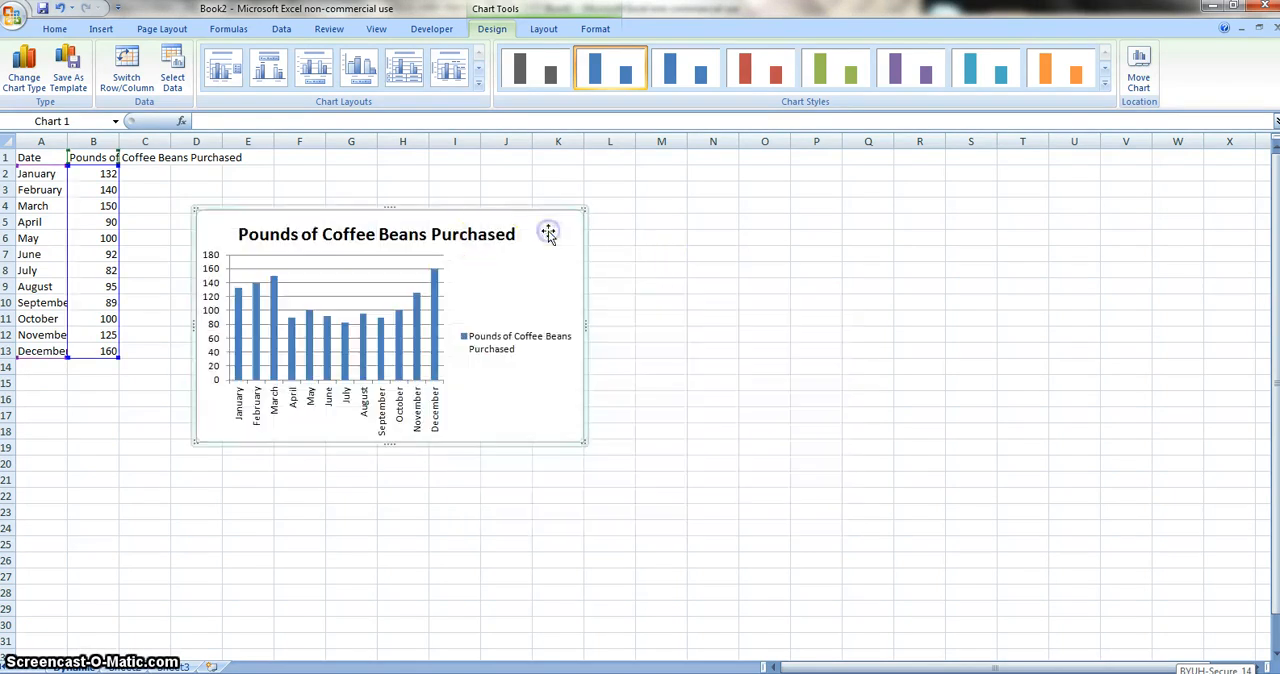
click(376, 234)
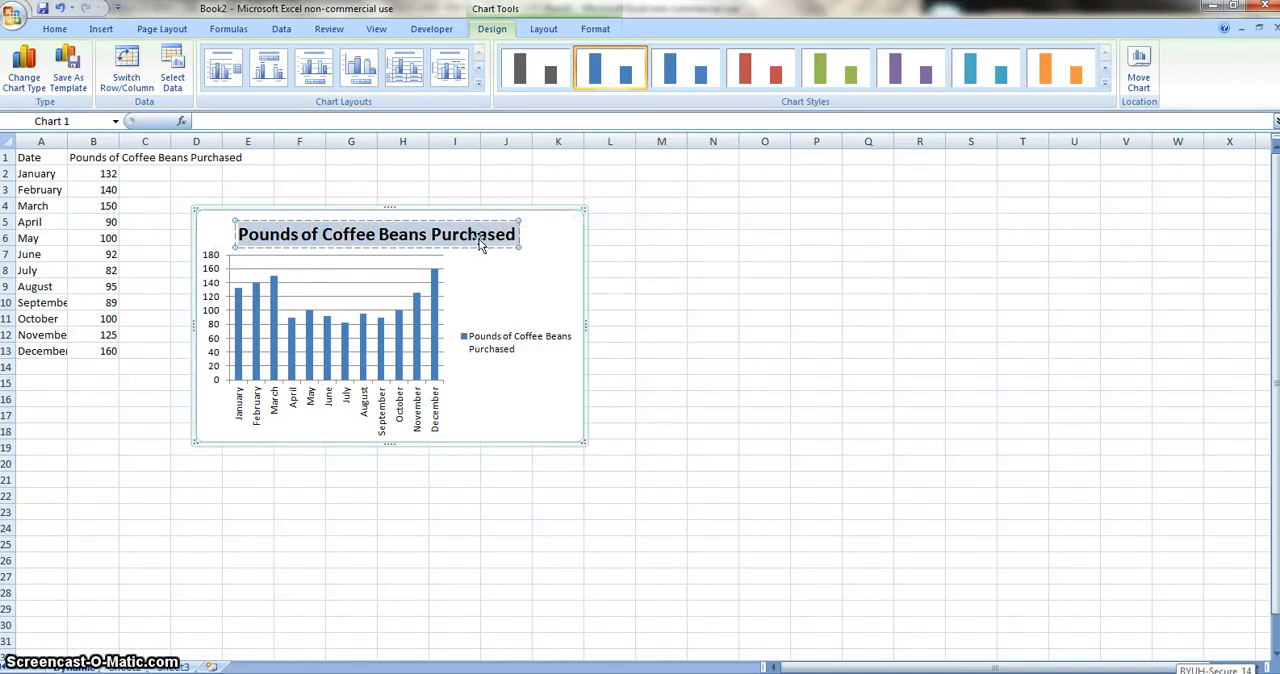
text(Bean Purchase)
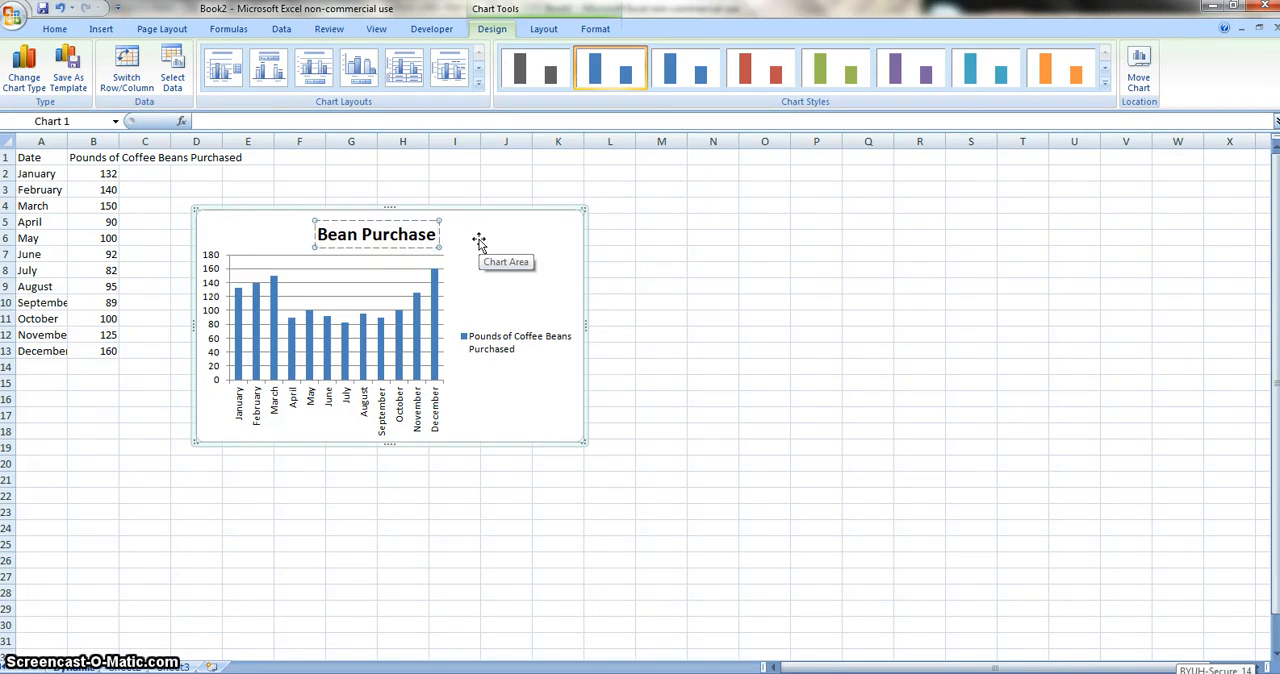
text(2004-2005)
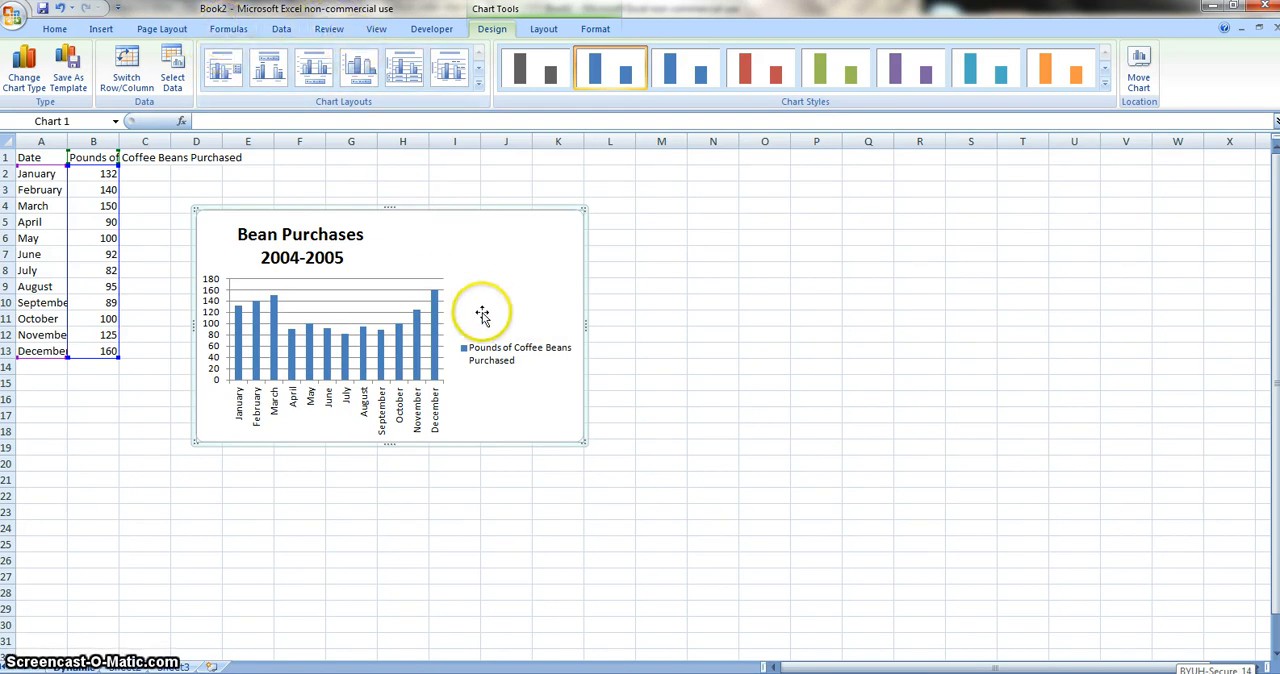
mouse_move(264, 430)
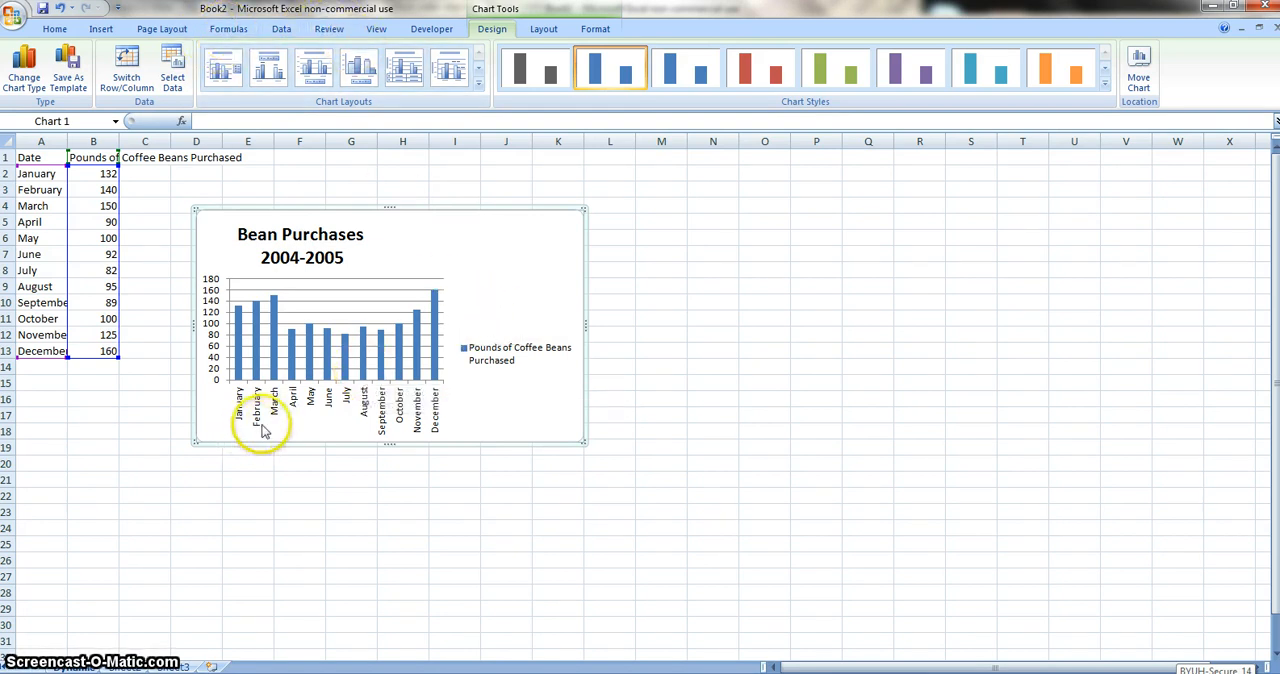
mouse_move(288, 420)
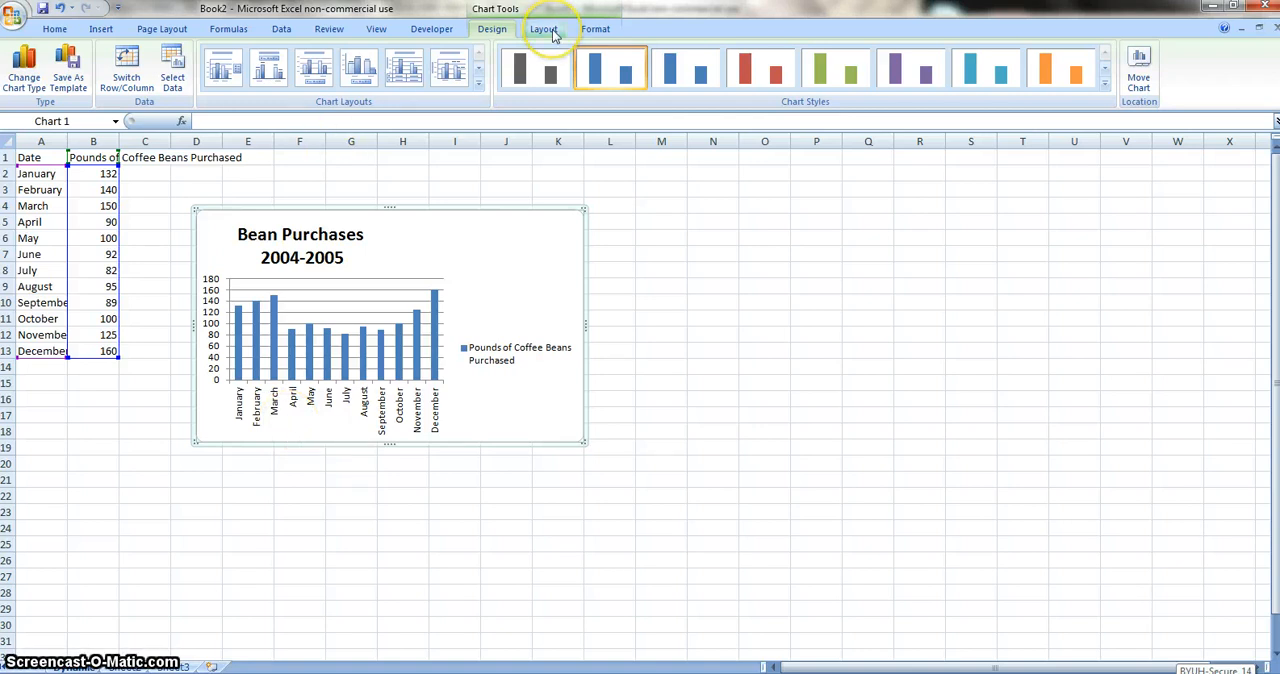
Step: Add a horizontal axis title below the chart reading Time Period via Chart Tools Layout
click(544, 28)
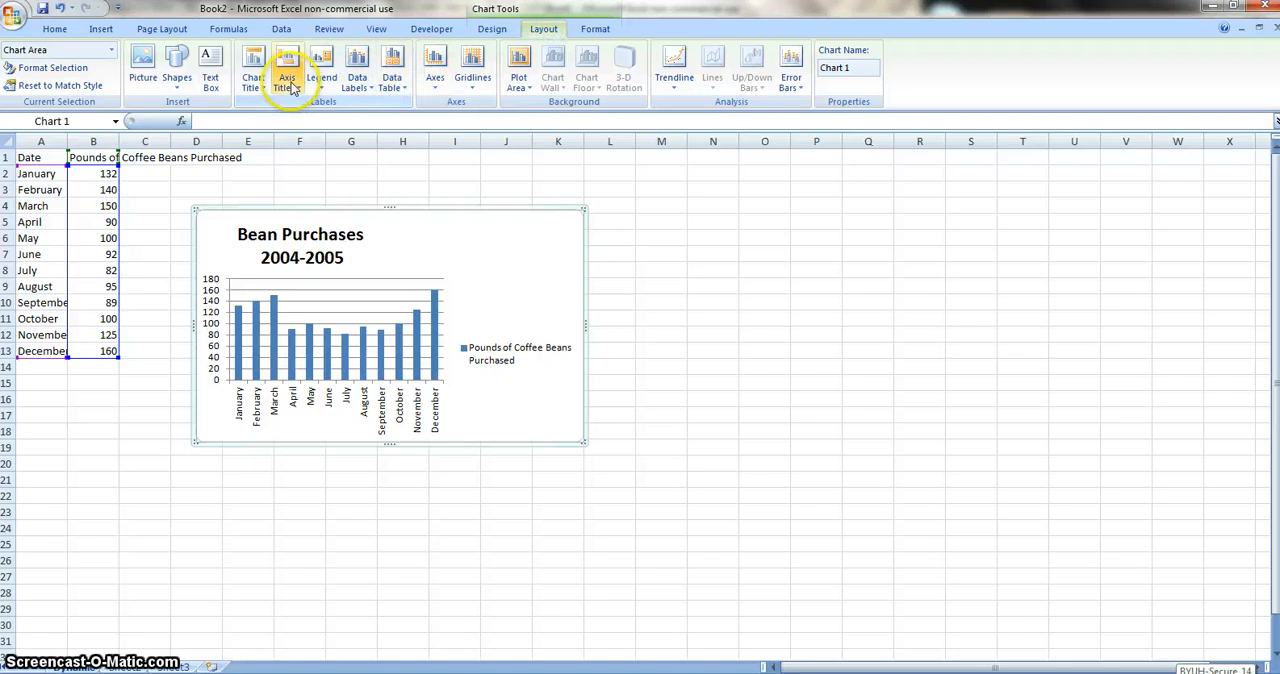
mouse_move(288, 68)
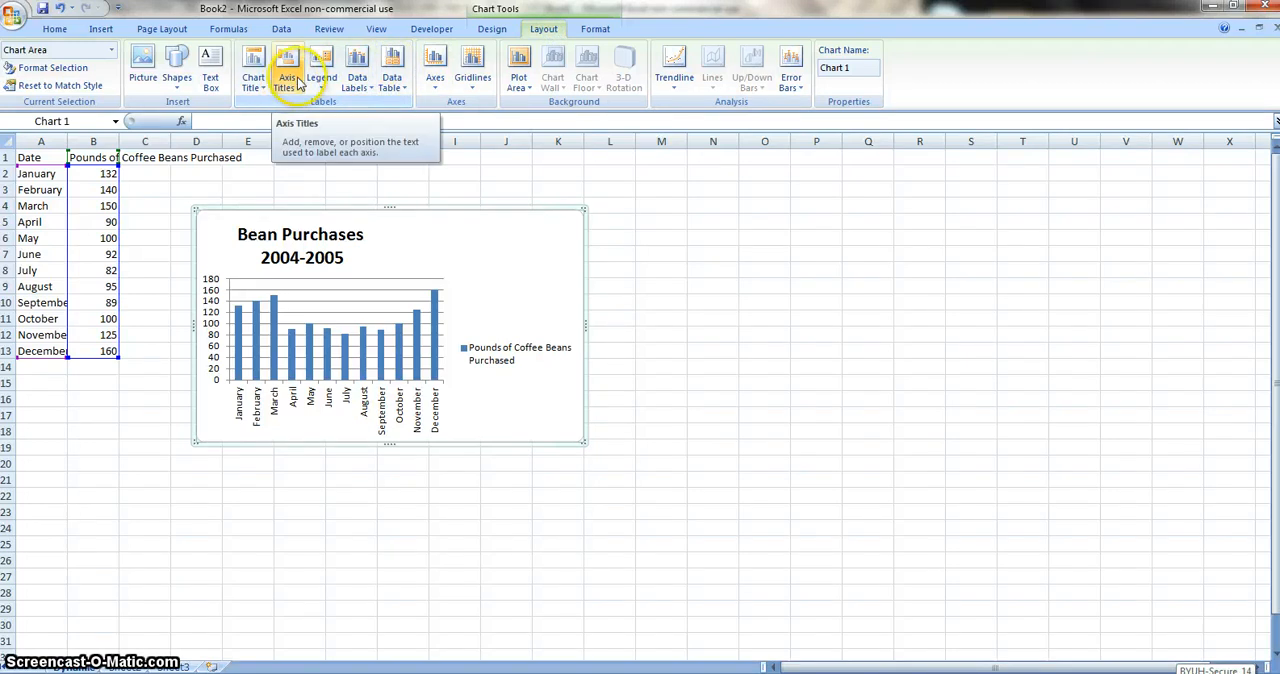
click(288, 64)
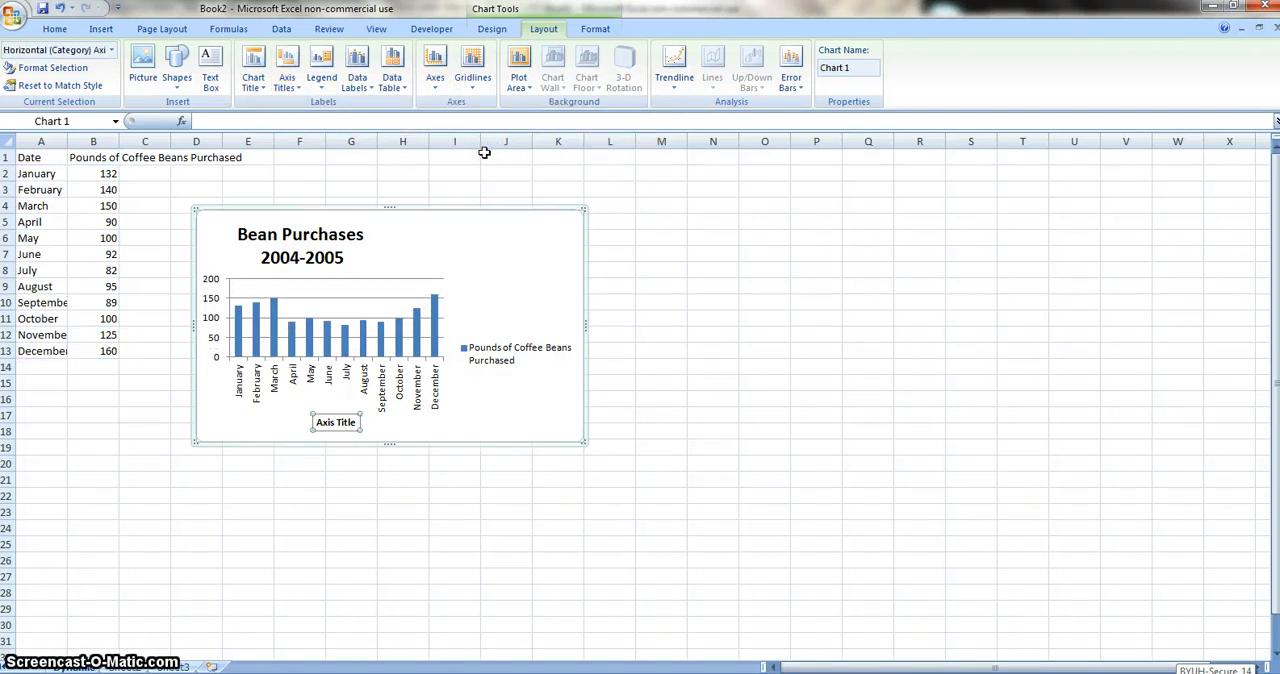
text(Time Period)
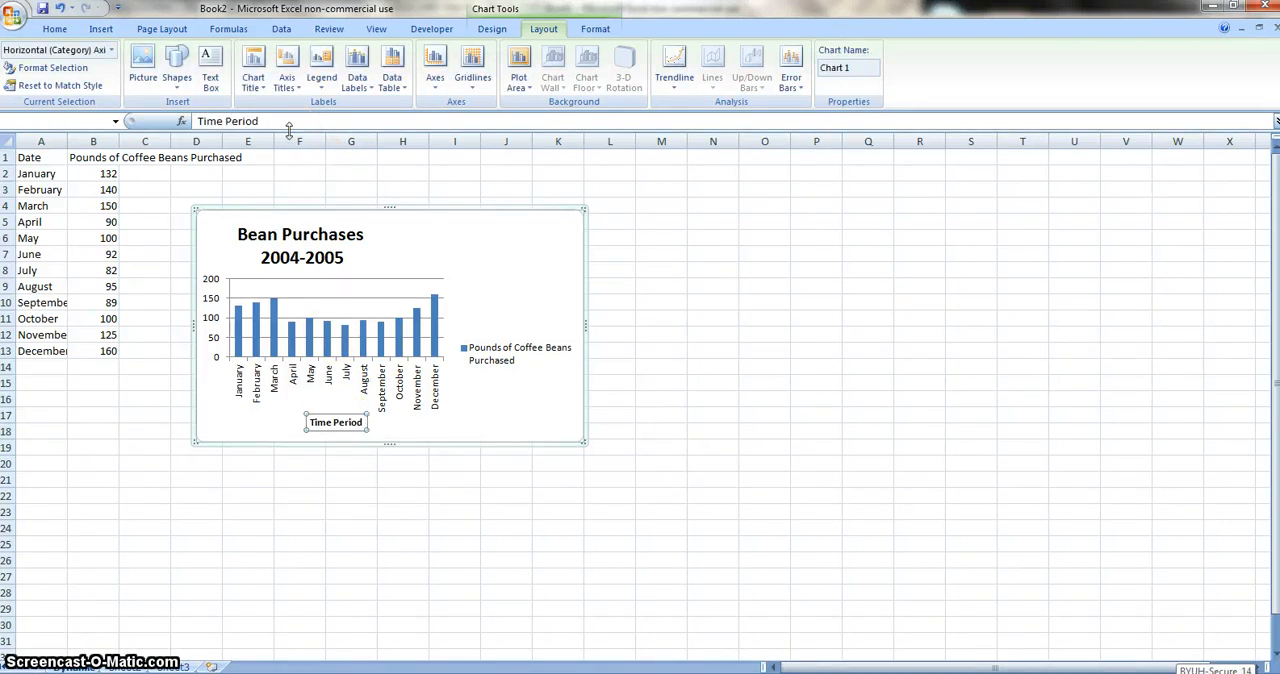
mouse_move(360, 180)
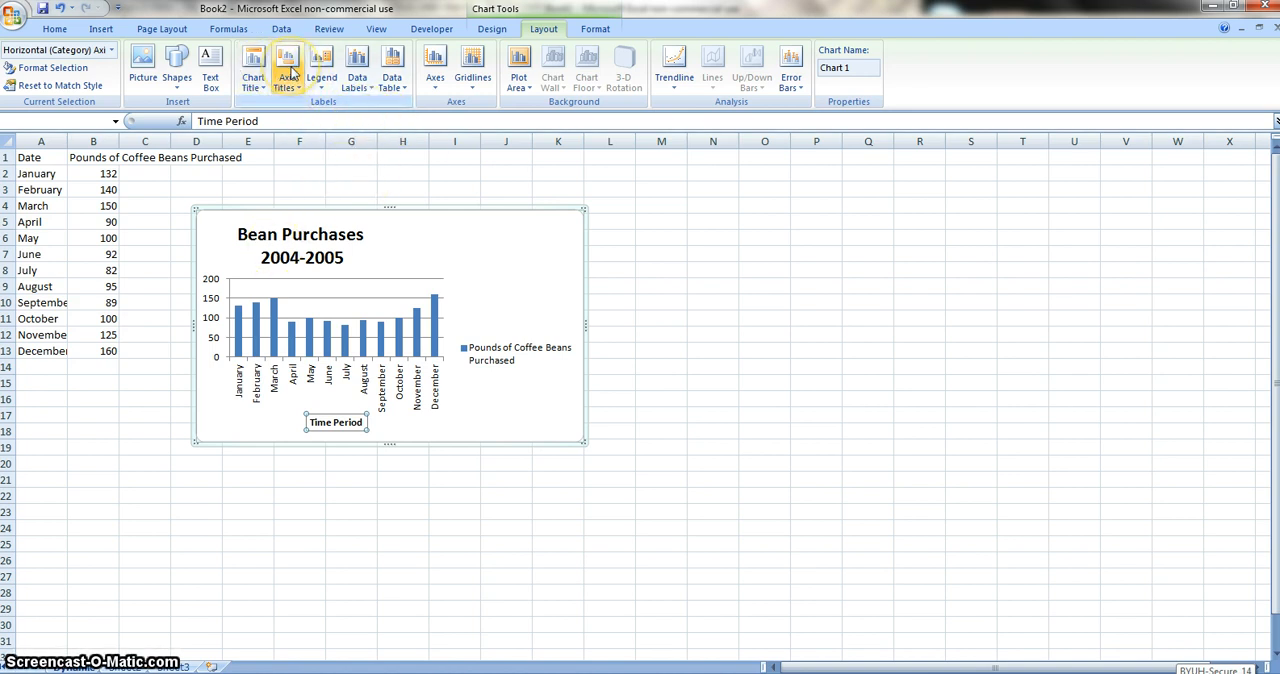
Step: Add a rotated vertical axis title reading Coffee Beans beside the value axis
click(286, 64)
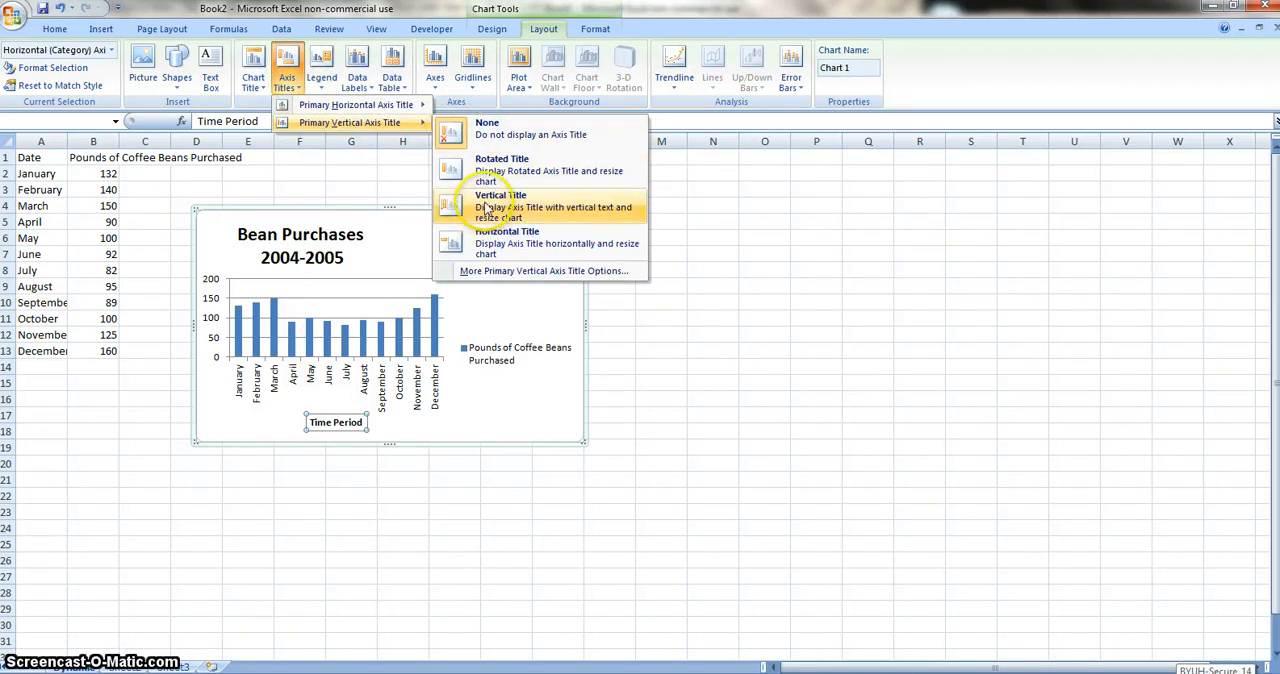
mouse_move(500, 170)
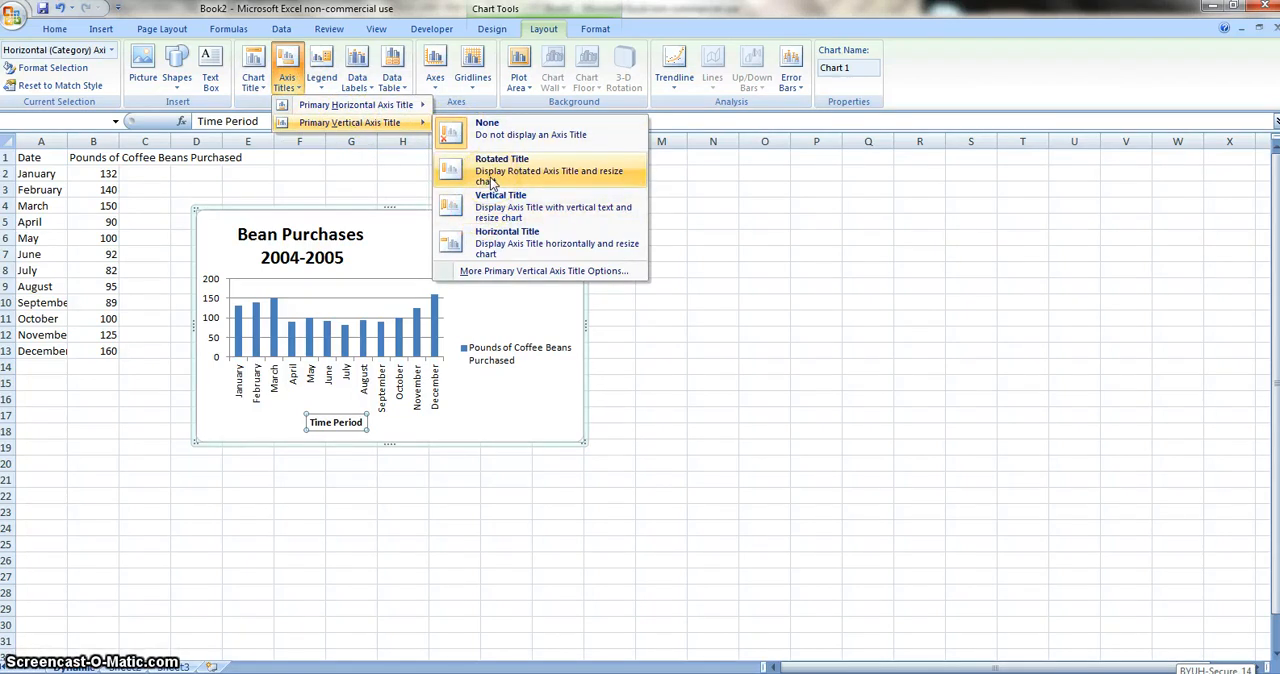
click(502, 170)
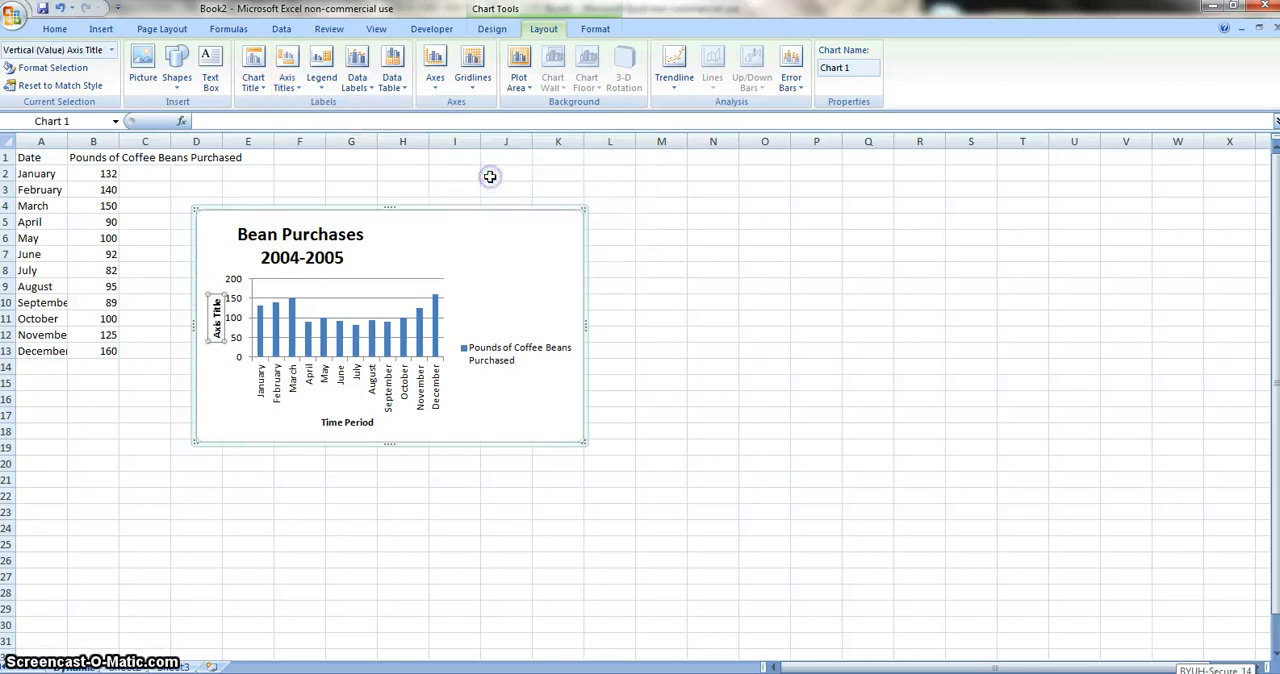
mouse_move(380, 134)
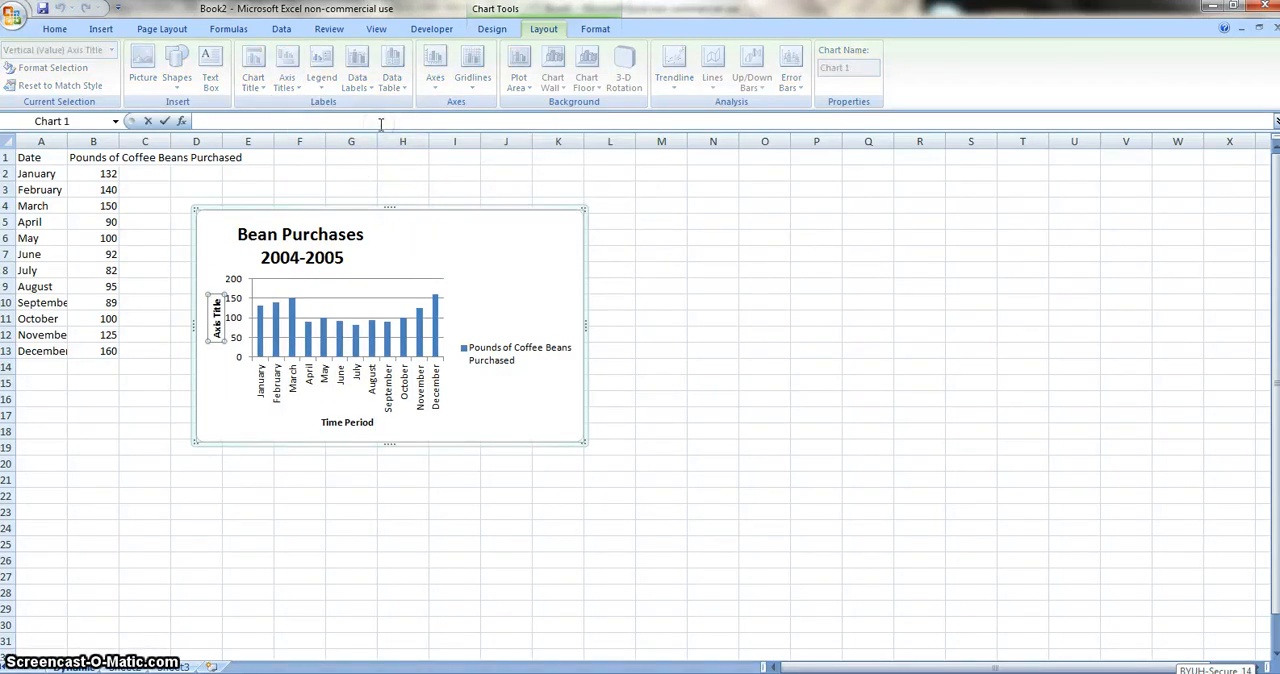
text(Coffee)
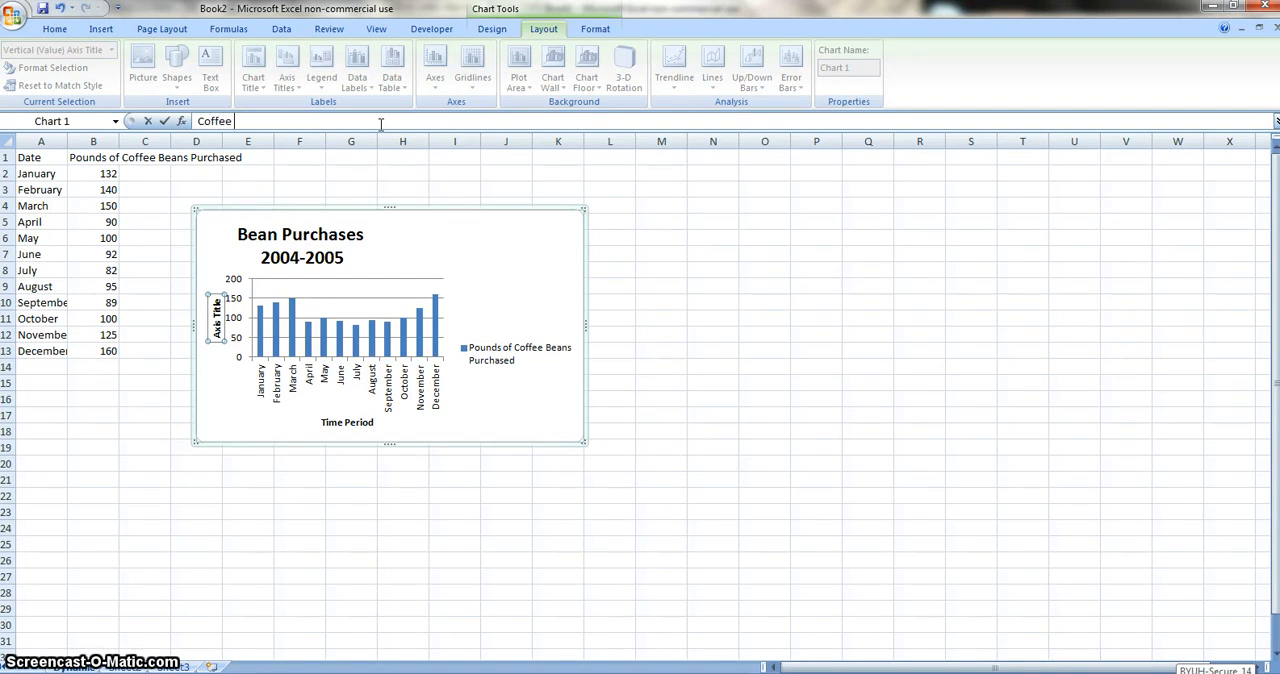
text(Bea)
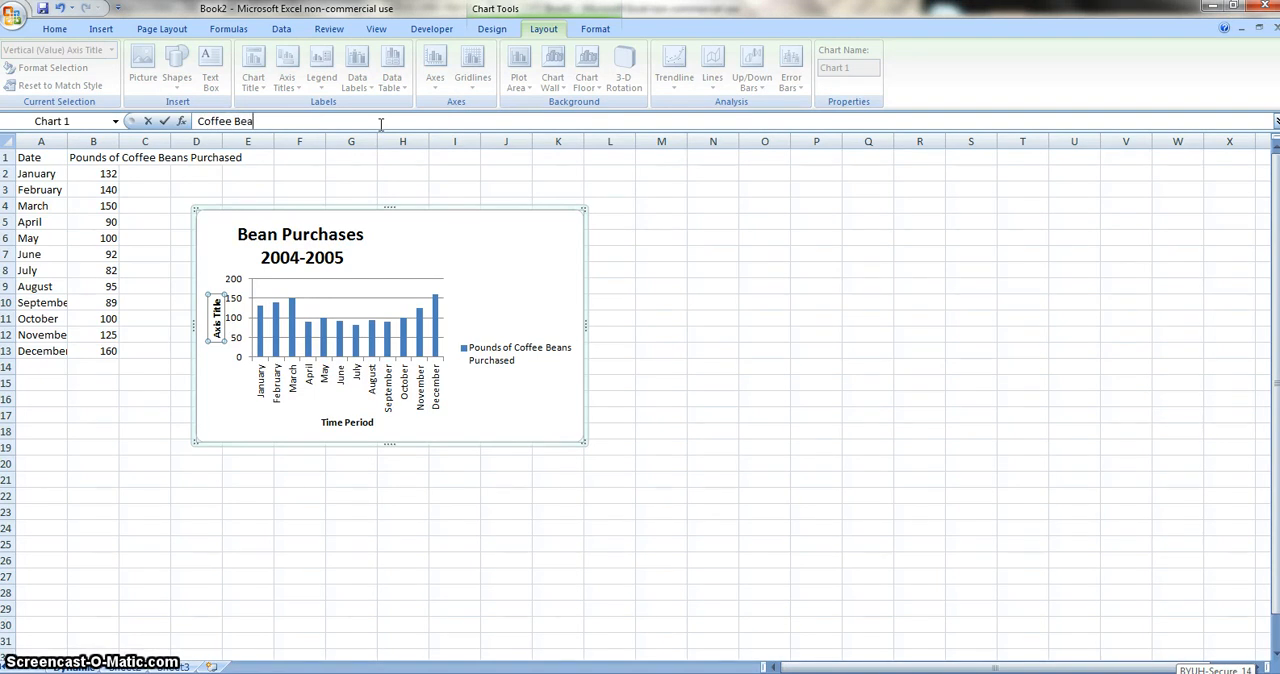
text(ns)
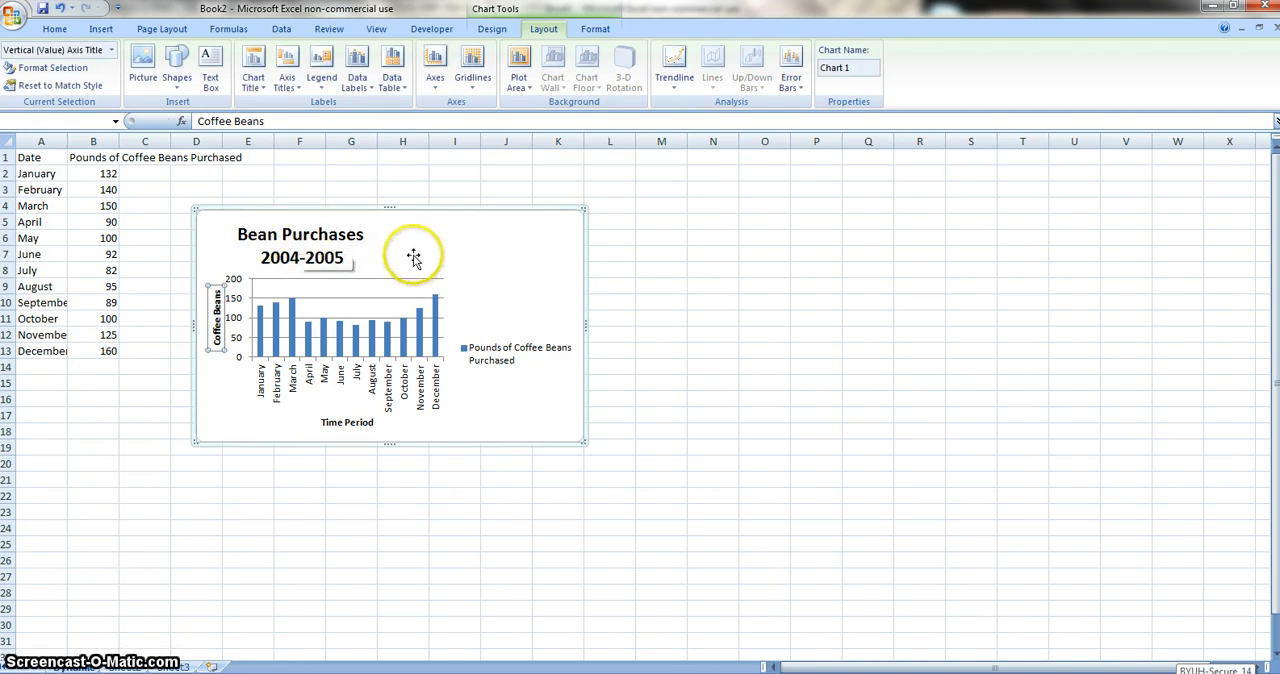
mouse_move(404, 244)
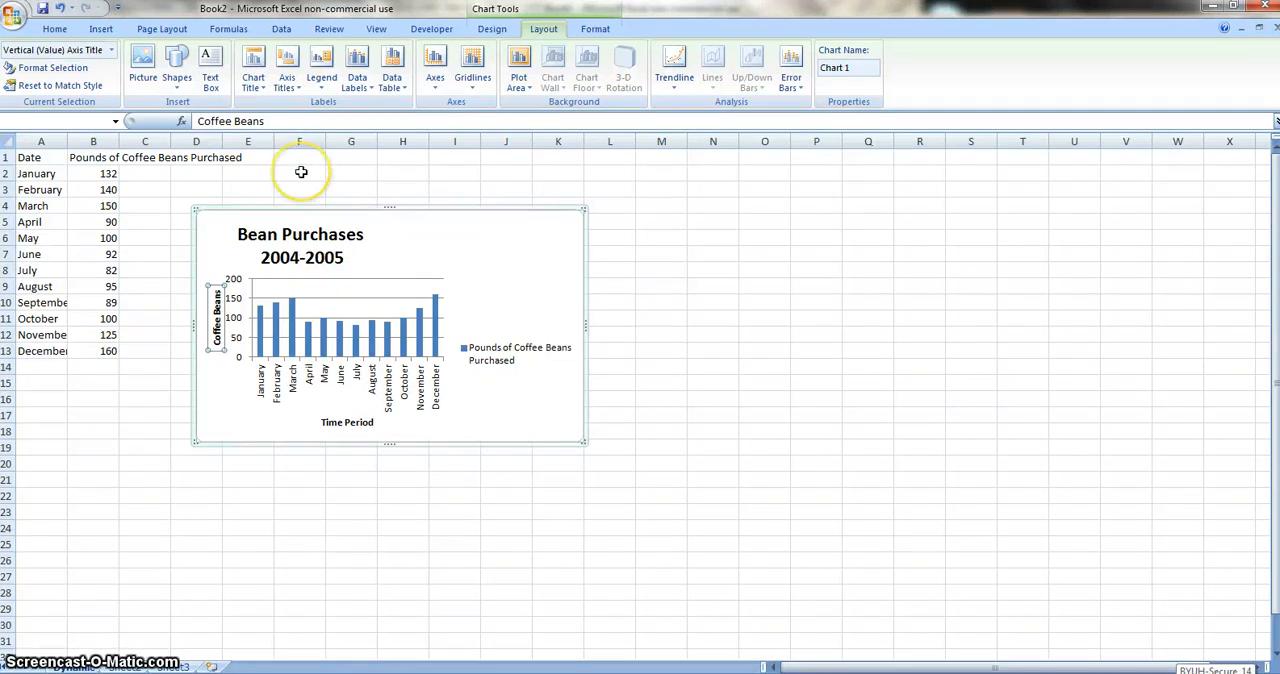
mouse_move(342, 176)
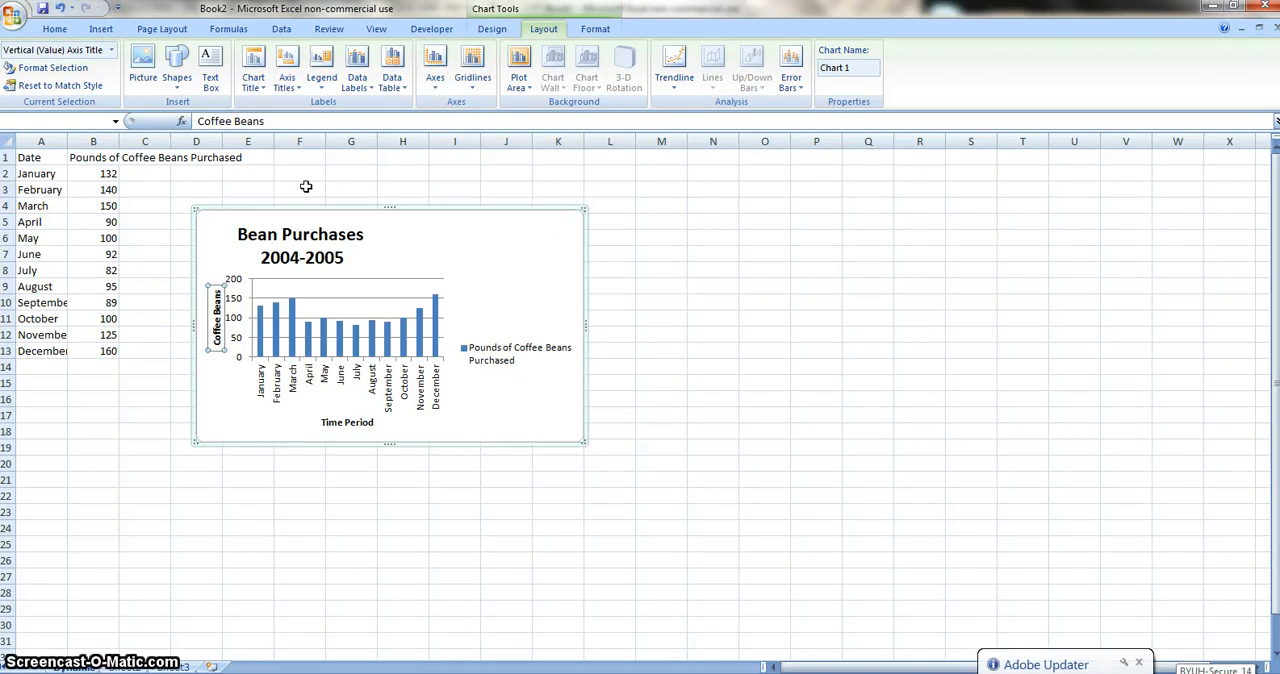
mouse_move(380, 168)
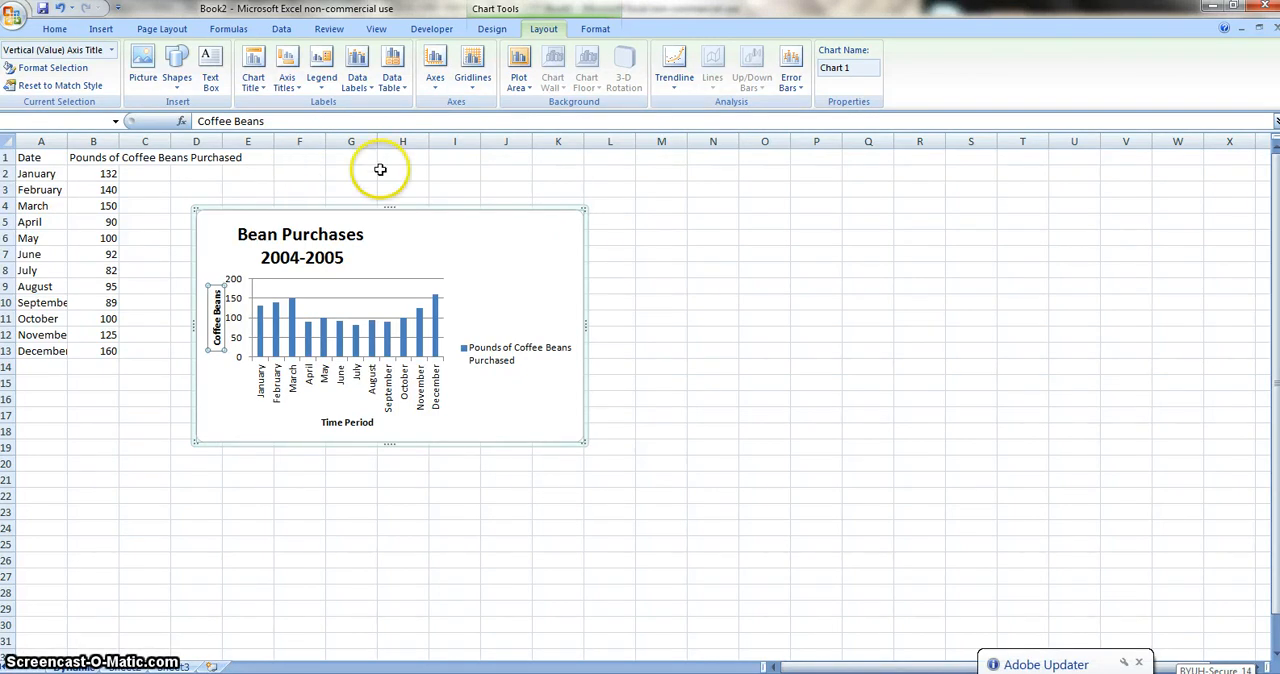
mouse_move(432, 212)
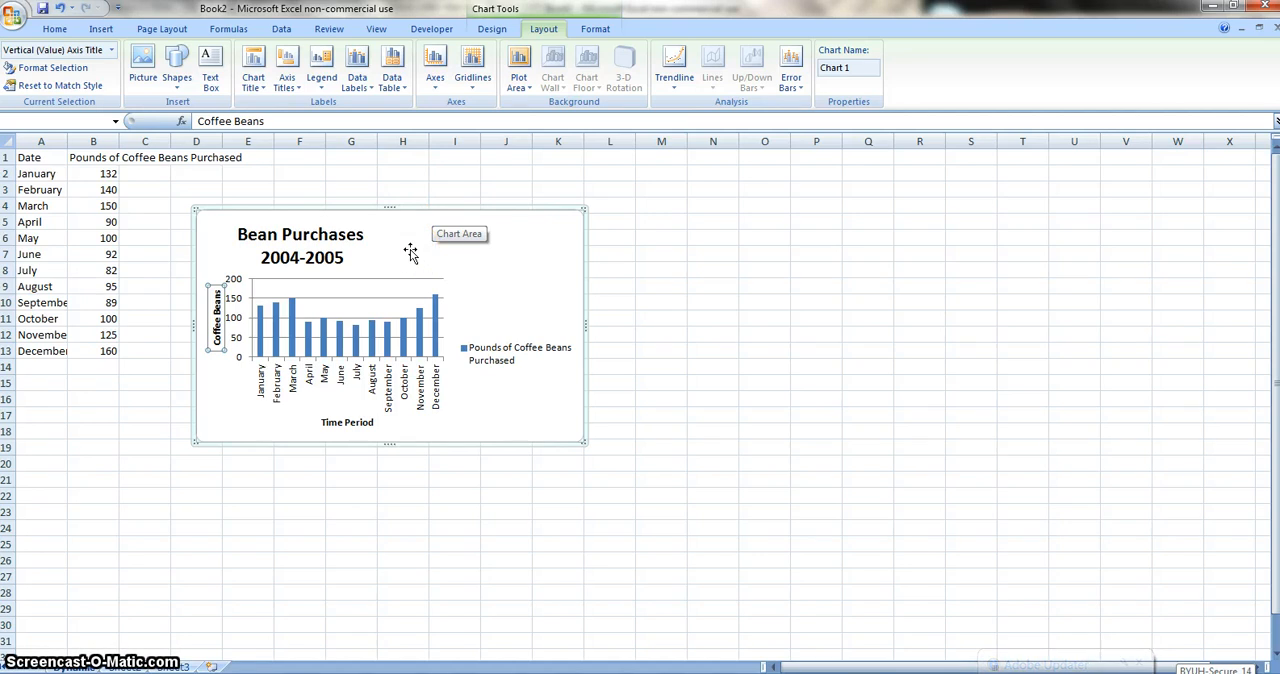
mouse_move(168, 338)
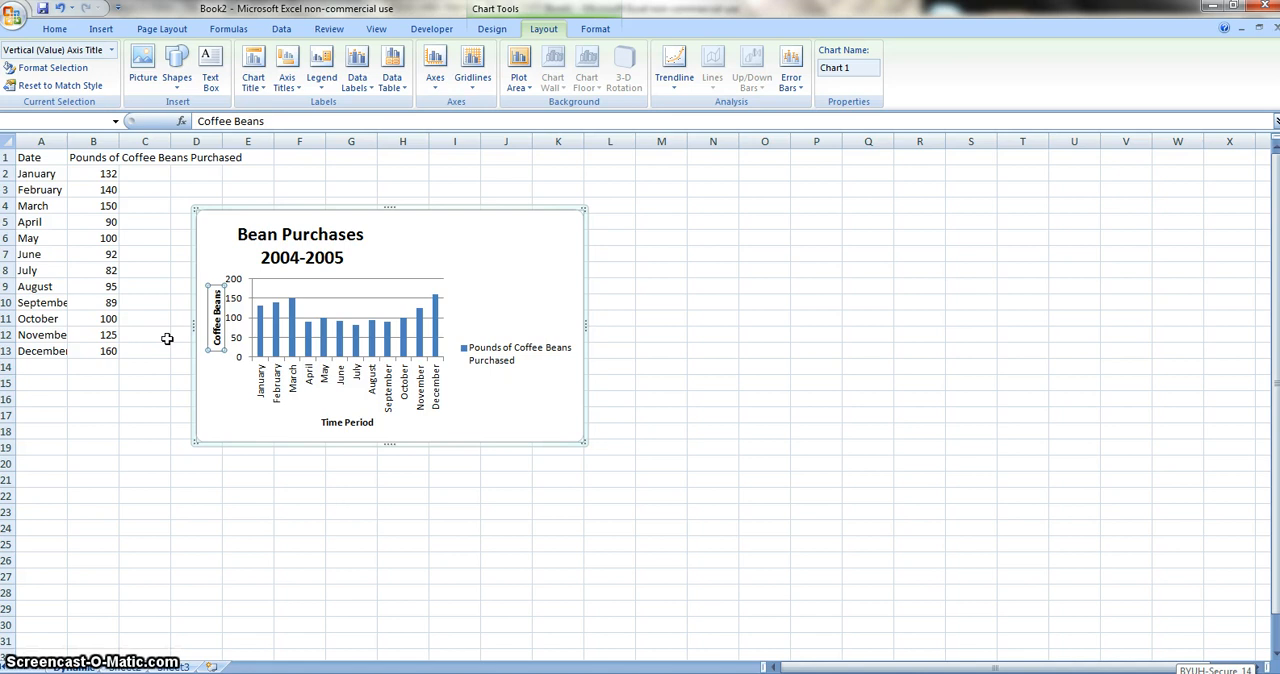
mouse_move(290, 320)
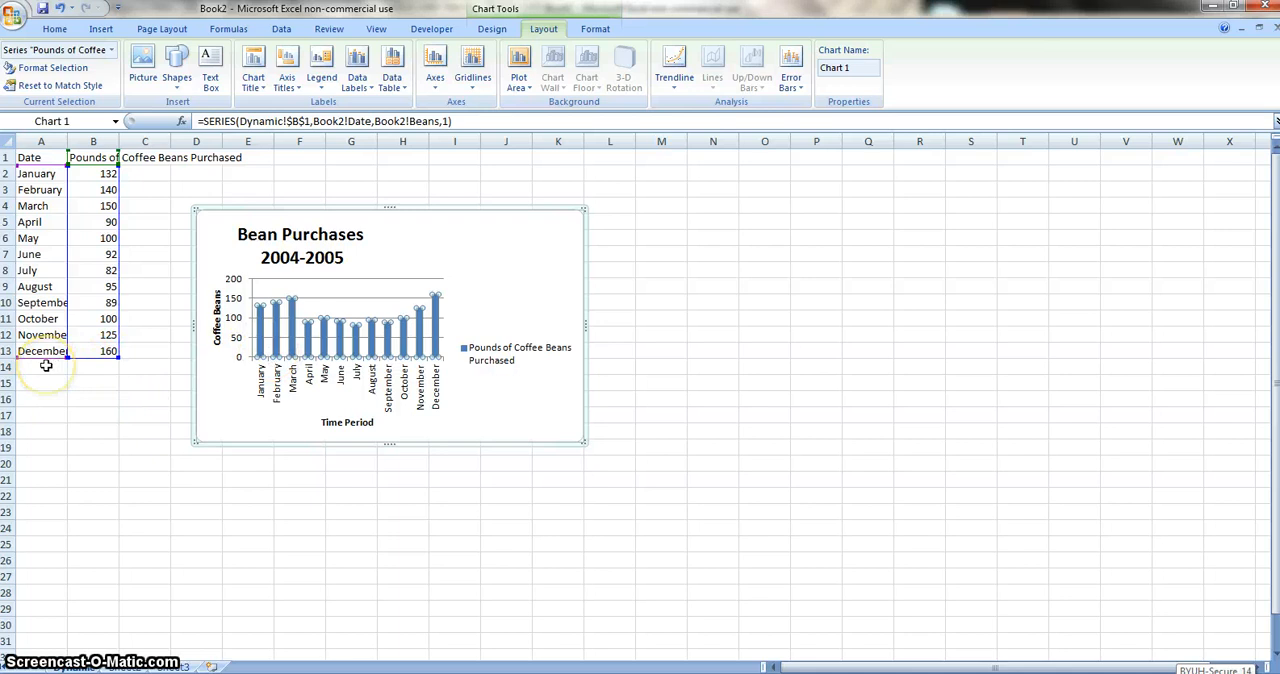
Step: Select the empty cell A14 below December
click(40, 366)
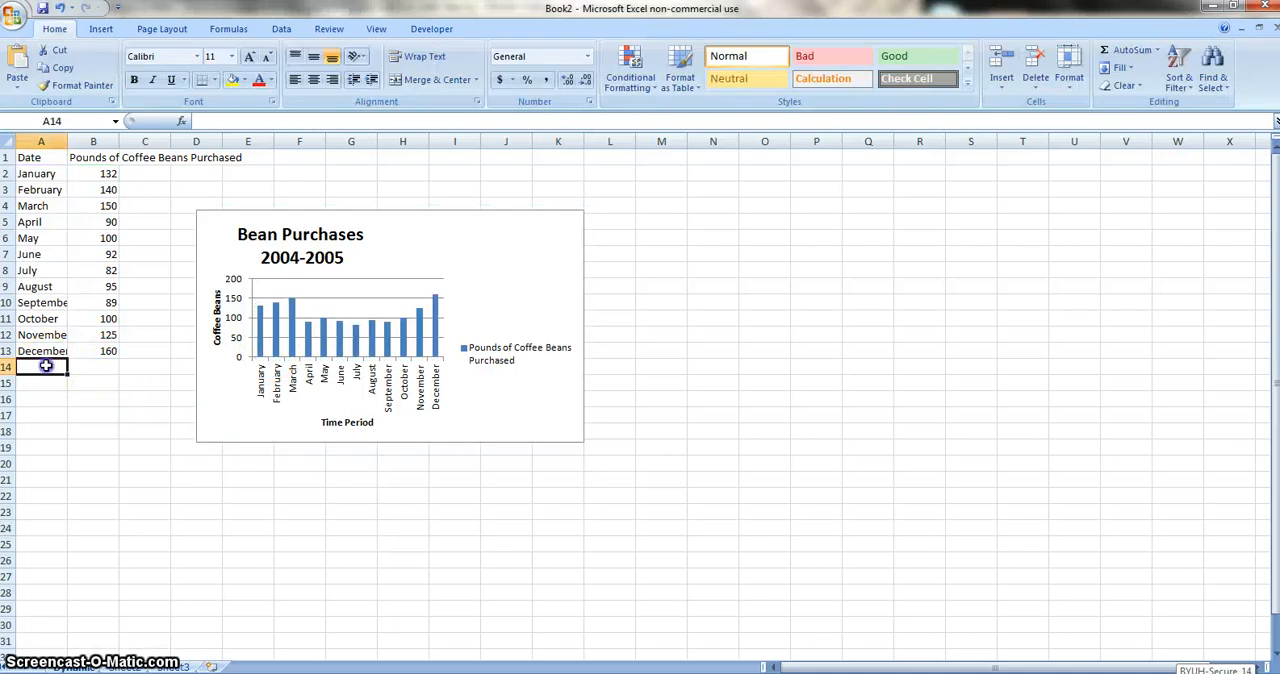
Step: Enter January in A14 with a value of 23 to test the dynamic chart
text(J)
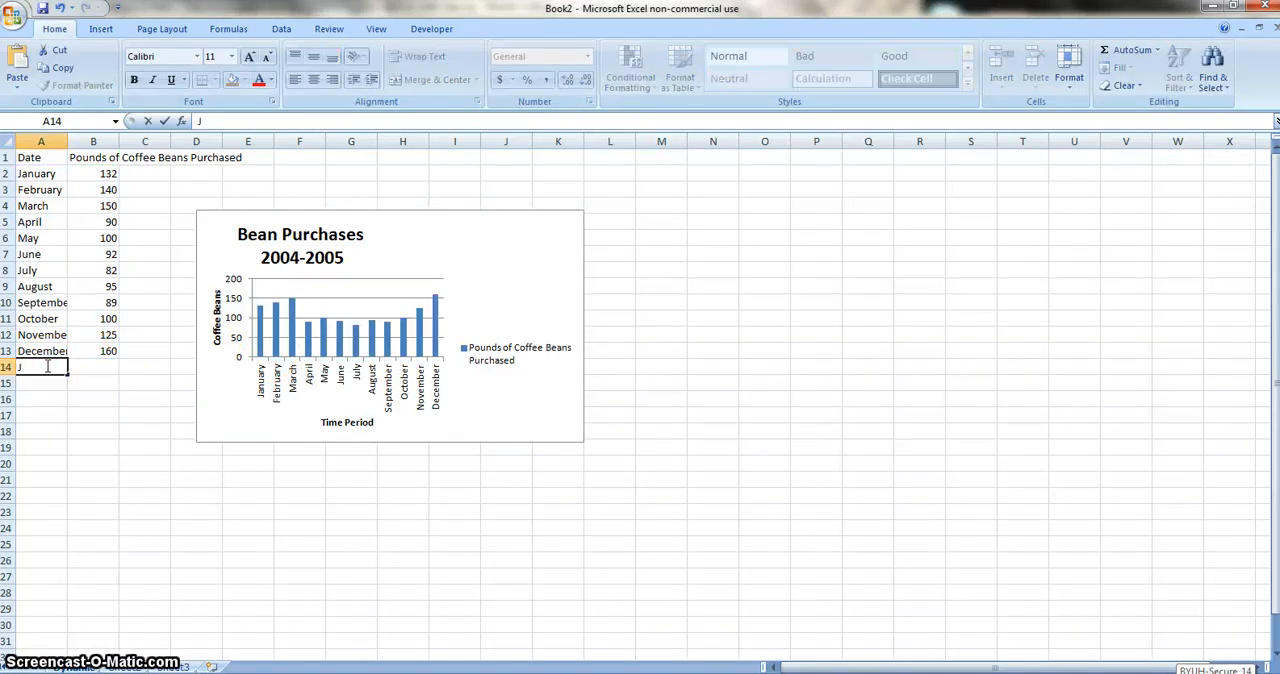
text(anuary)
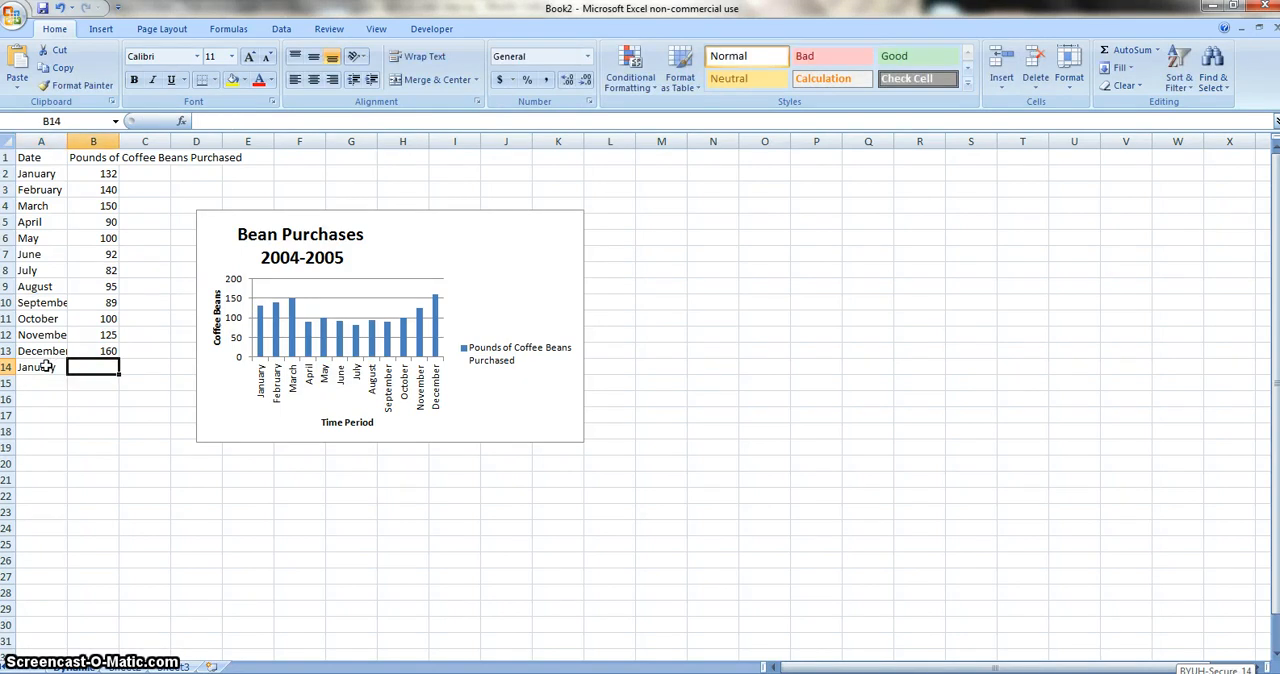
text(23)
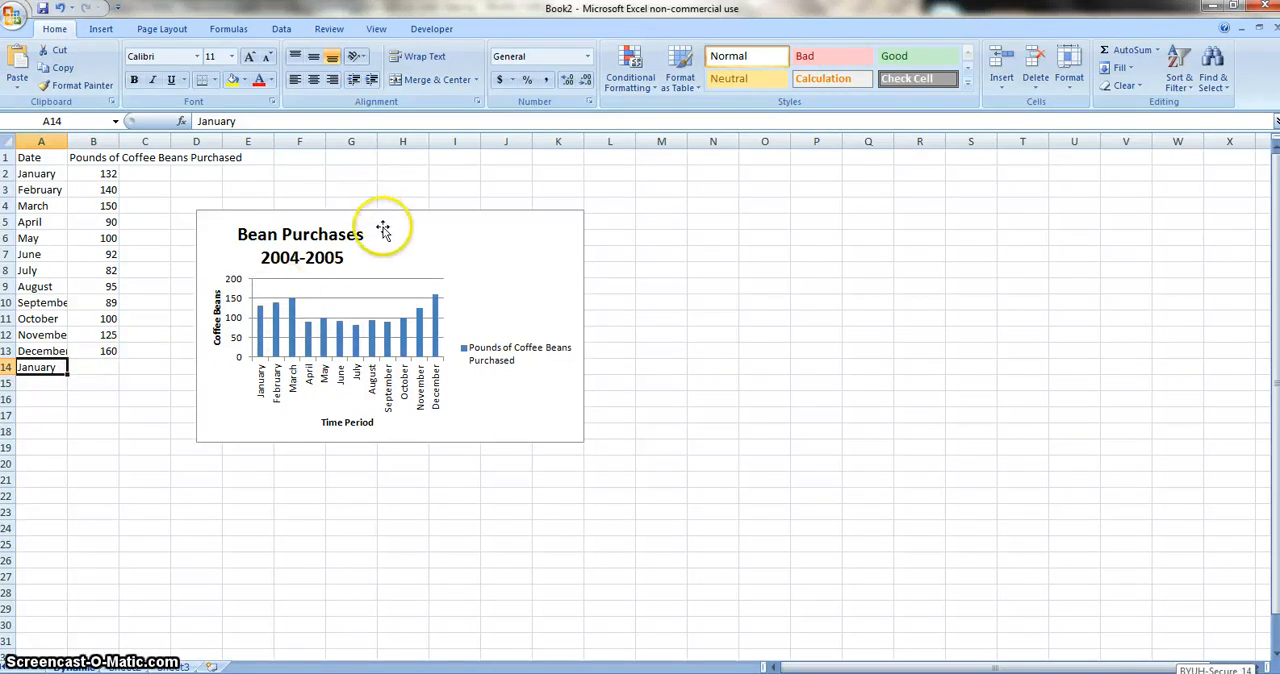
Step: Move the chart below the data, clear the stray January entry and select C1
click(384, 230)
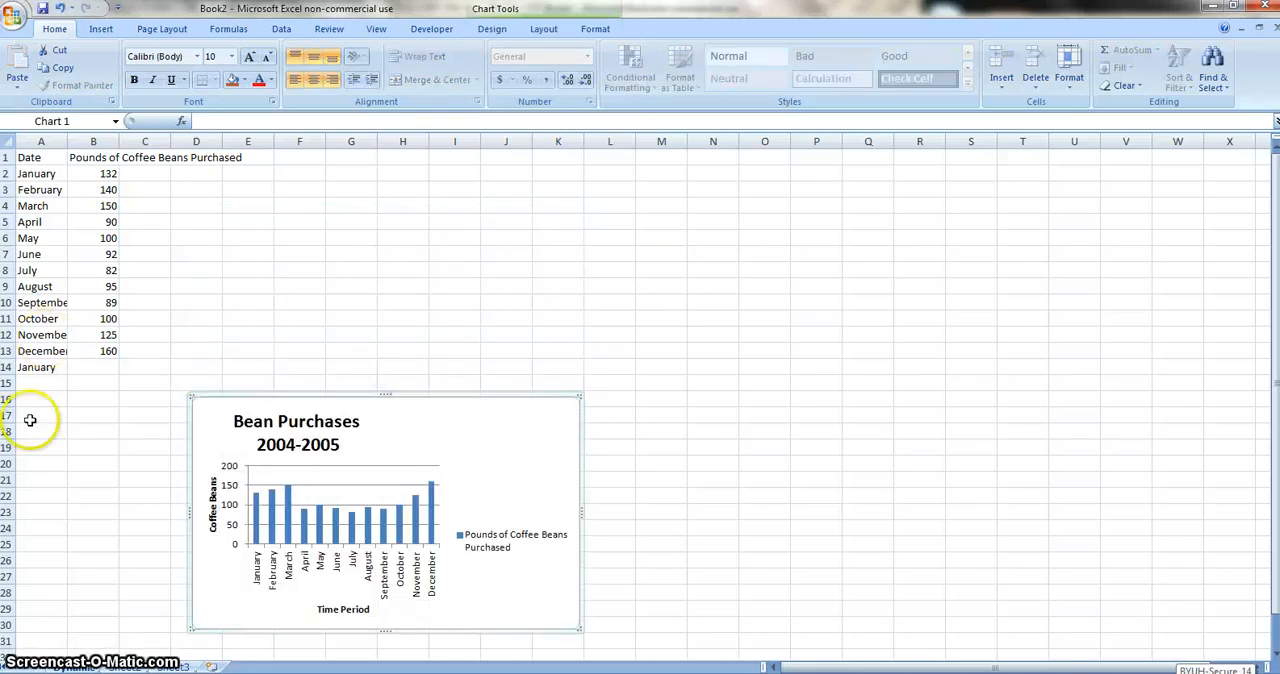
click(40, 368)
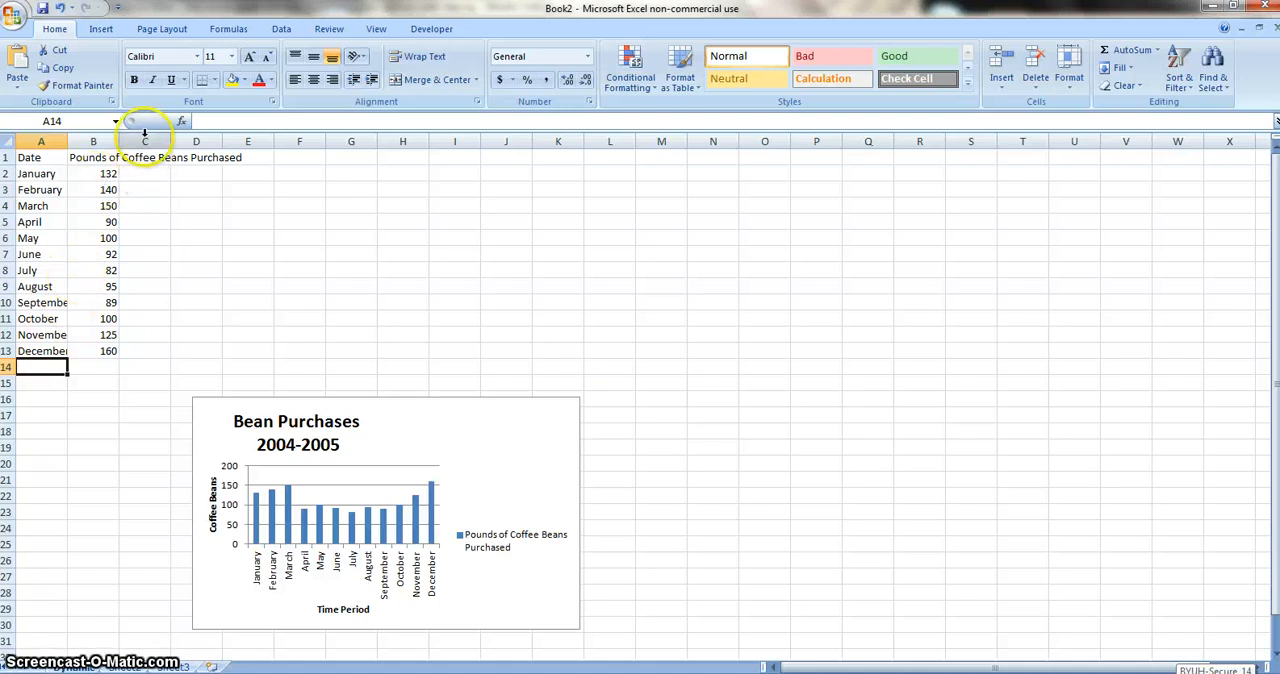
click(144, 156)
text(Pounds of)
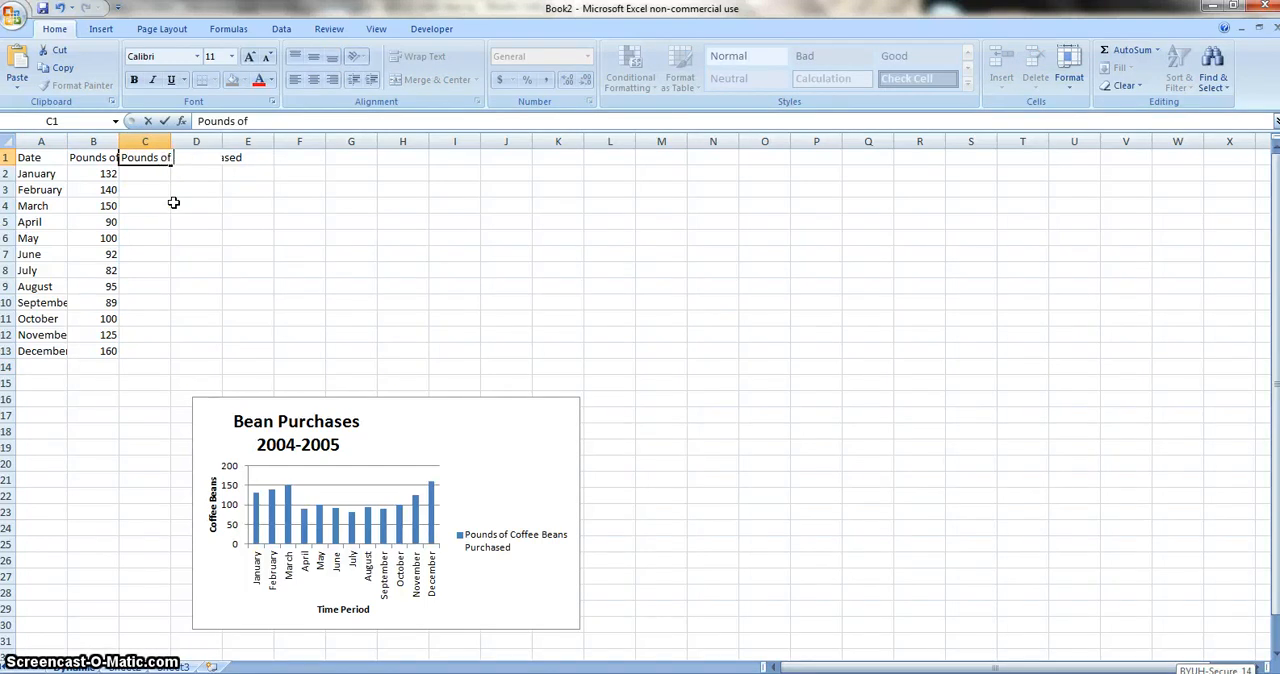
Step: Head column C with Pounds of Coffee beans grown
text(Coffee)
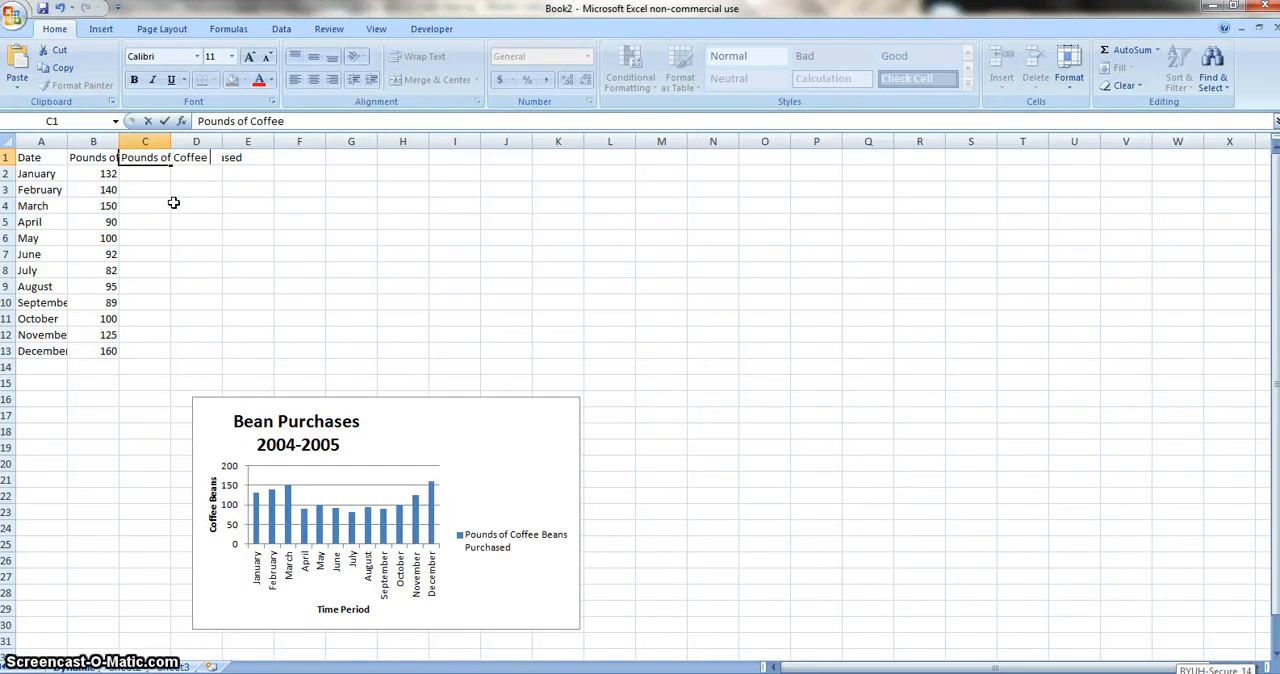
text(beans)
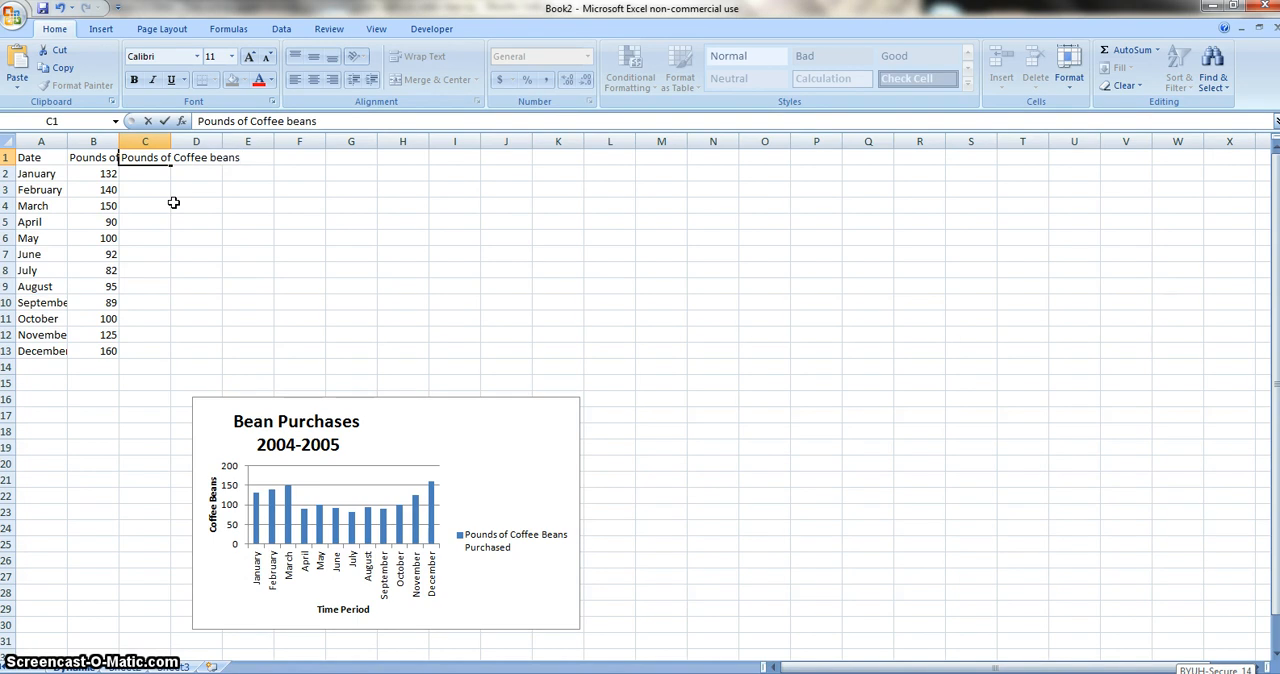
text(g)
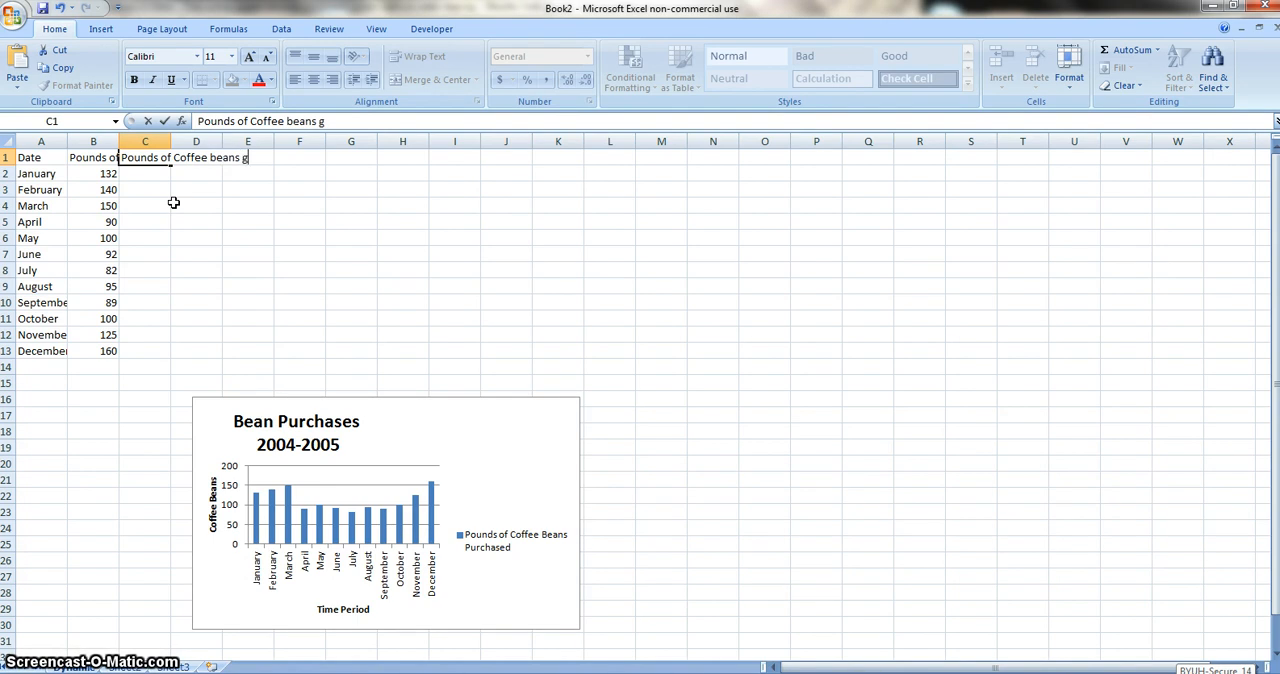
text(rown)
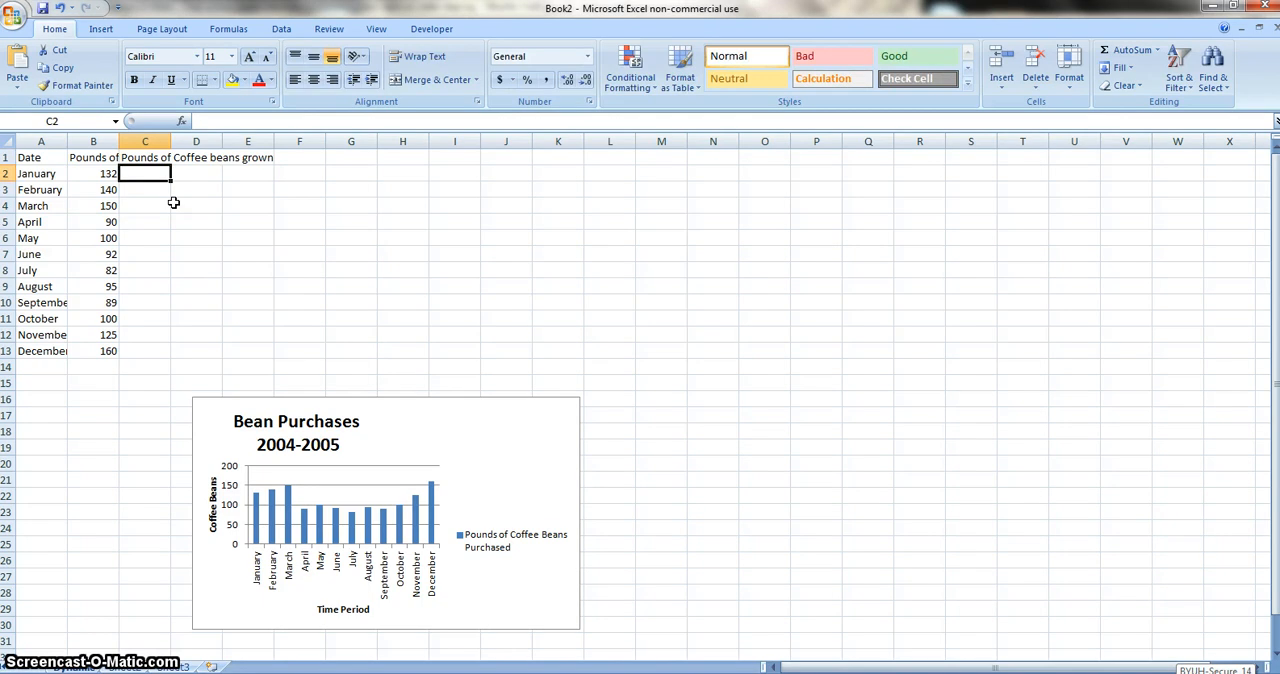
Step: Fill C2:C13 with monthly grown values 46.5, 52, 55, 45, 35, 34, 28.75, 35, 31, 45, 60, 55
text(46.5)
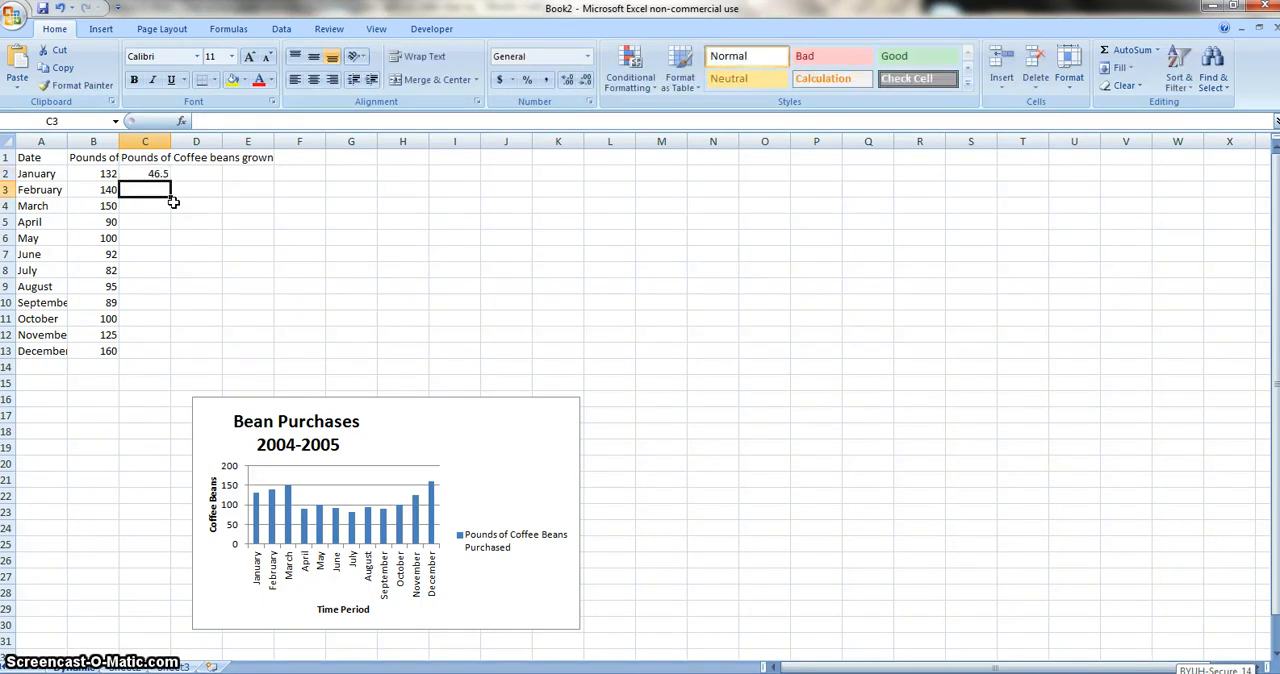
text(52)
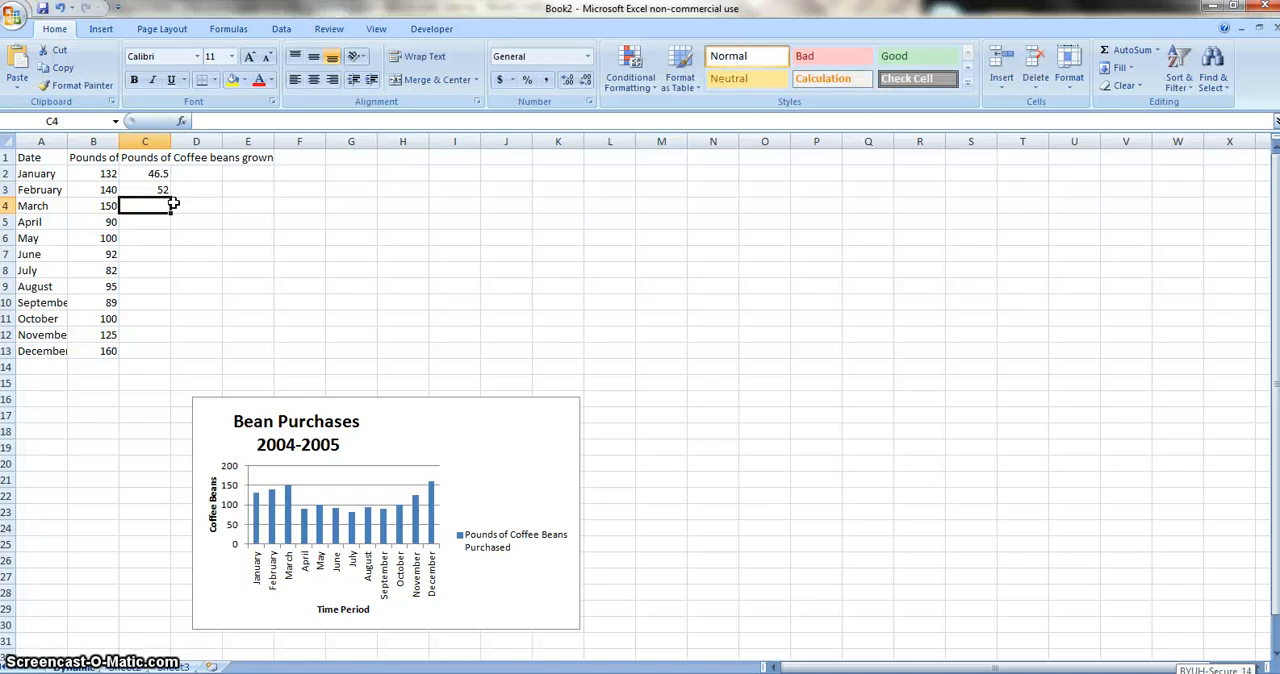
text(55)
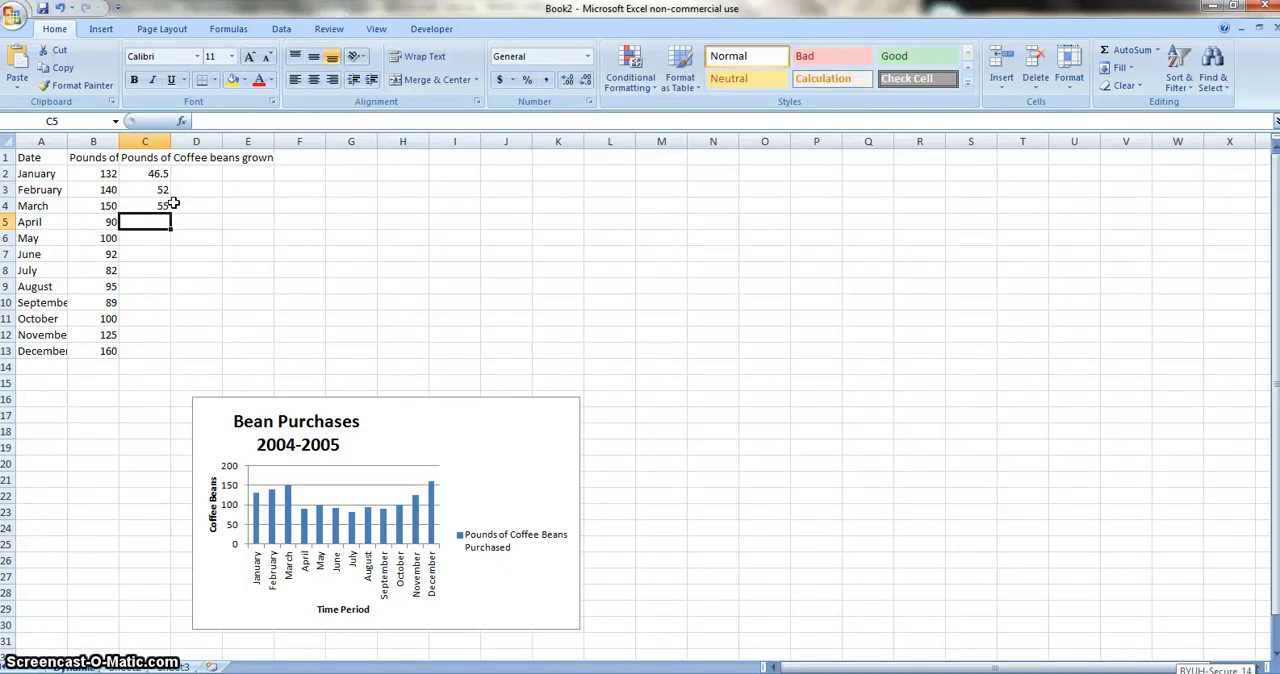
text(45)
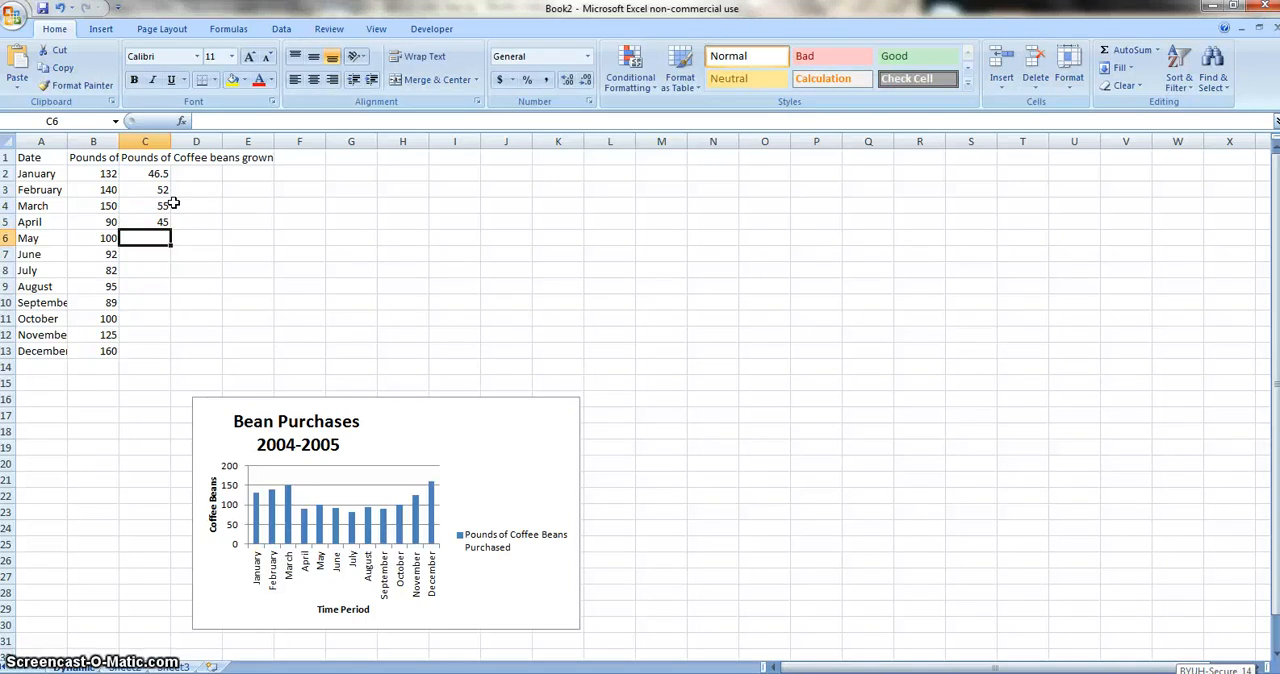
text(35)
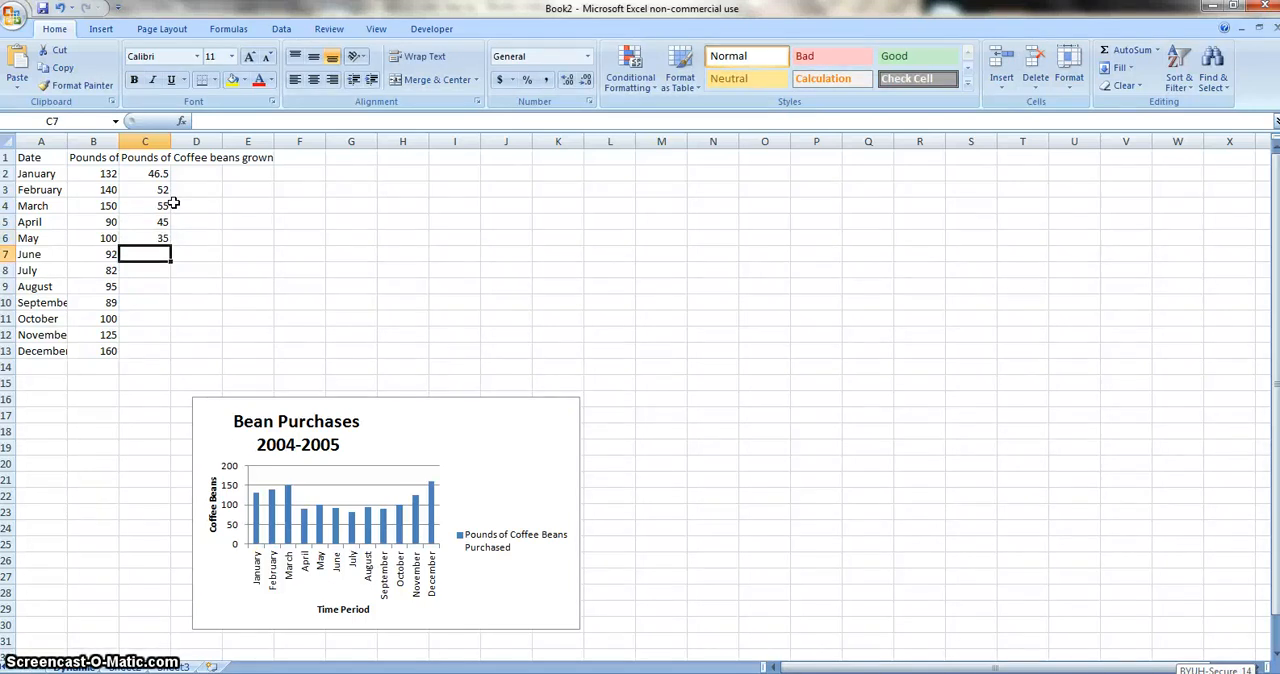
text(34)
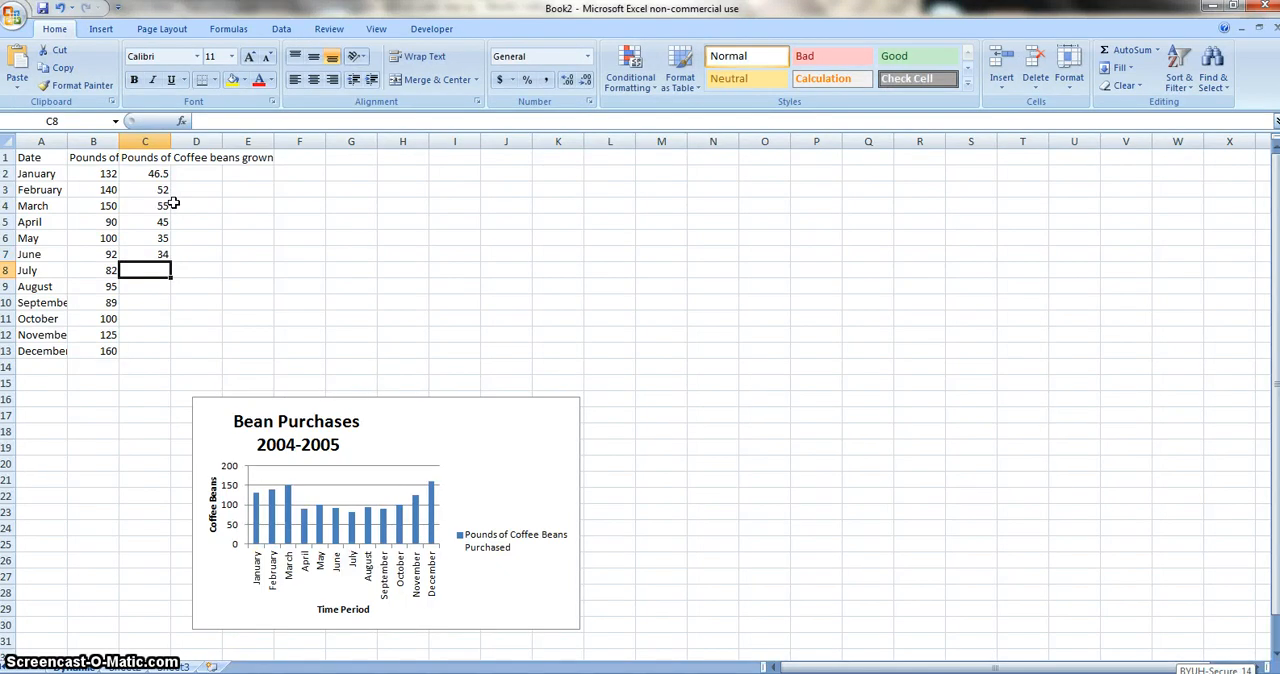
text(28.75)
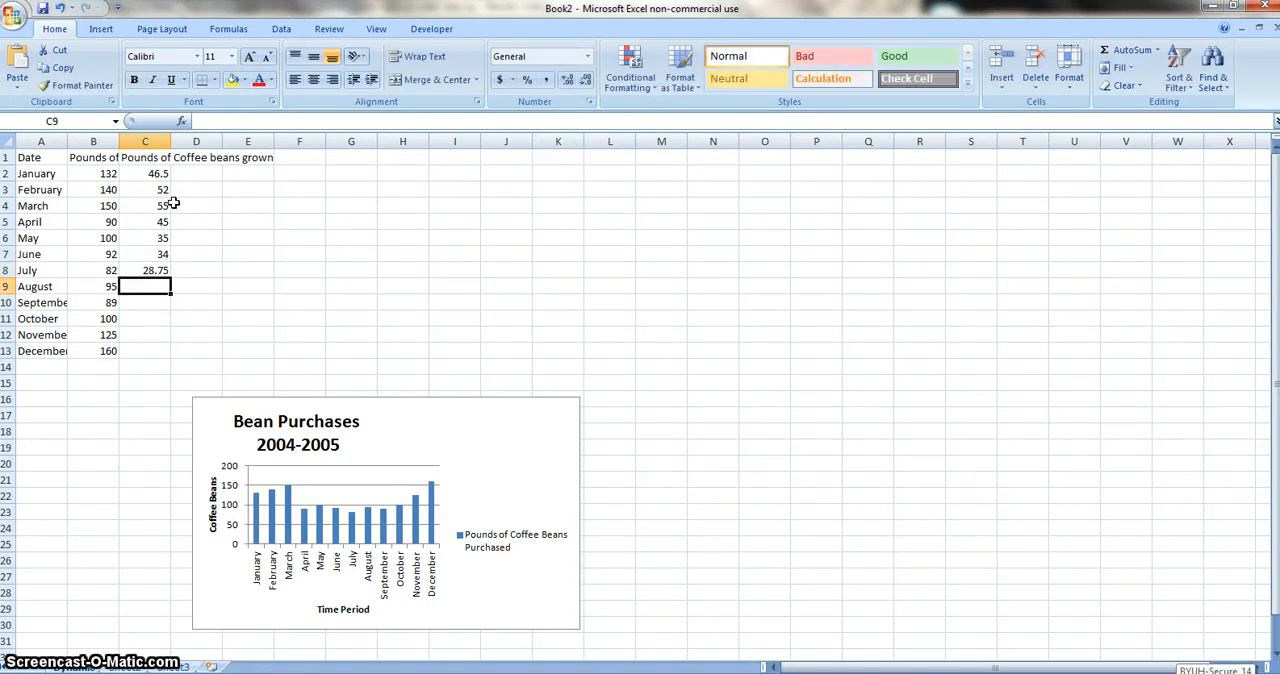
text(35.25)
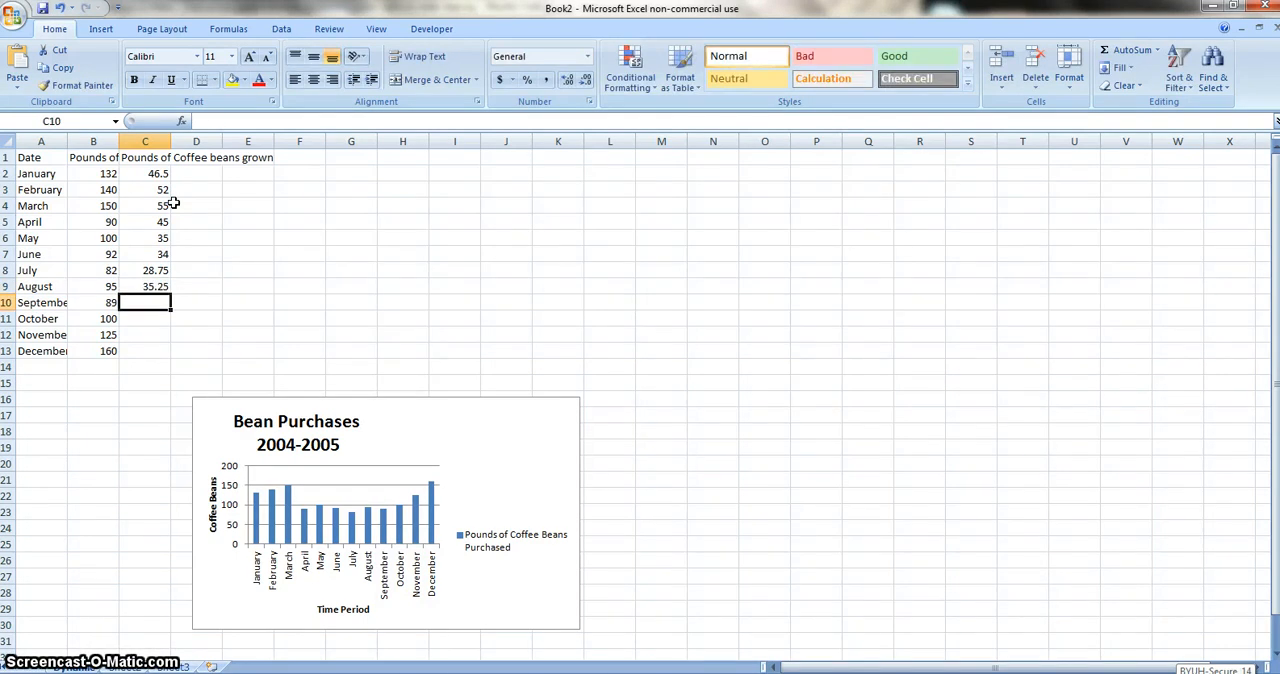
text(31.5)
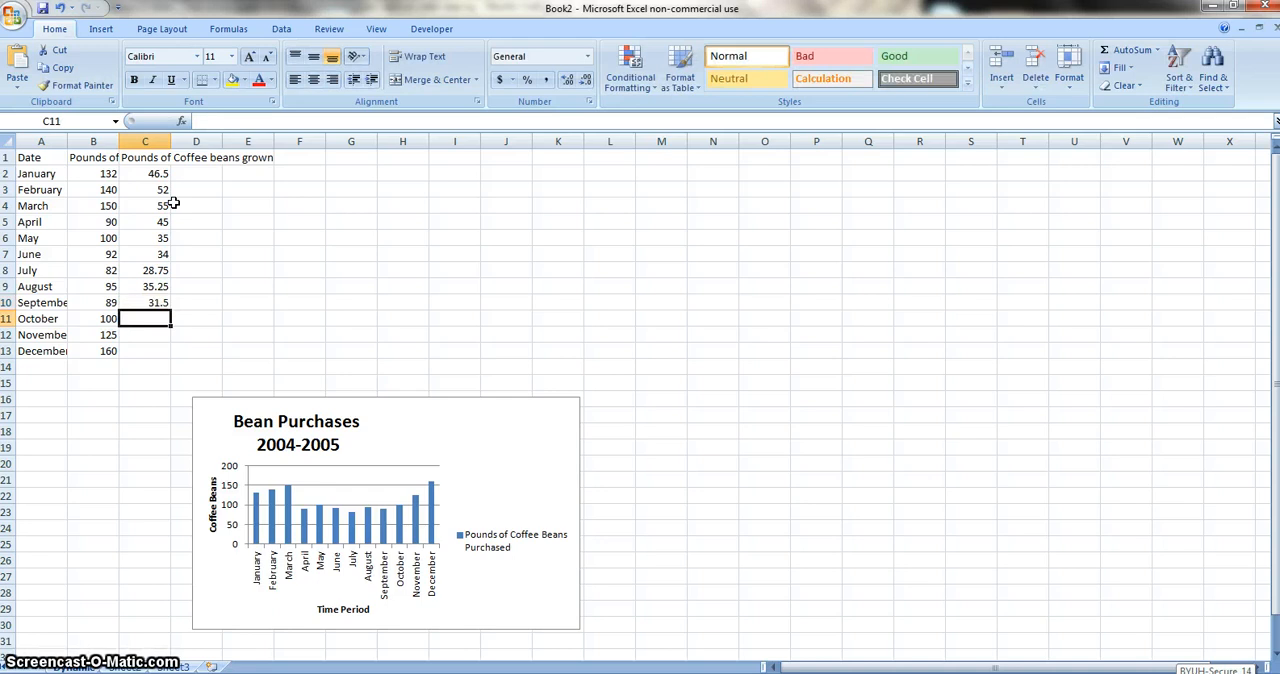
text(45)
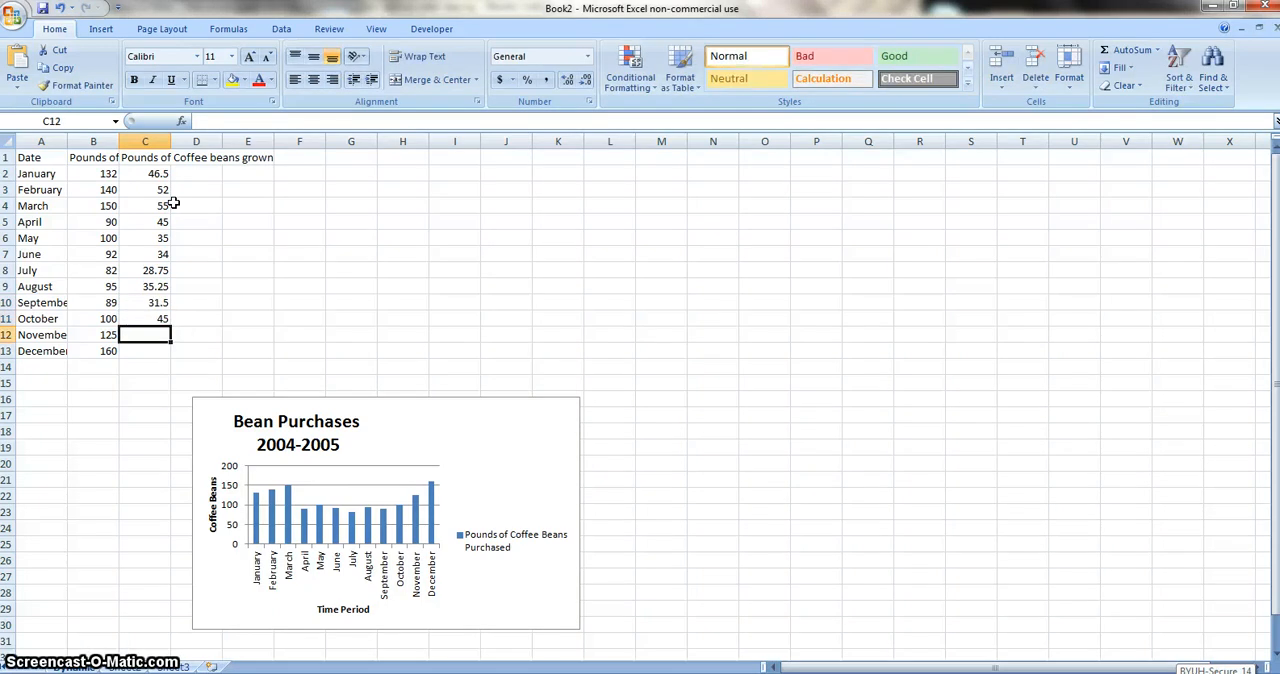
text(60)
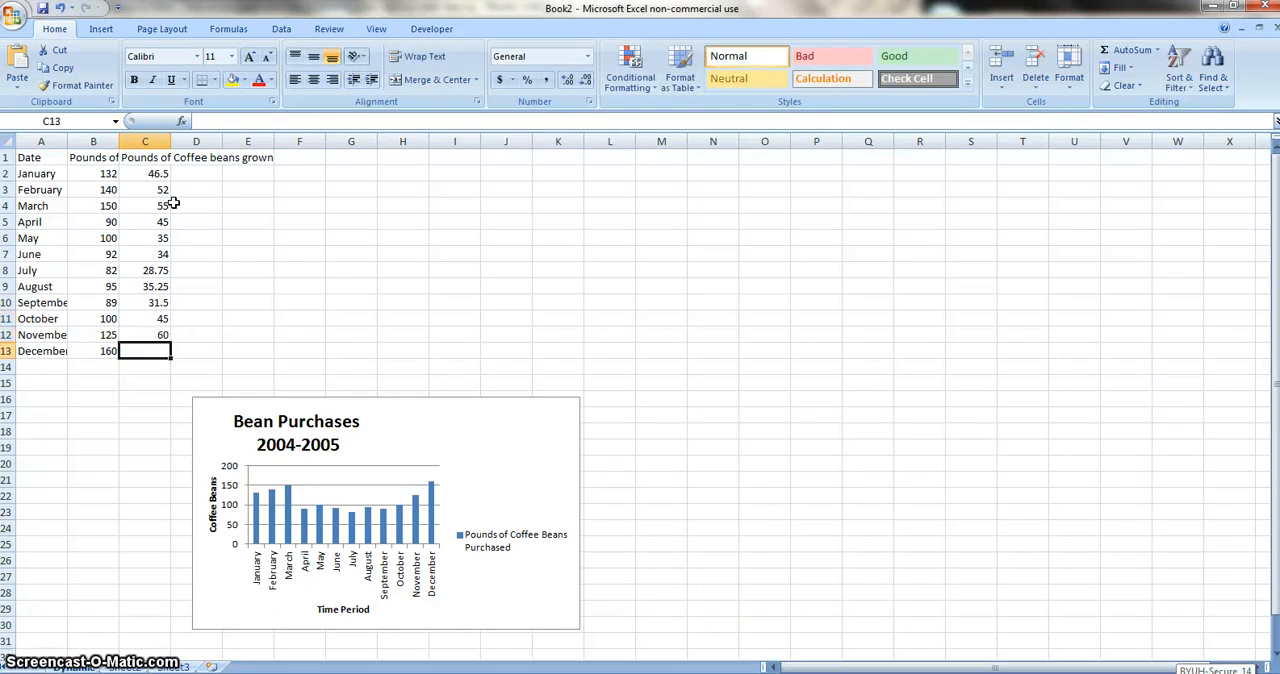
text(55)
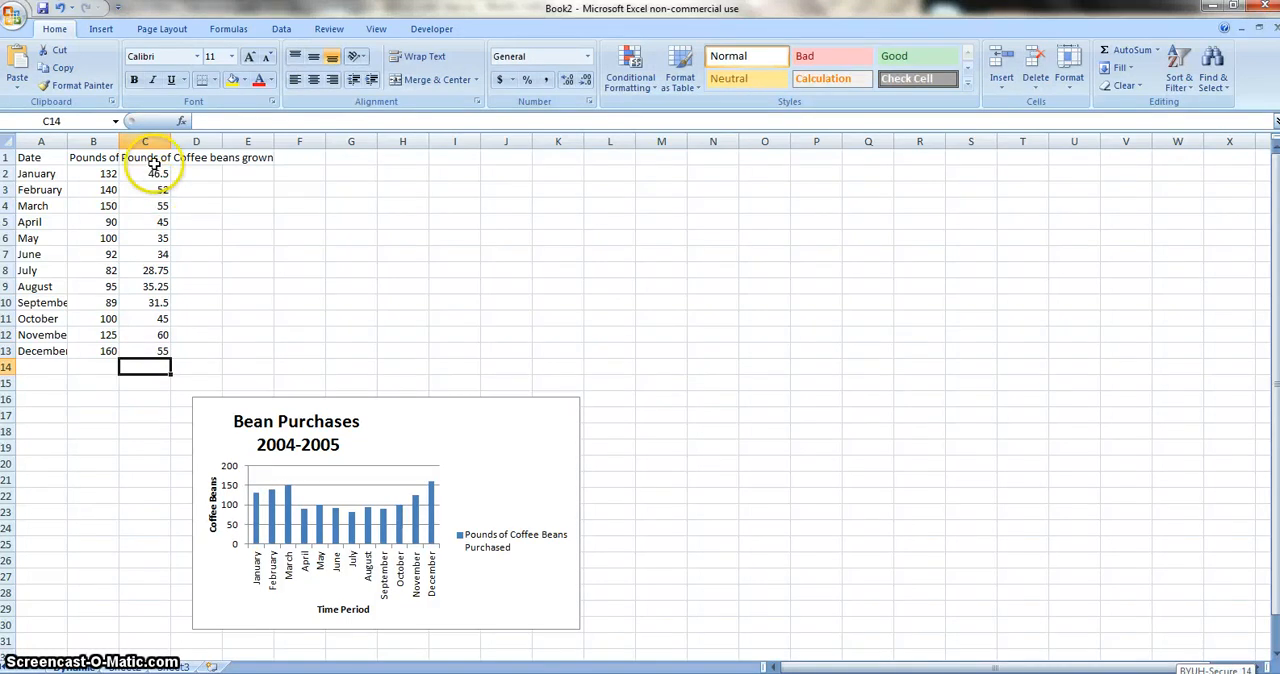
click(144, 156)
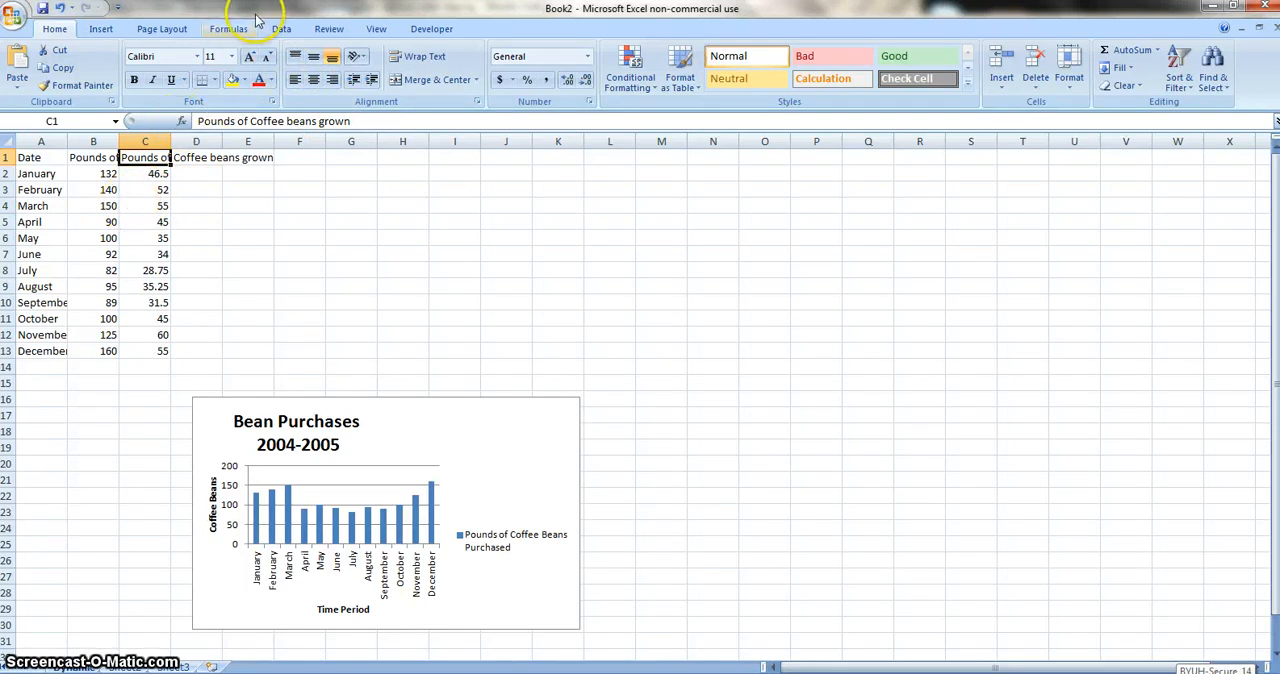
Step: Start a new defined name called Grown from Formulas > Define Name
click(228, 28)
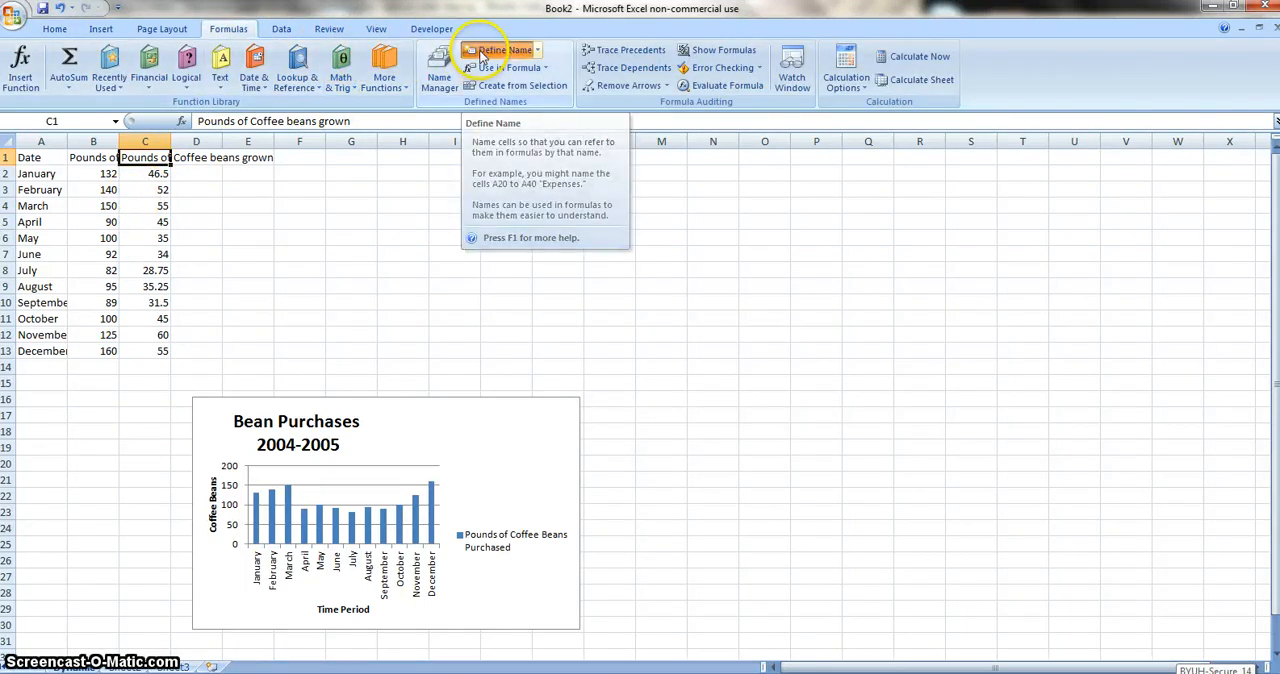
click(492, 50)
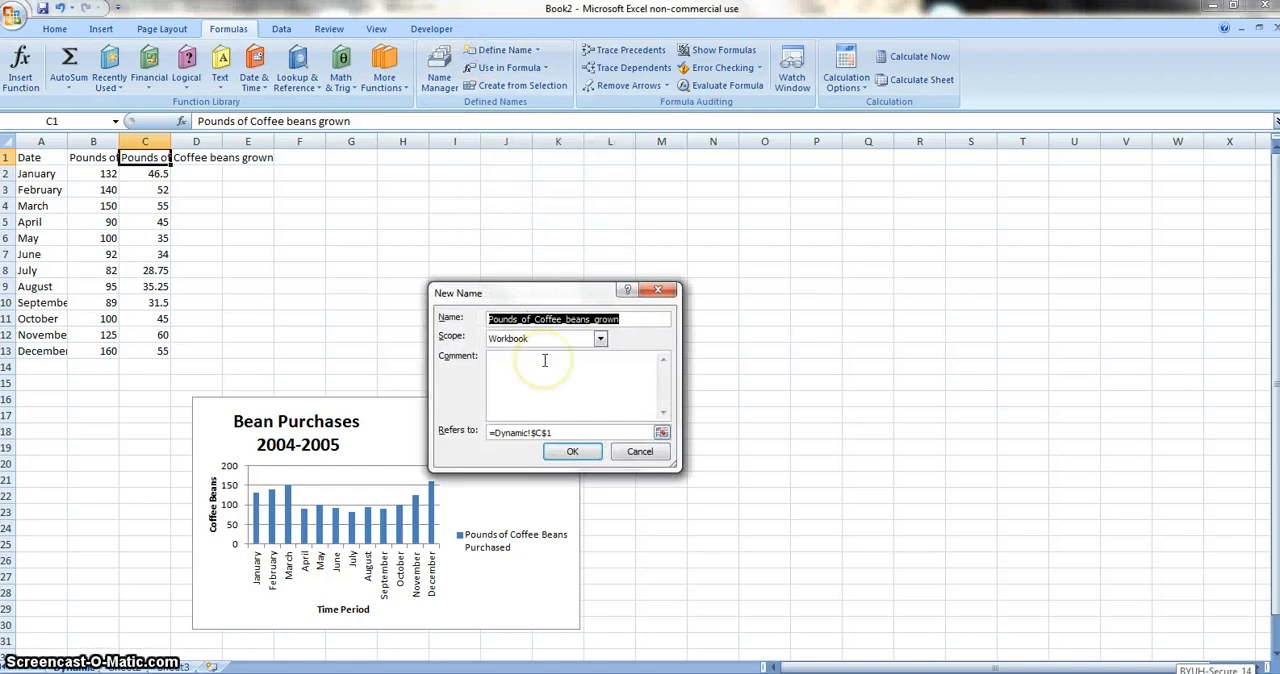
text(Grown)
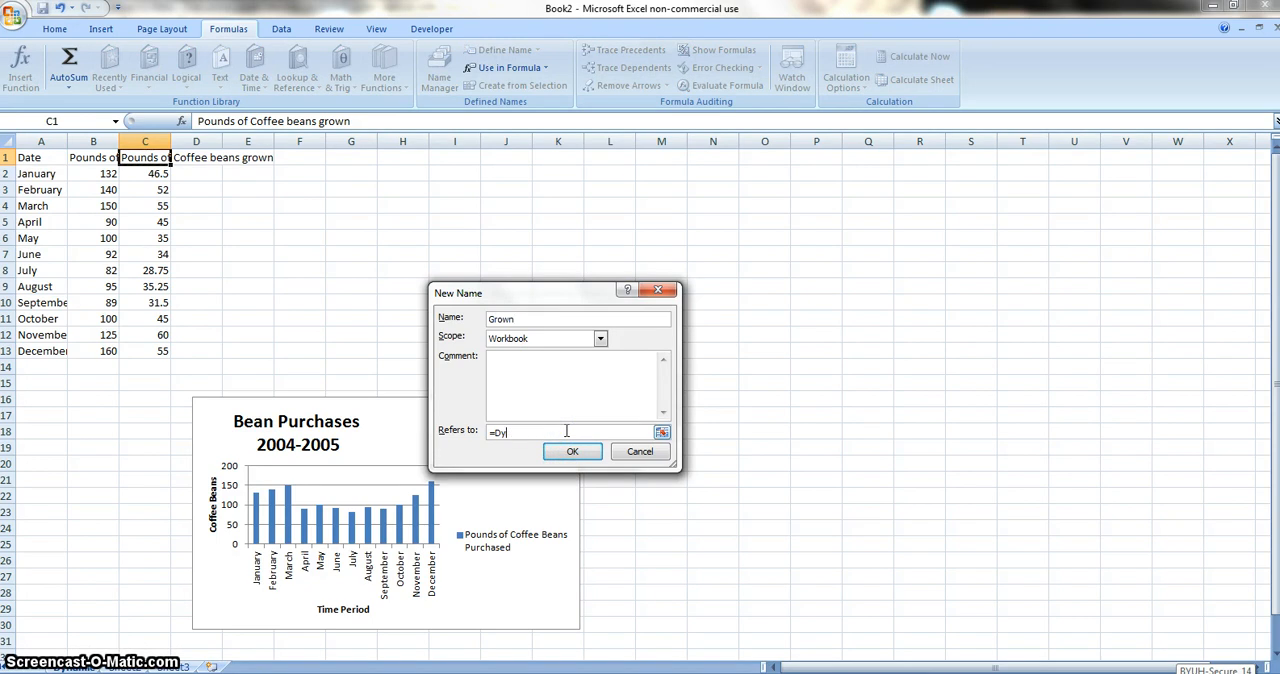
key(BackSpace)
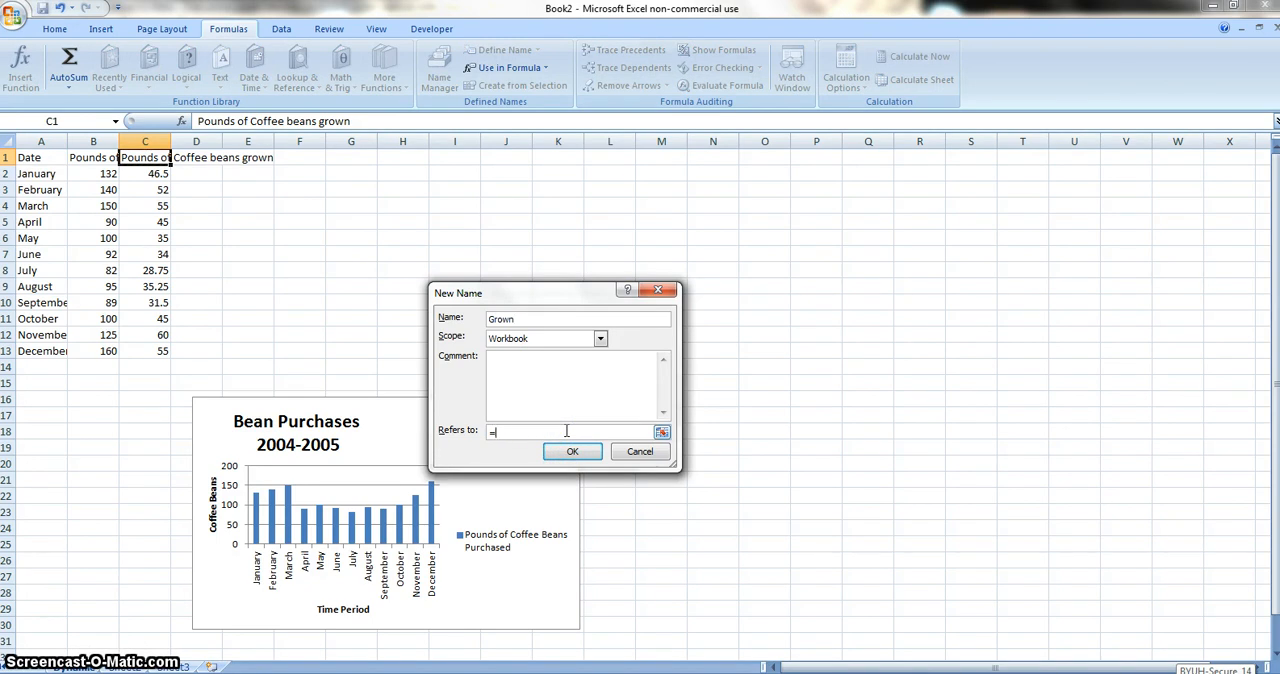
Step: Define Grown as =OFFSET(Dynamic!$C$2,0,0,COUNTA(Dynamic!$C:$C)-1) and confirm
text(O)
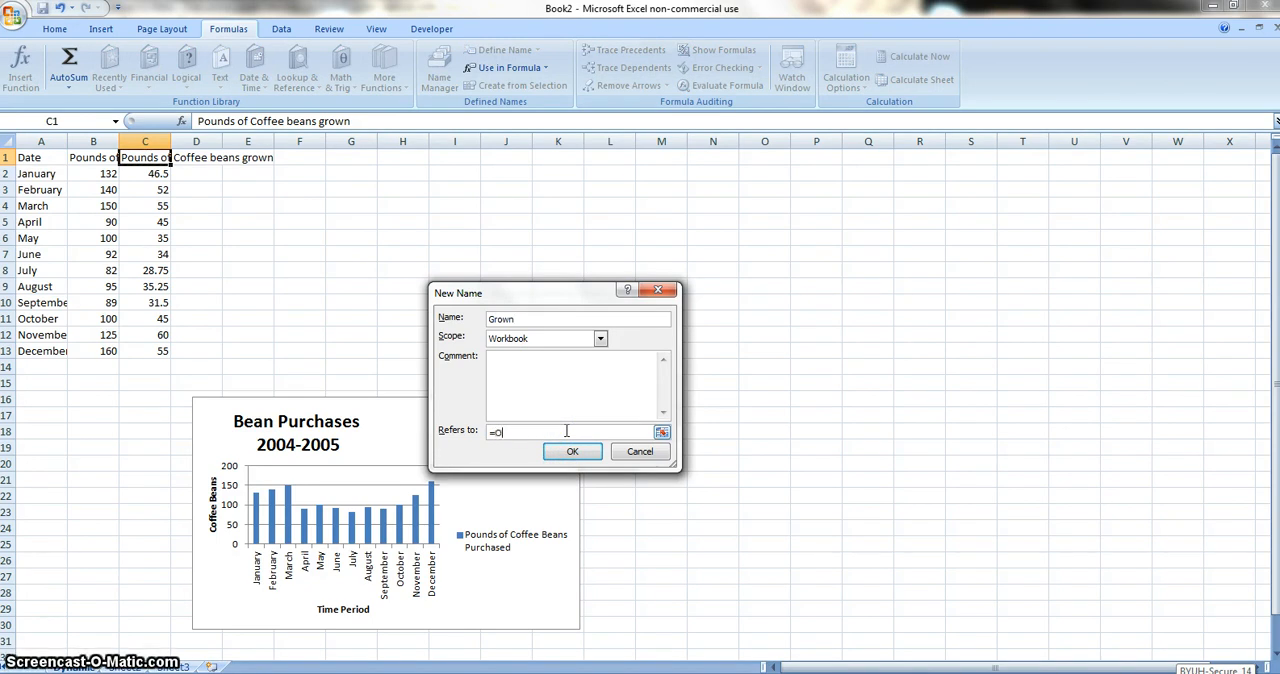
text(ffset)
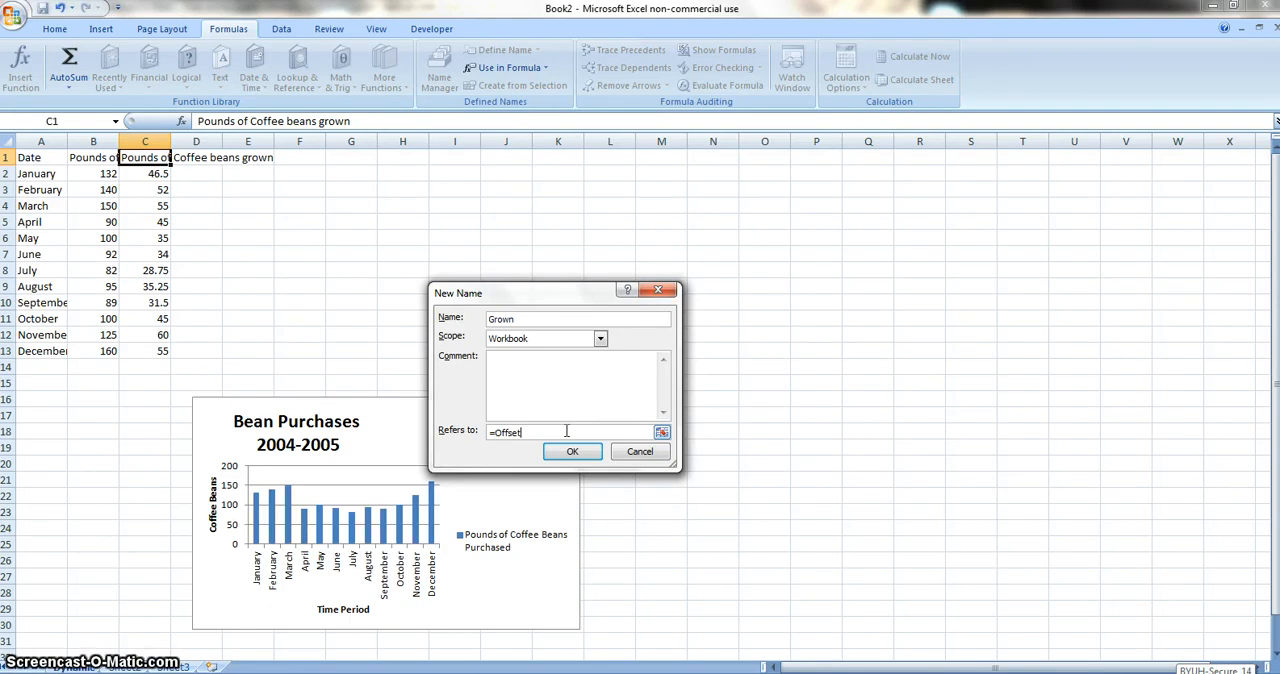
text((dy)
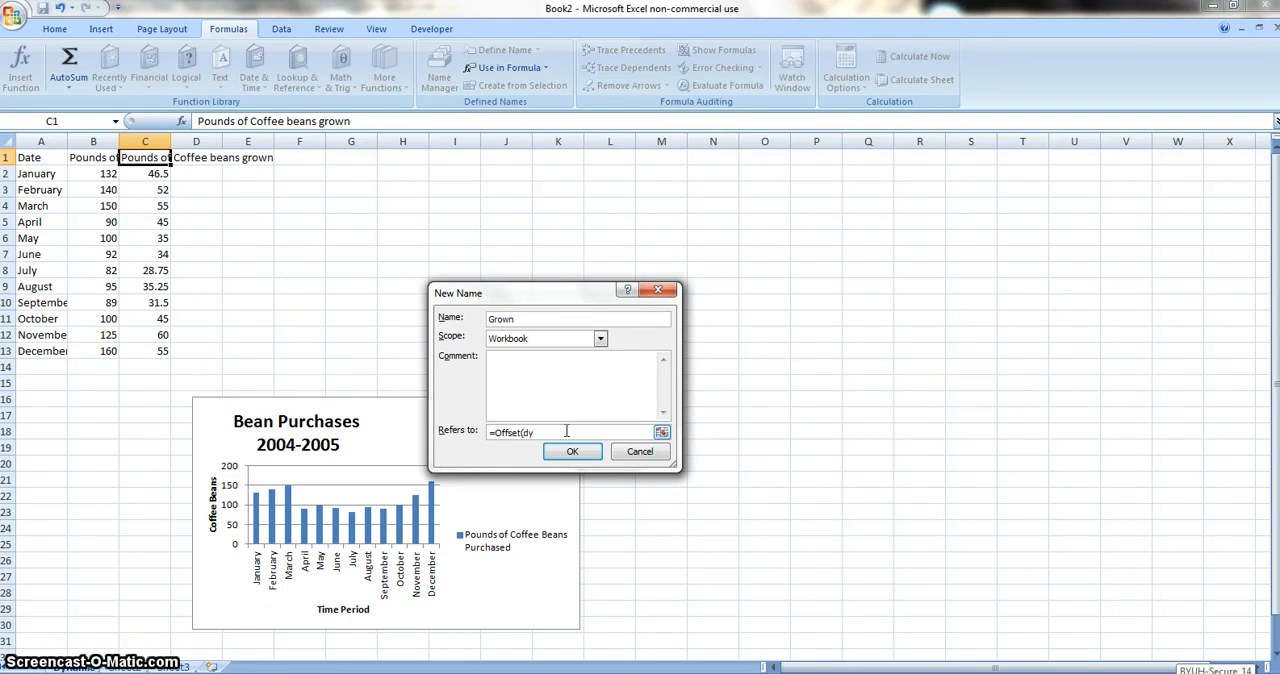
text(namic!)
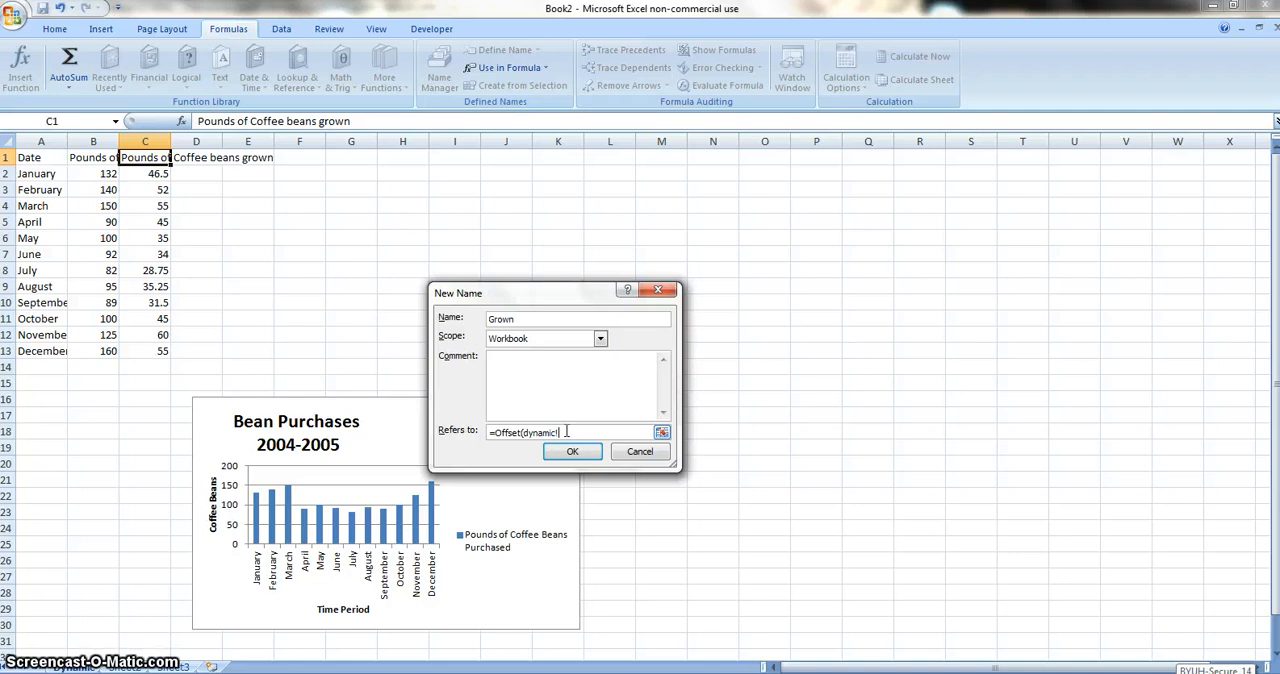
text(C$2,)
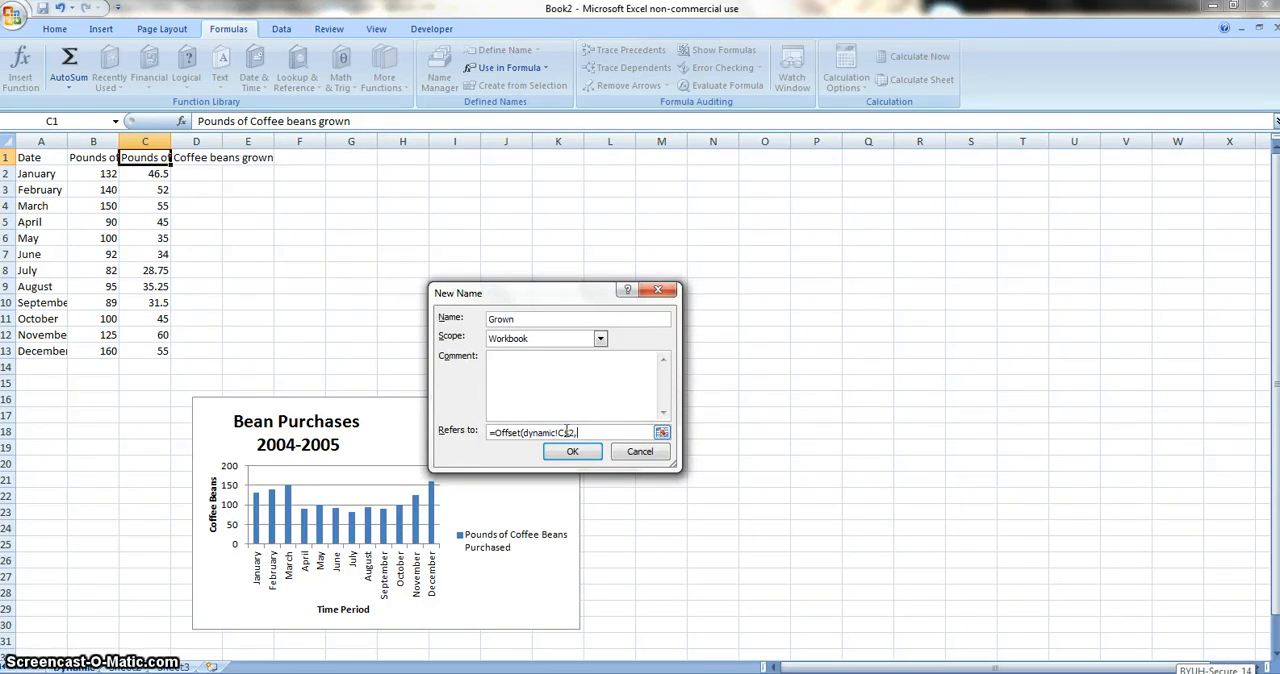
text(1.)
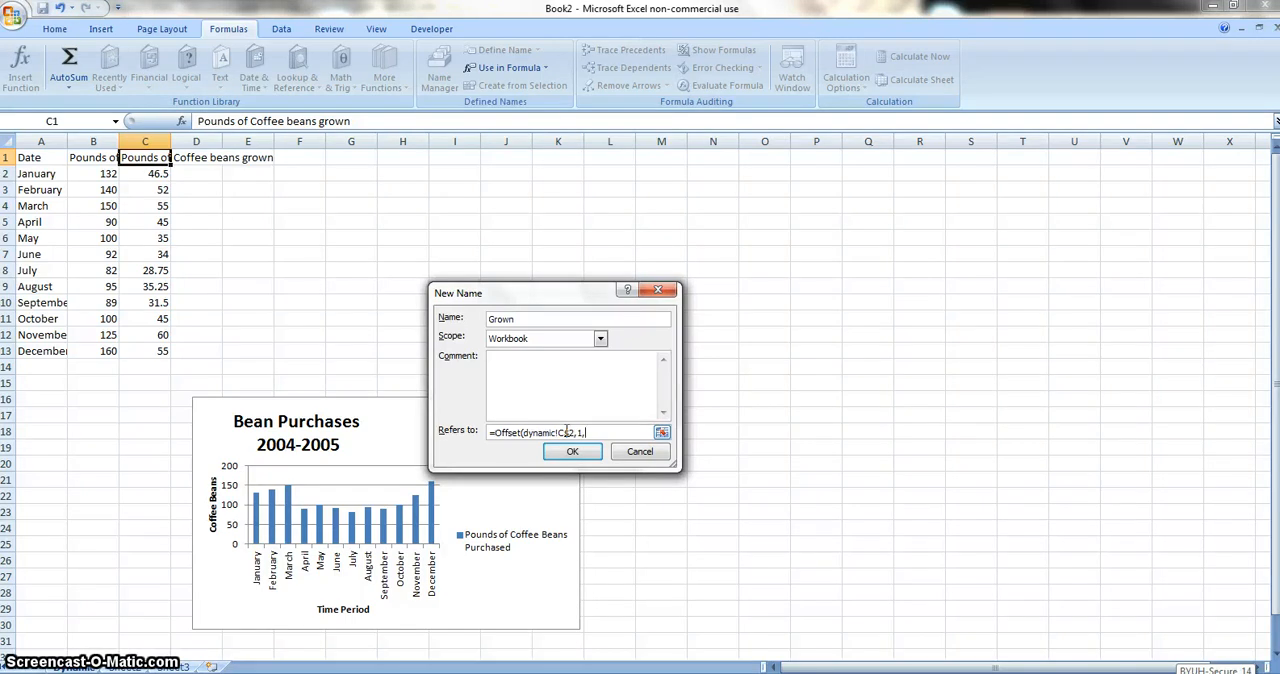
text(0,)
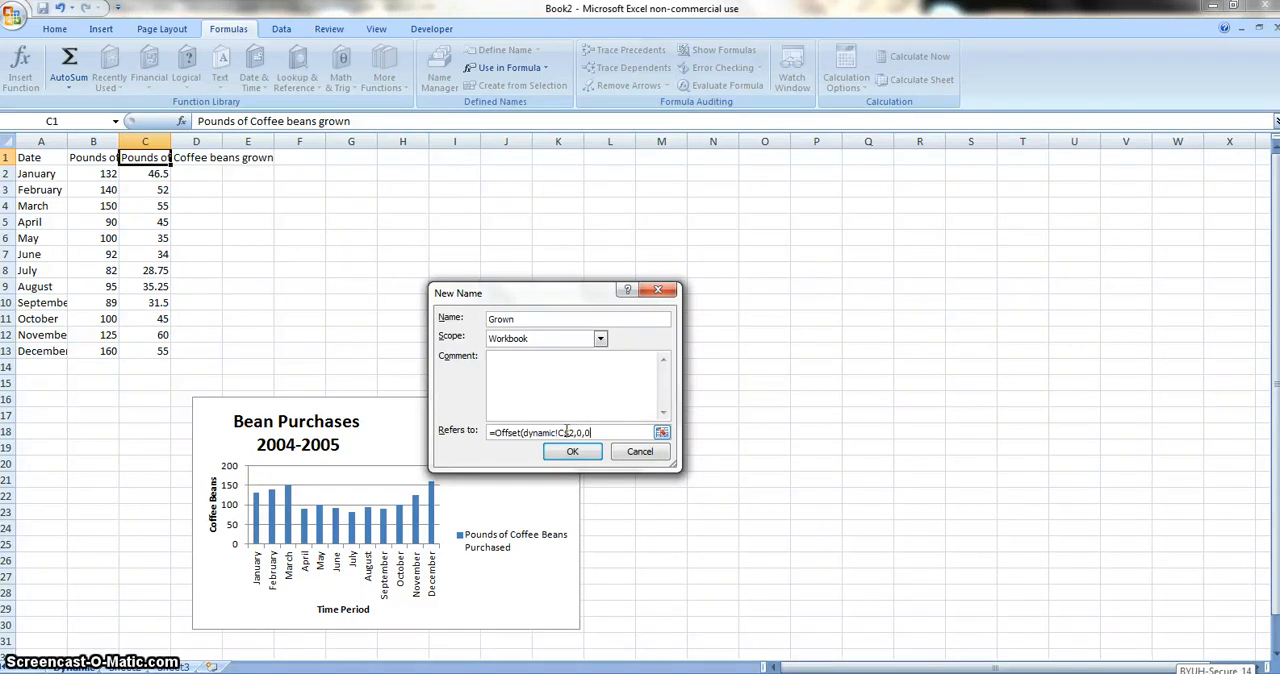
text(,Co)
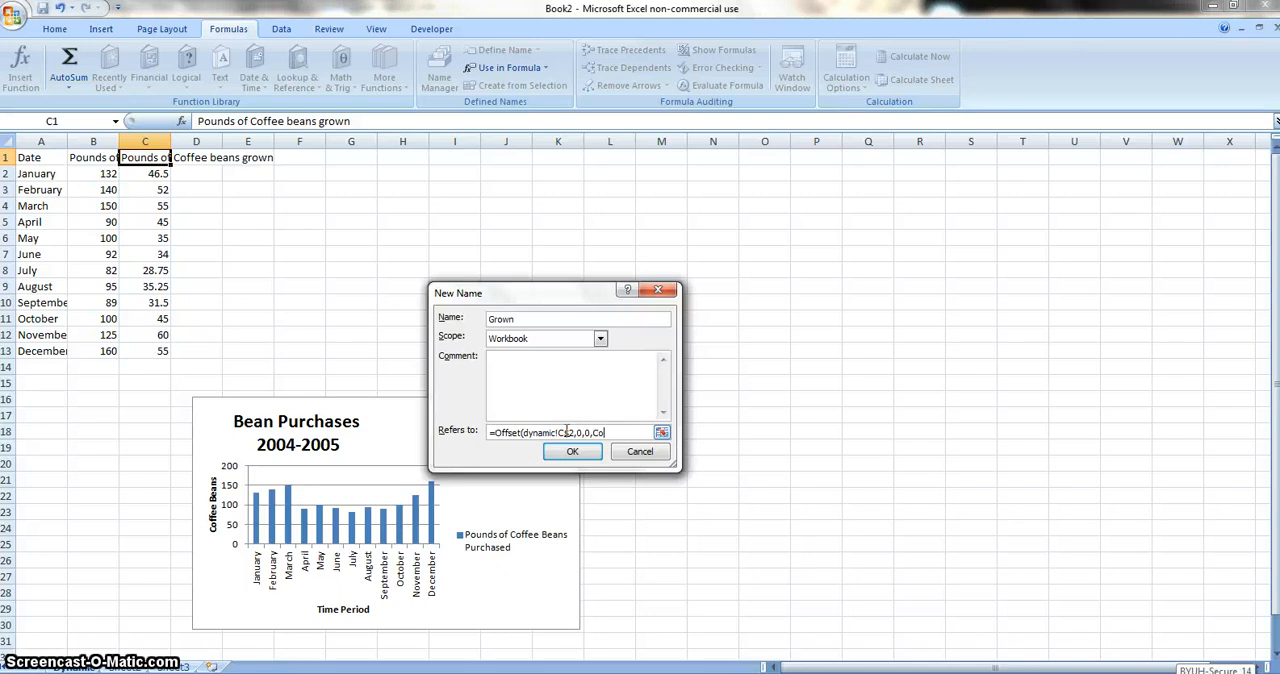
text(Count)
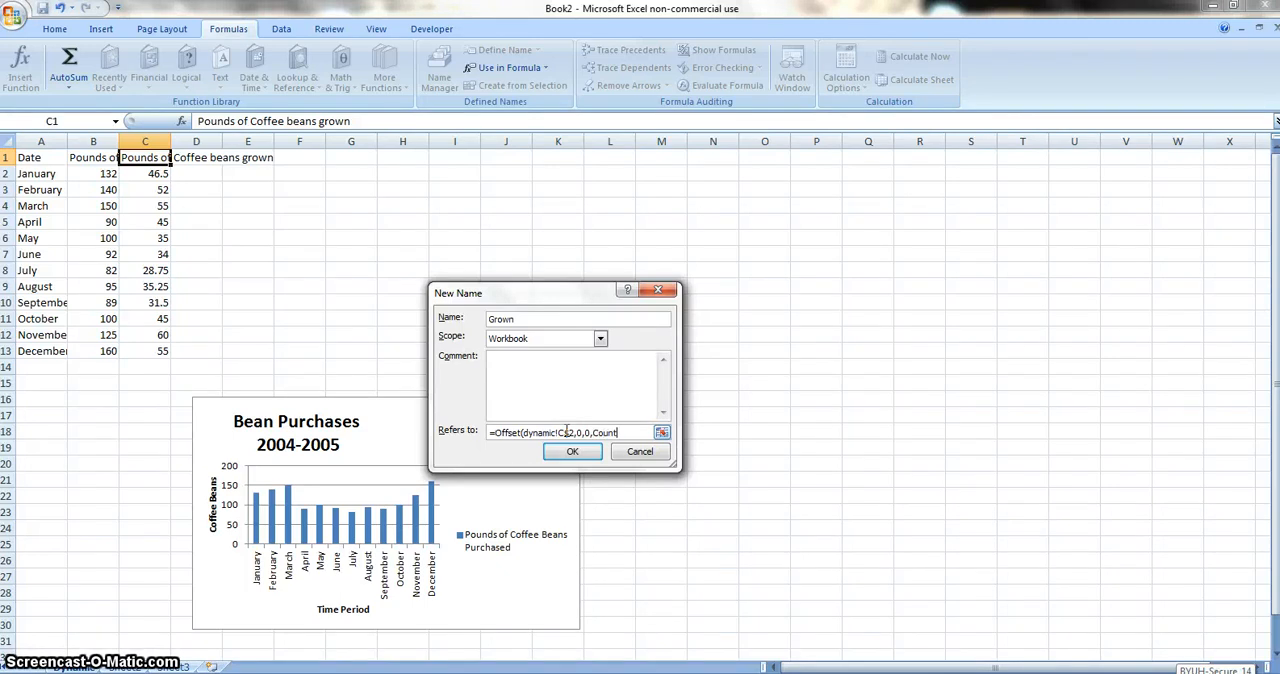
text(A(dynamic!$)
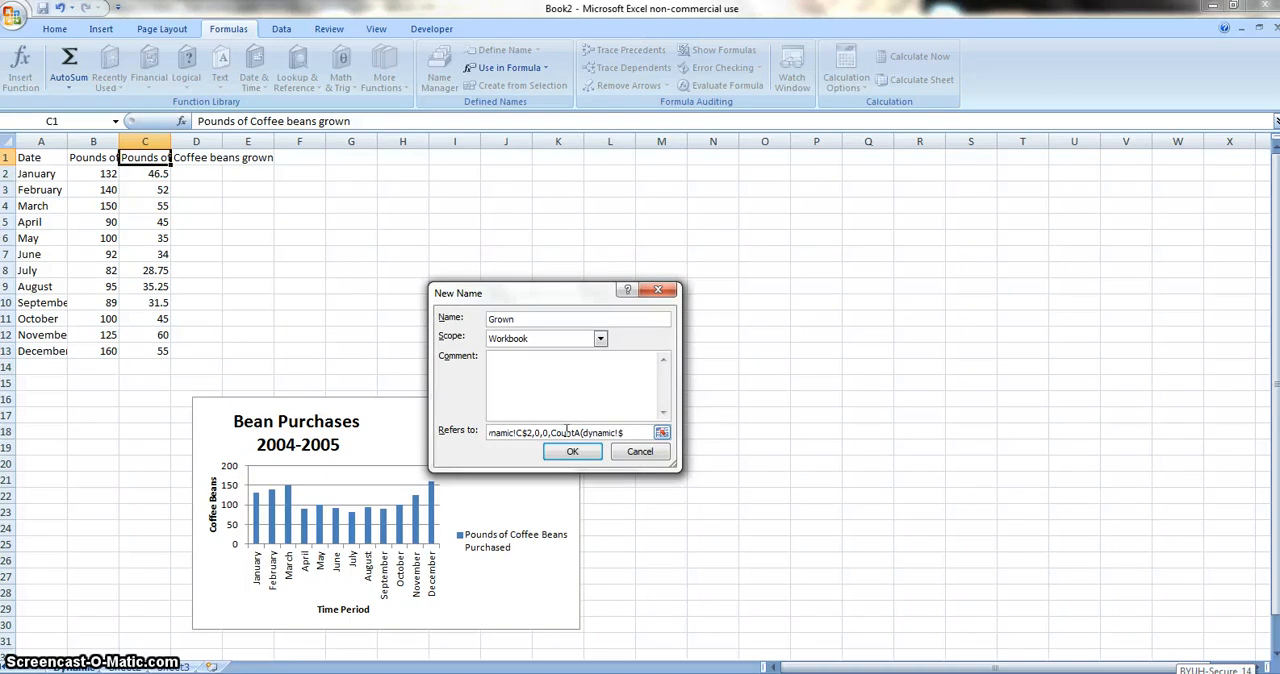
text(c:$c)-1))
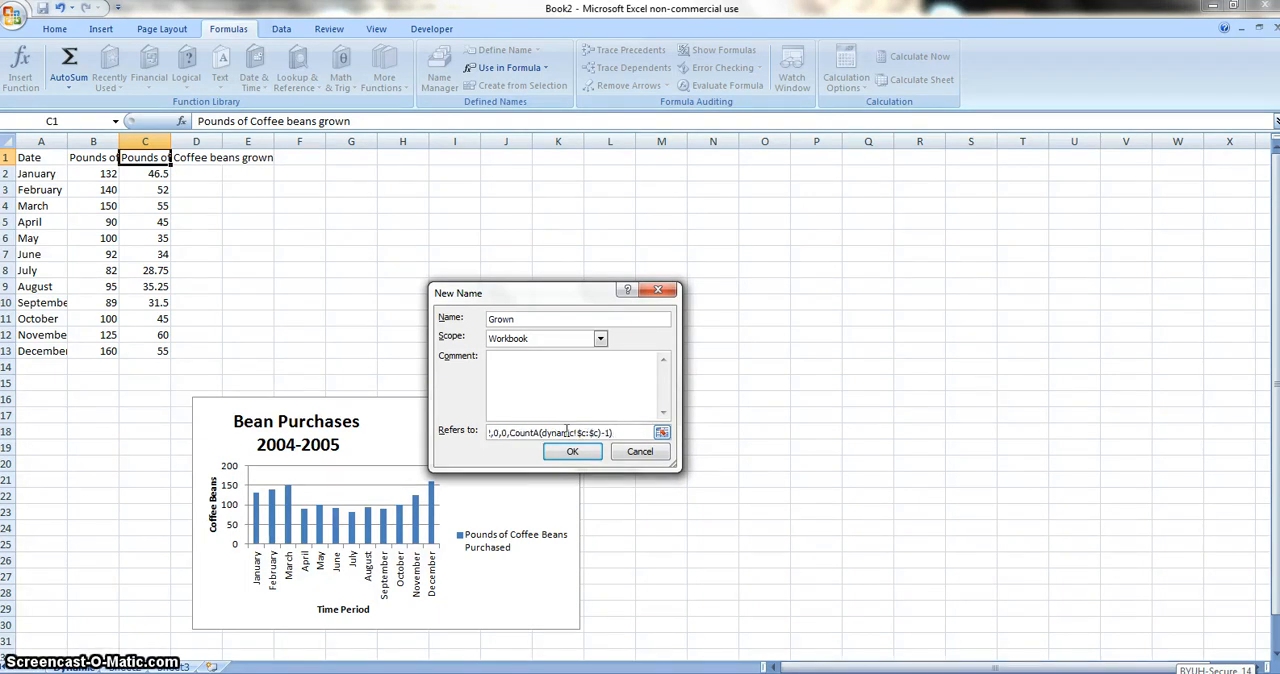
click(572, 450)
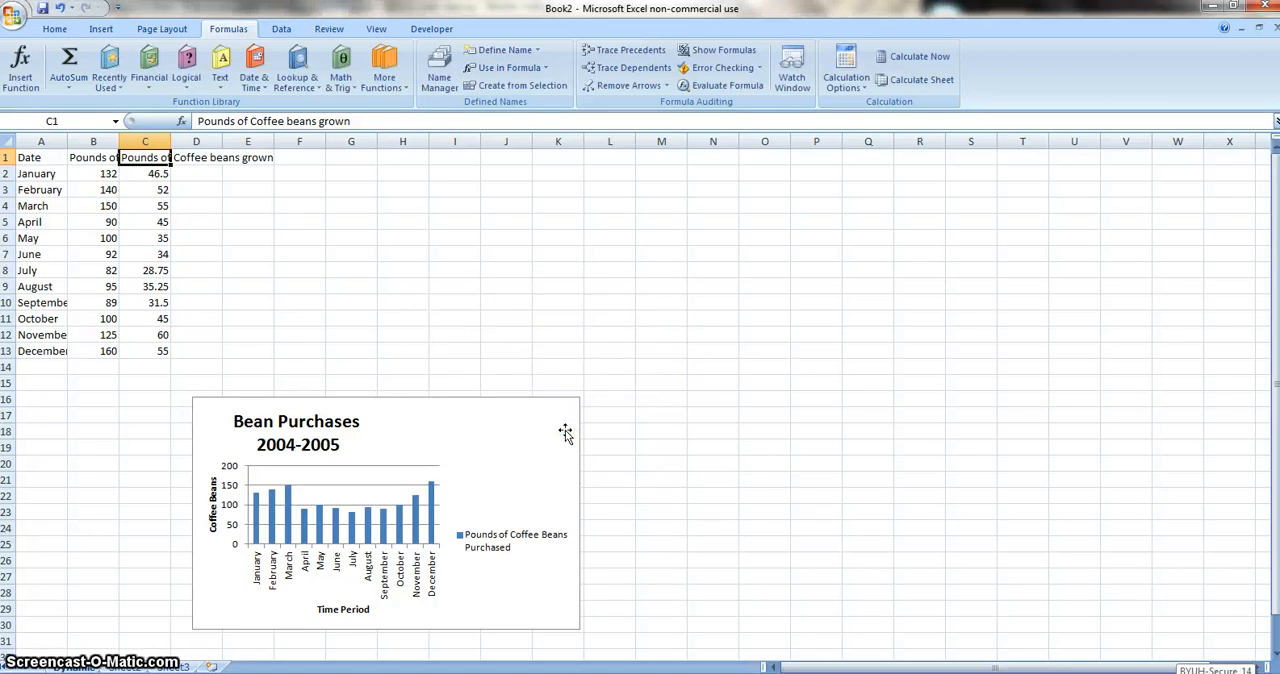
mouse_move(456, 412)
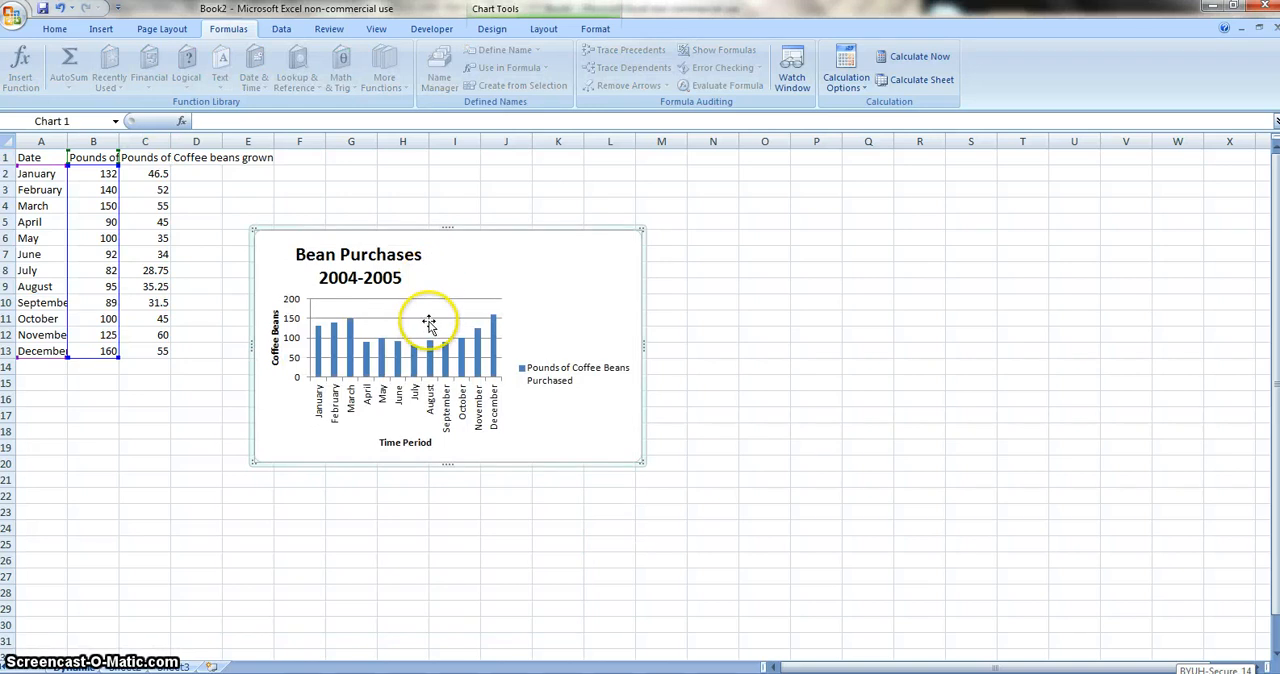
Step: Set the chart's data source to A1:C13 so it plots the grown series beside purchases
right_click(430, 322)
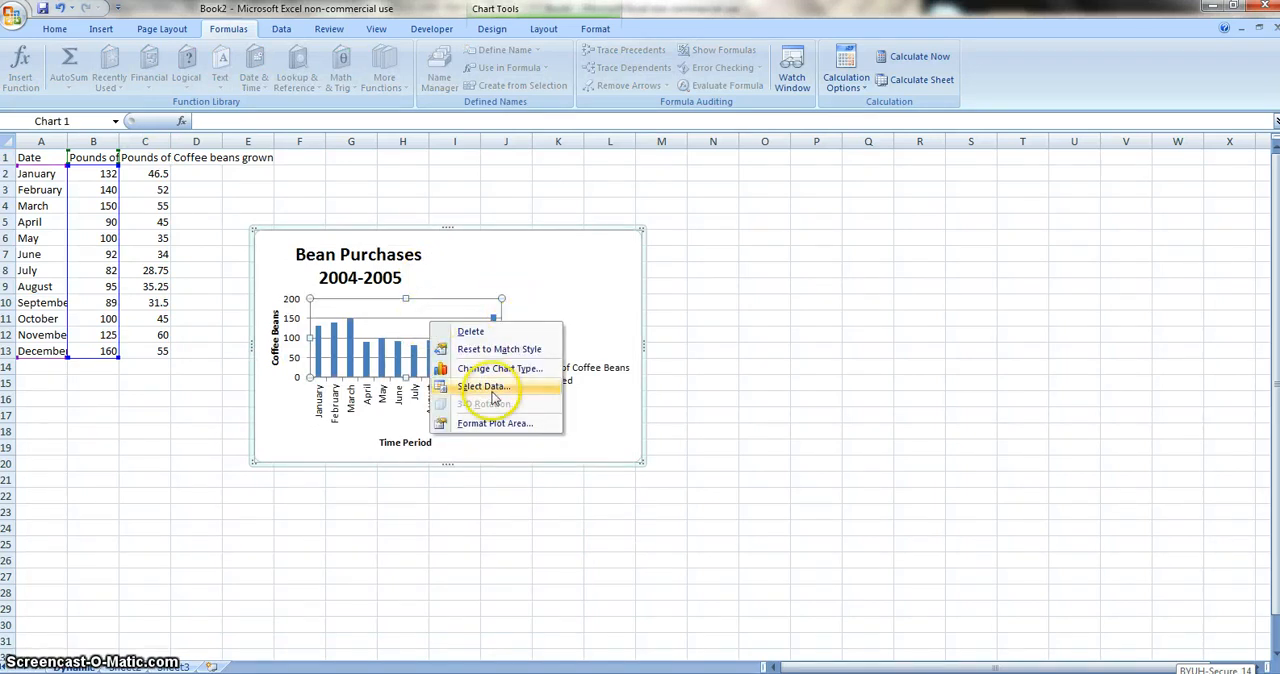
click(484, 386)
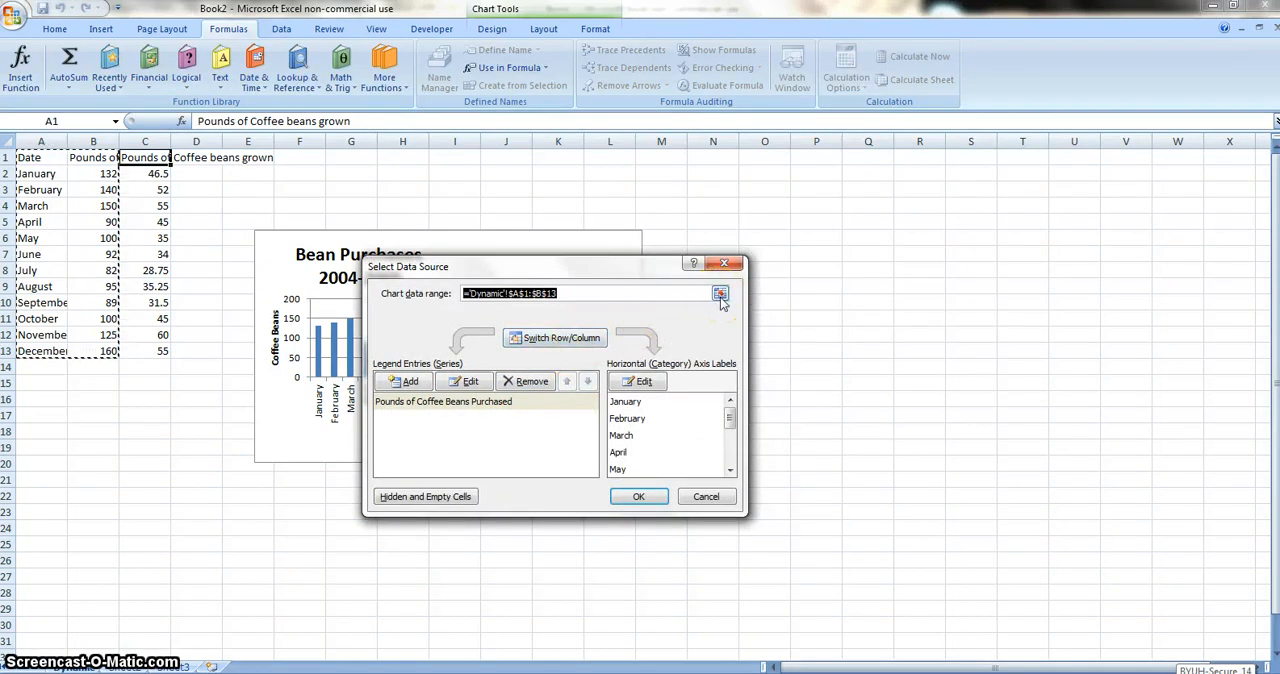
click(720, 292)
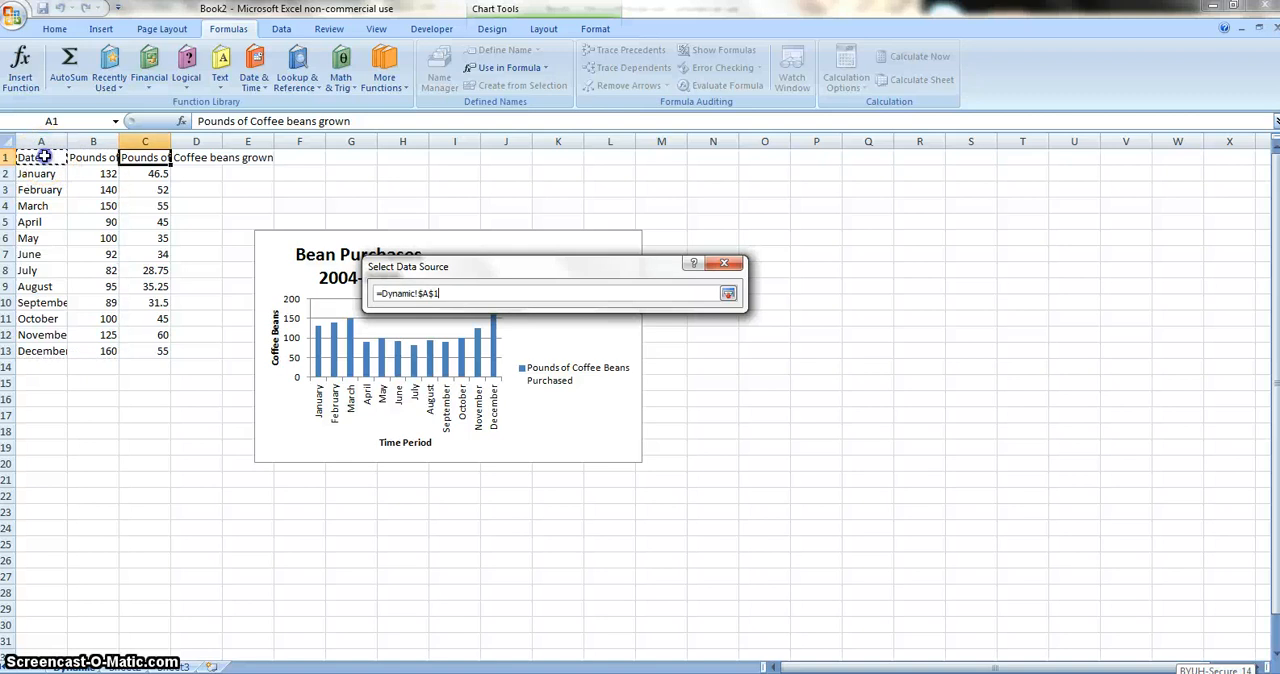
drag(42, 156, 104, 204)
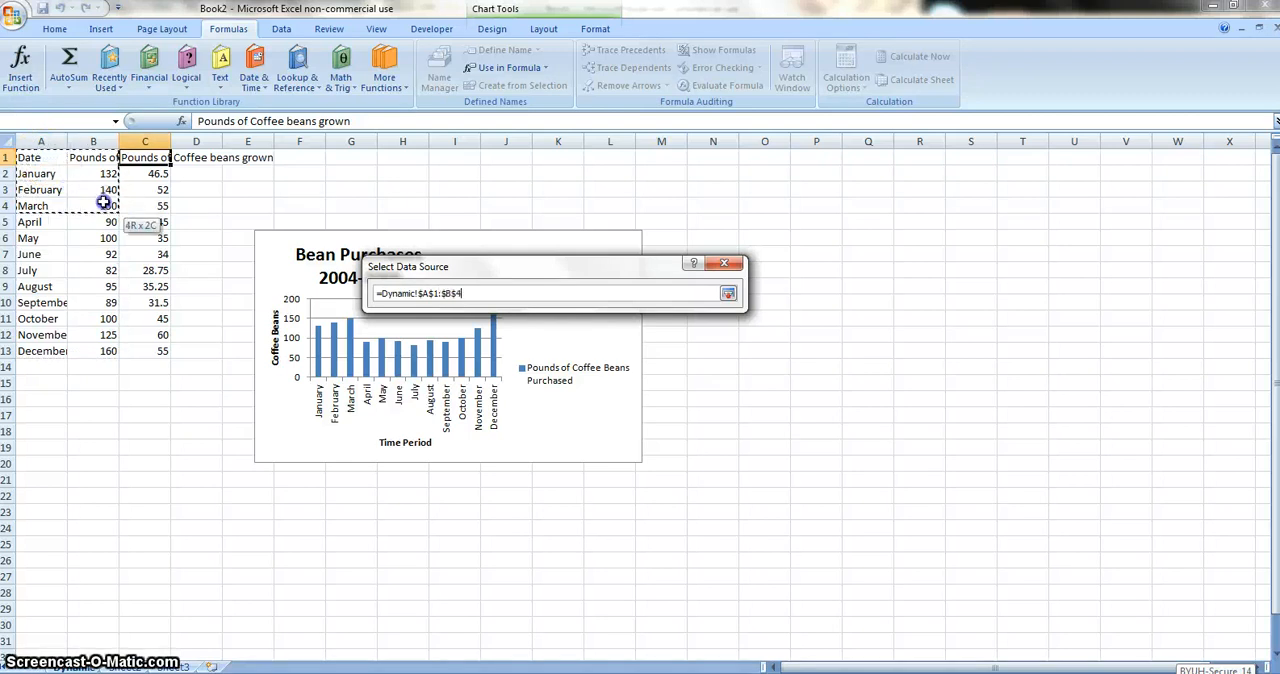
drag(104, 200, 156, 350)
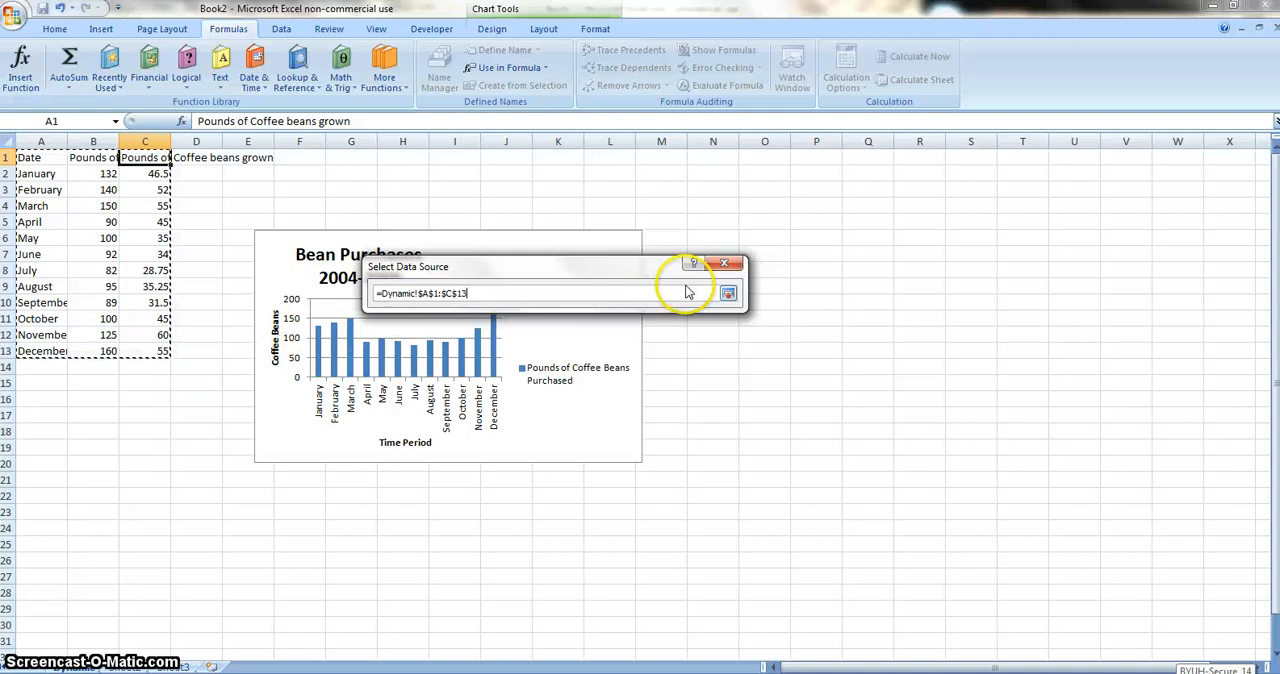
click(728, 292)
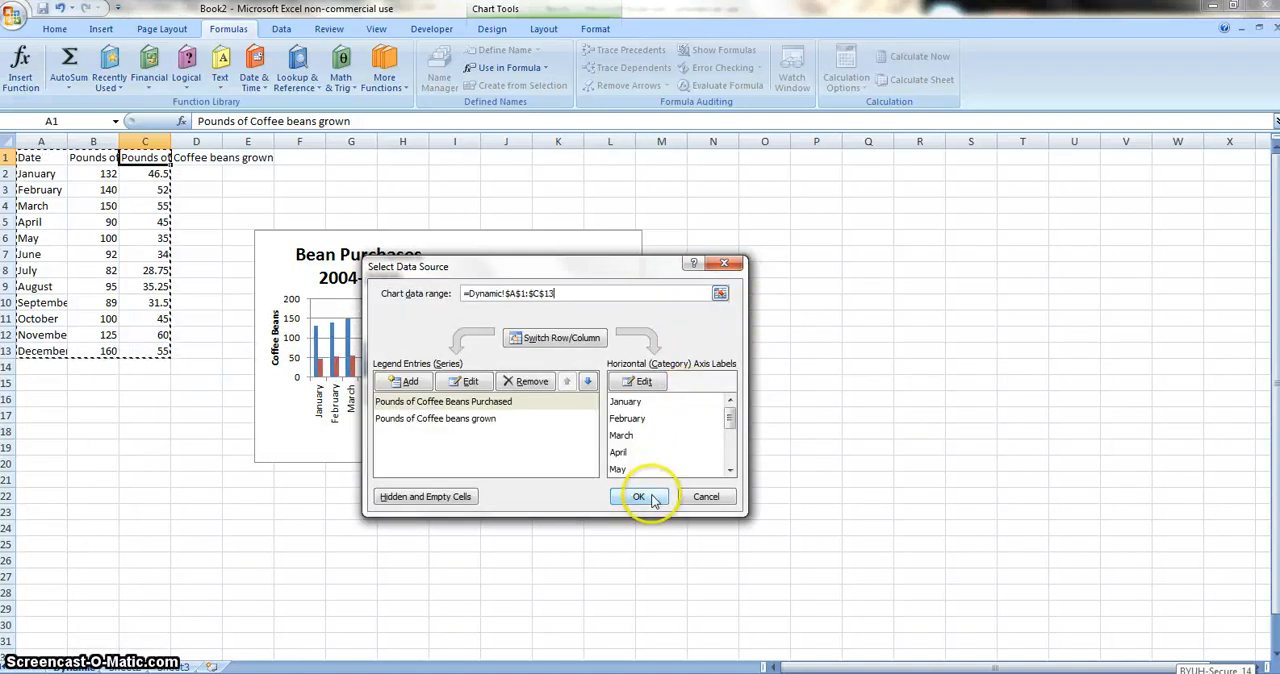
click(638, 496)
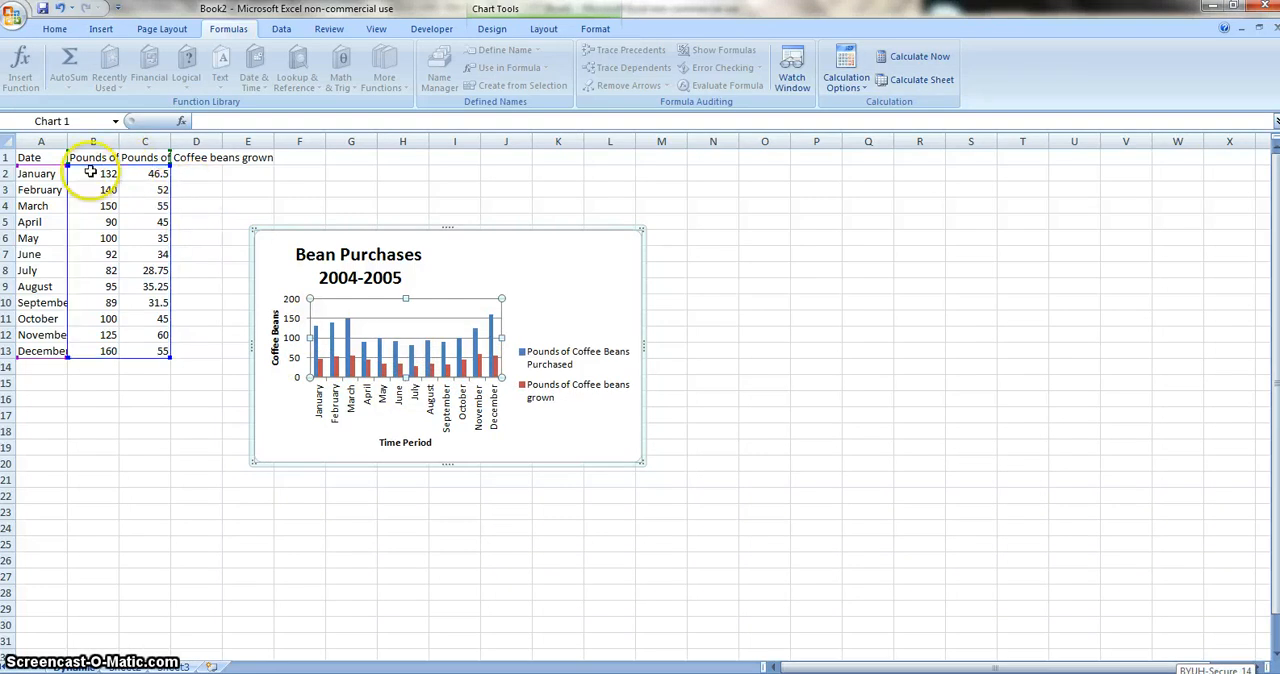
Step: Wrap the text of the B1 header through Format Cells > Alignment
click(92, 156)
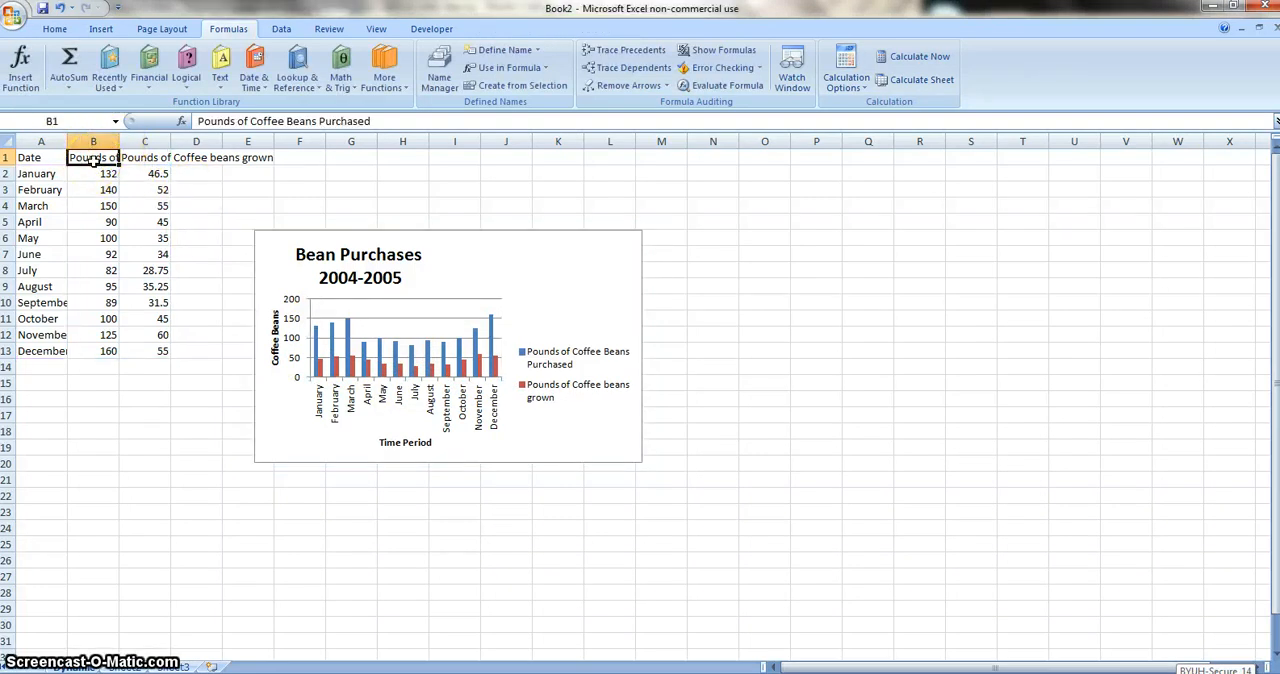
right_click(92, 156)
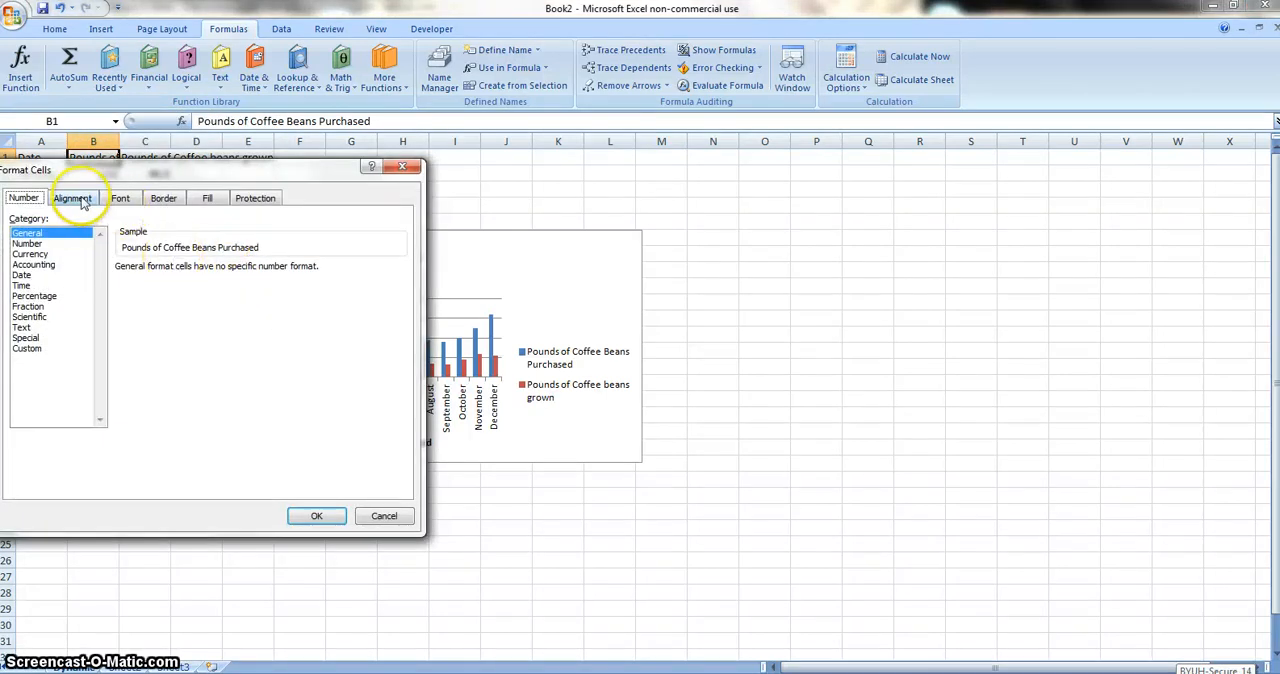
click(72, 196)
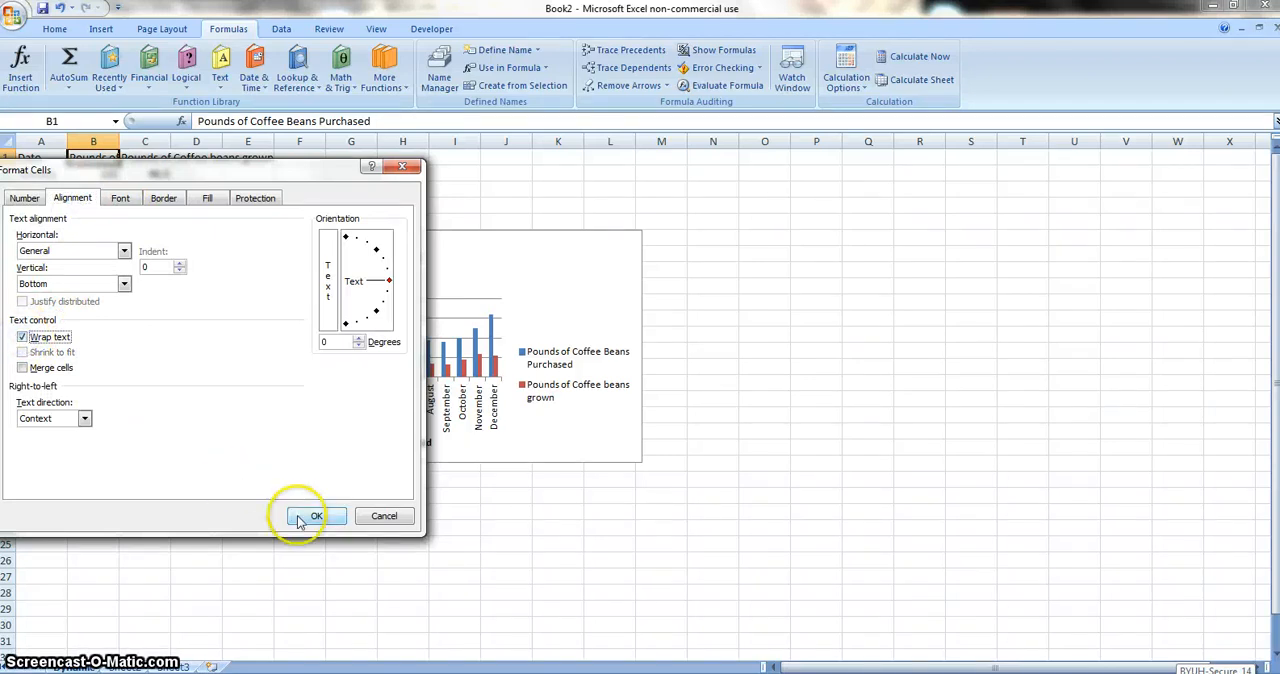
click(316, 516)
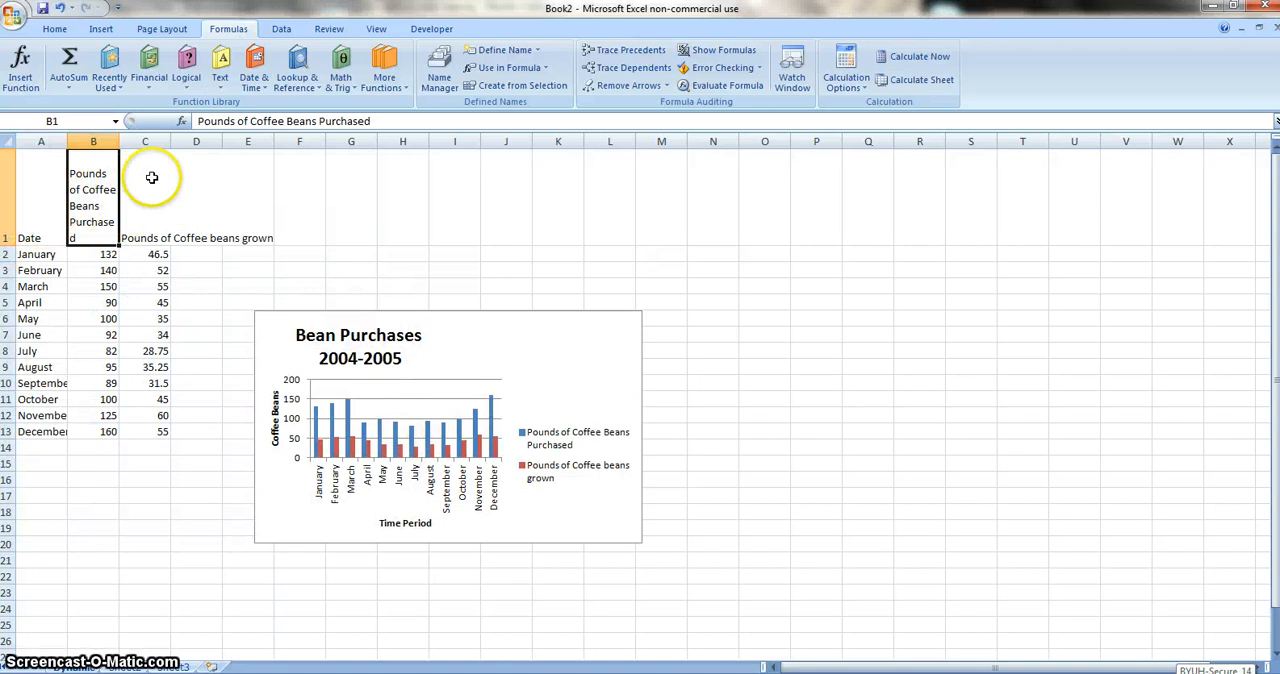
Step: Wrap the C1 header text using the Home ribbon's Wrap Text
click(54, 28)
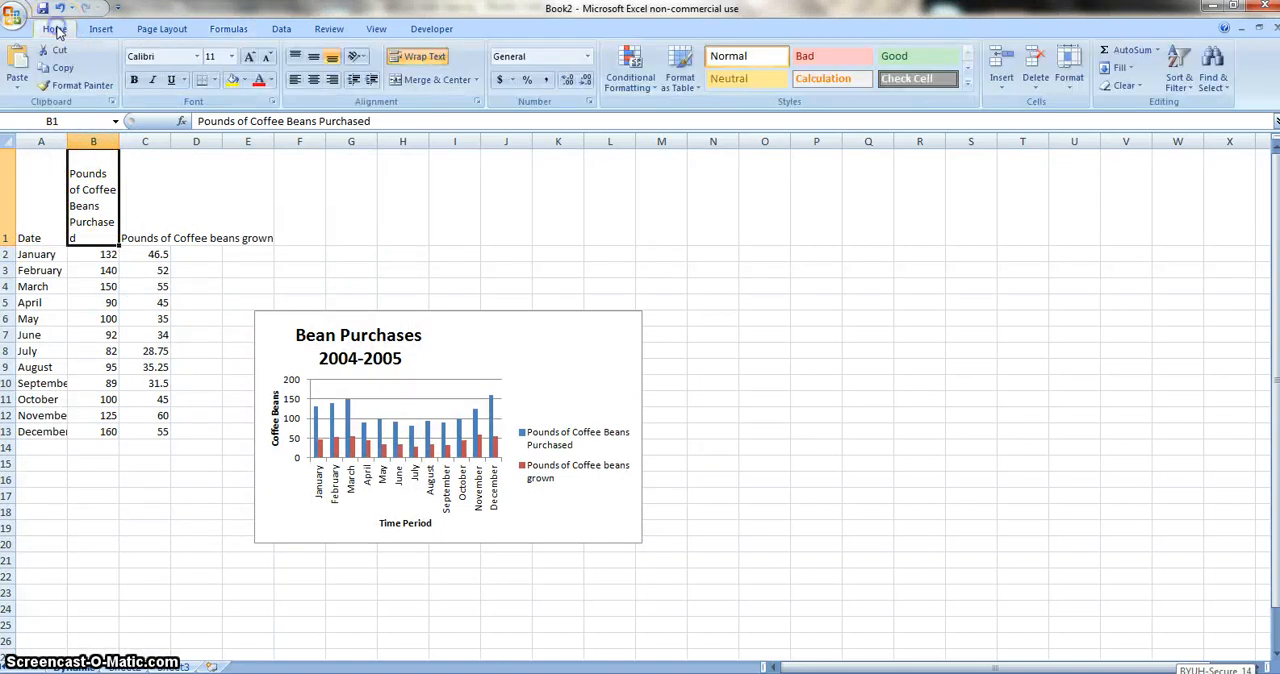
click(144, 190)
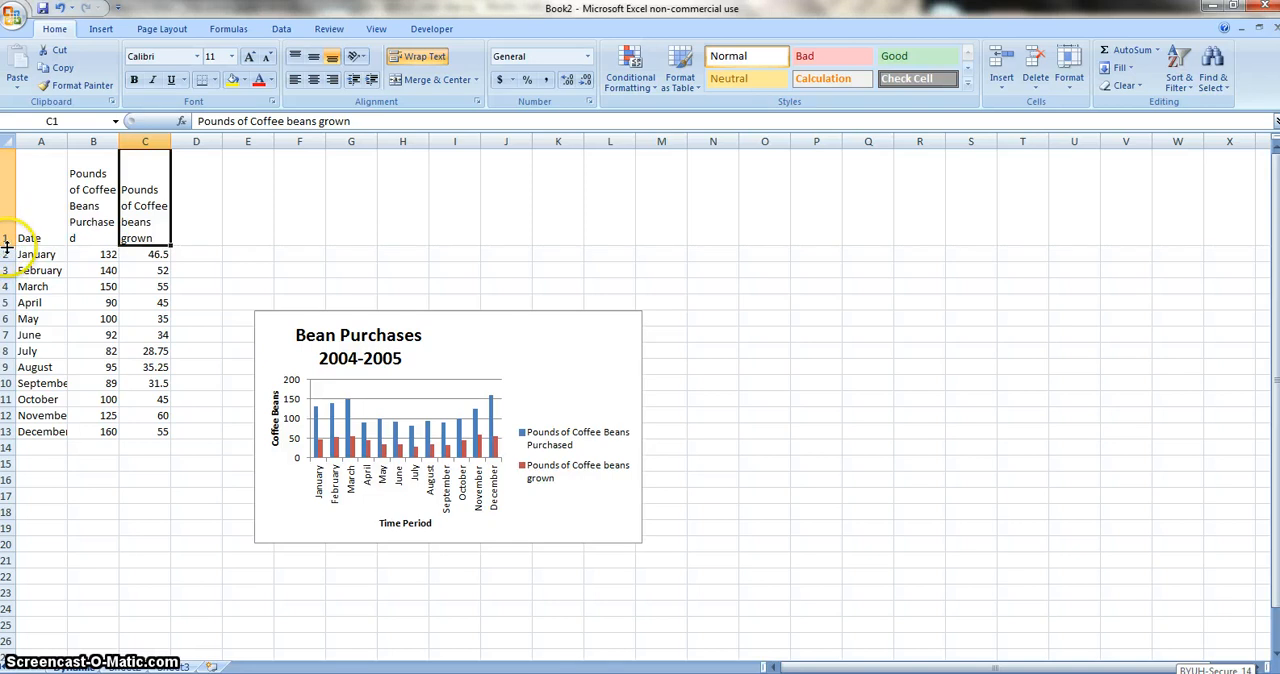
mouse_move(170, 140)
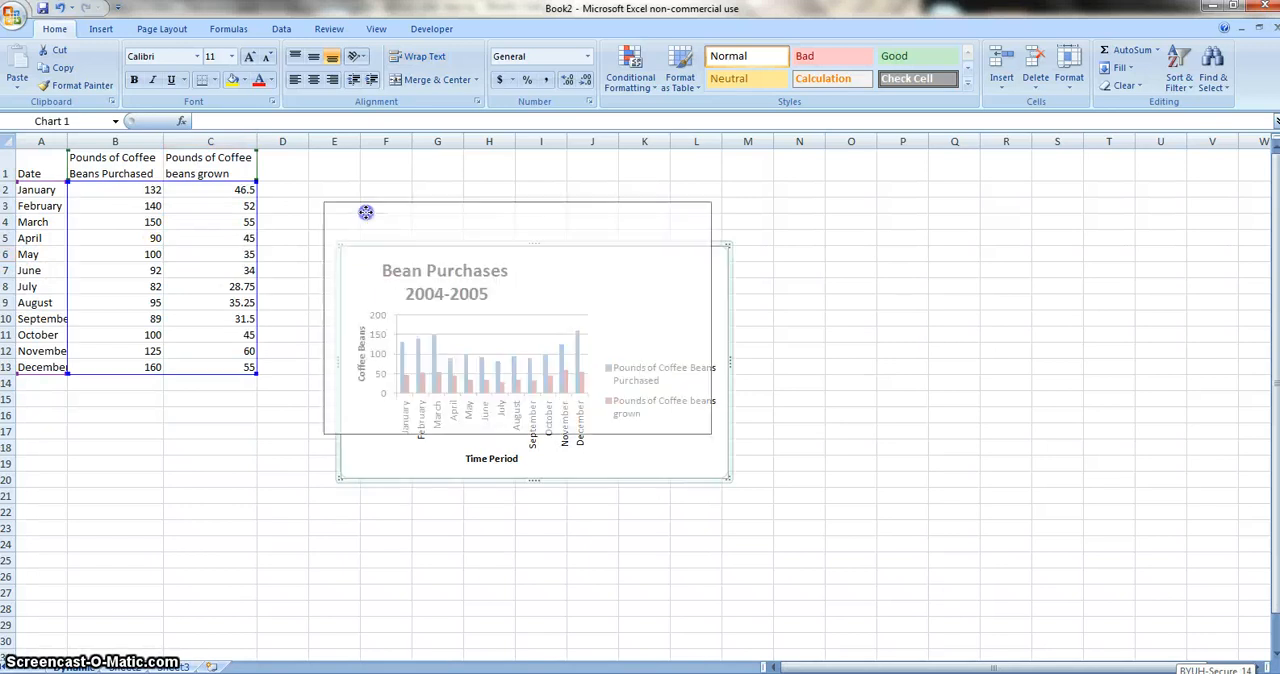
Step: Fill the header row A1:C1 with yellow
click(114, 164)
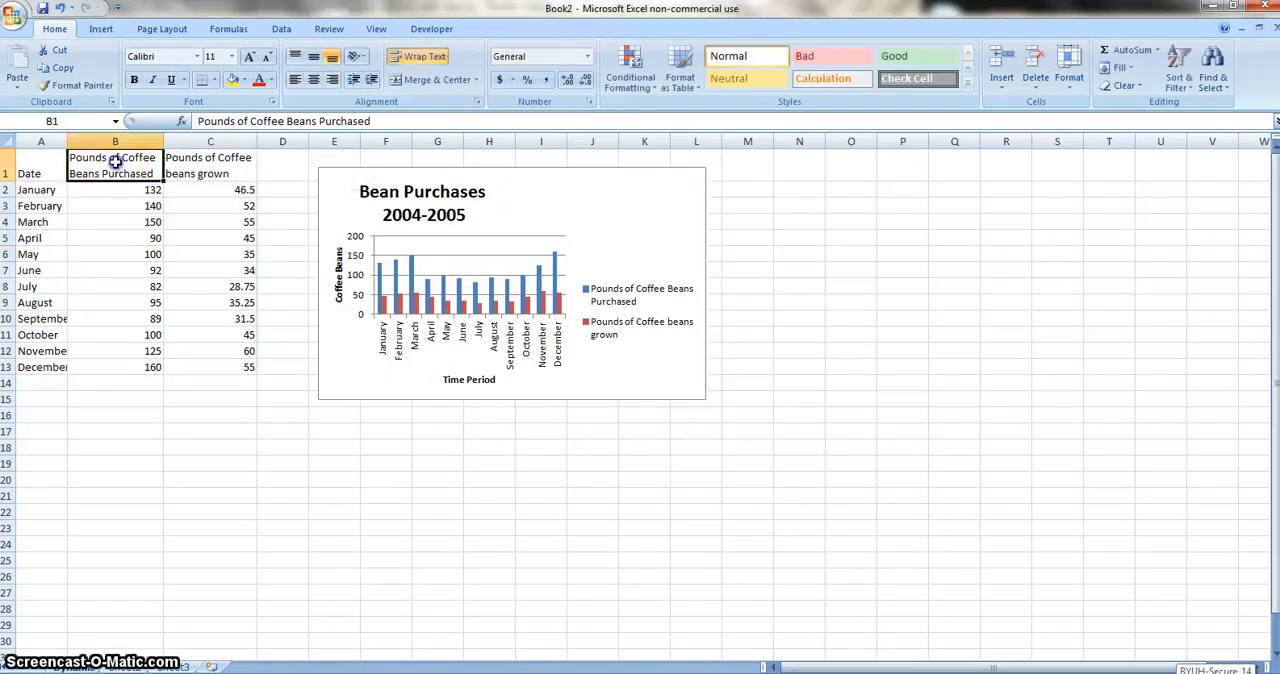
click(40, 164)
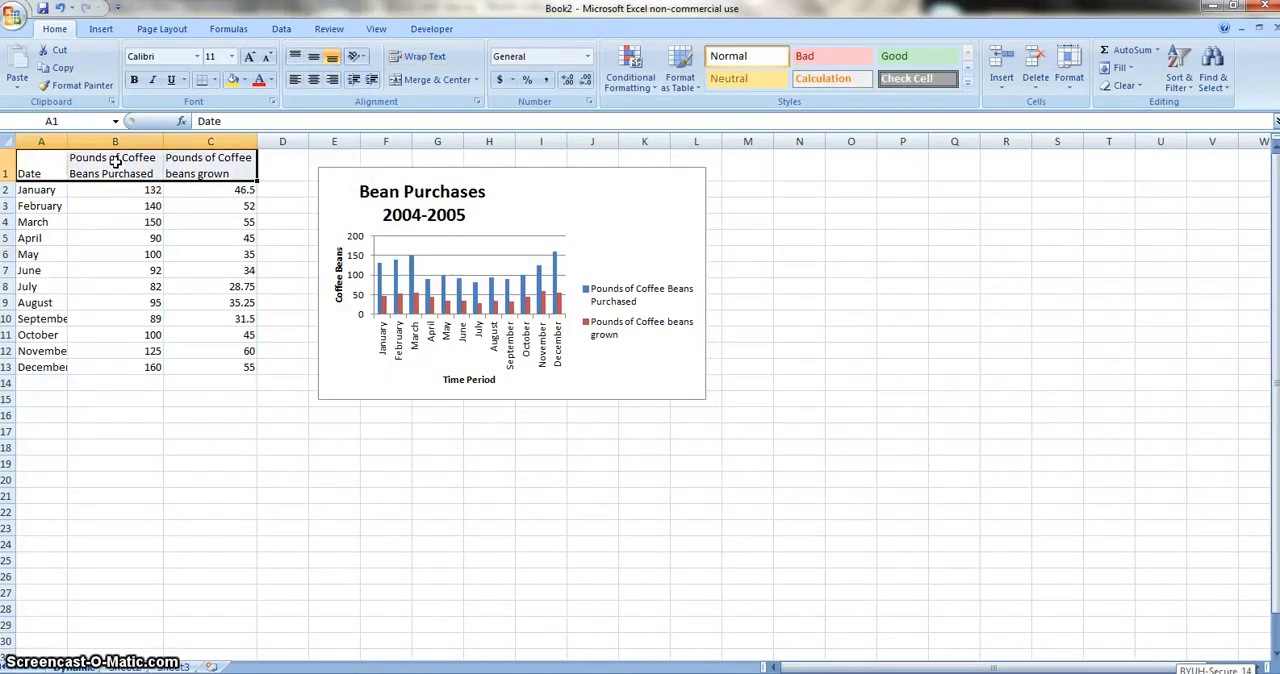
click(232, 80)
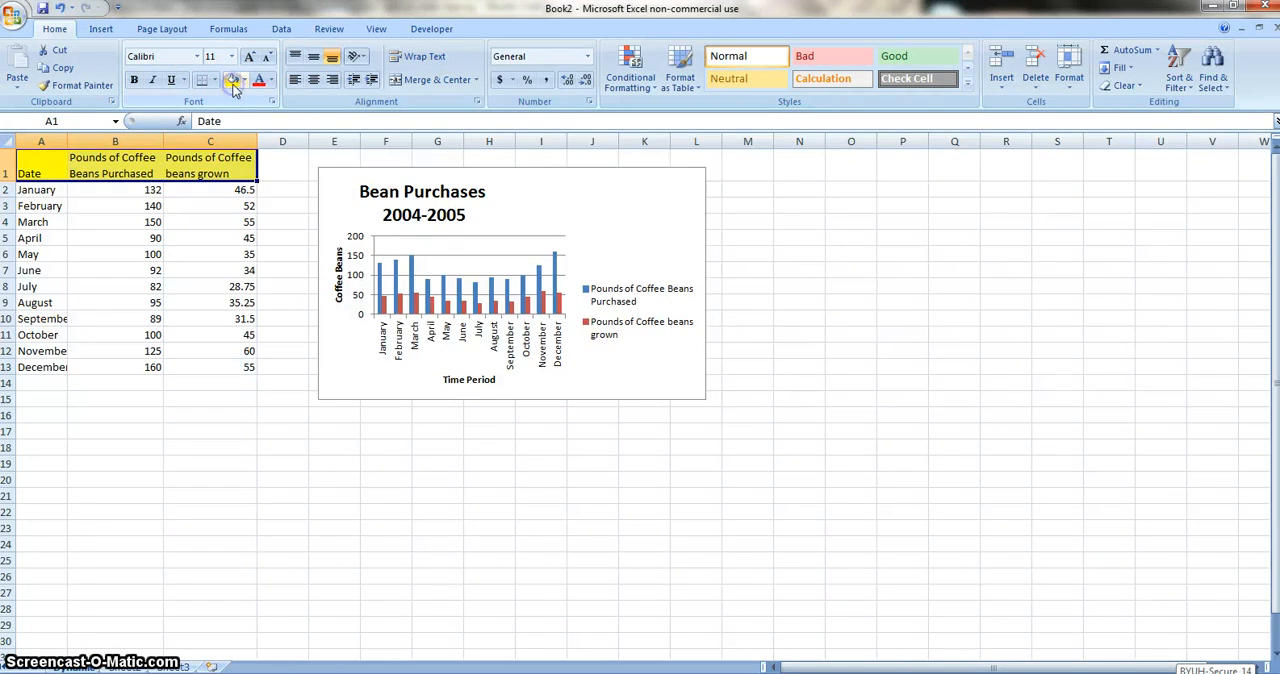
Step: Shade the data cells B2:C13 light blue
click(116, 190)
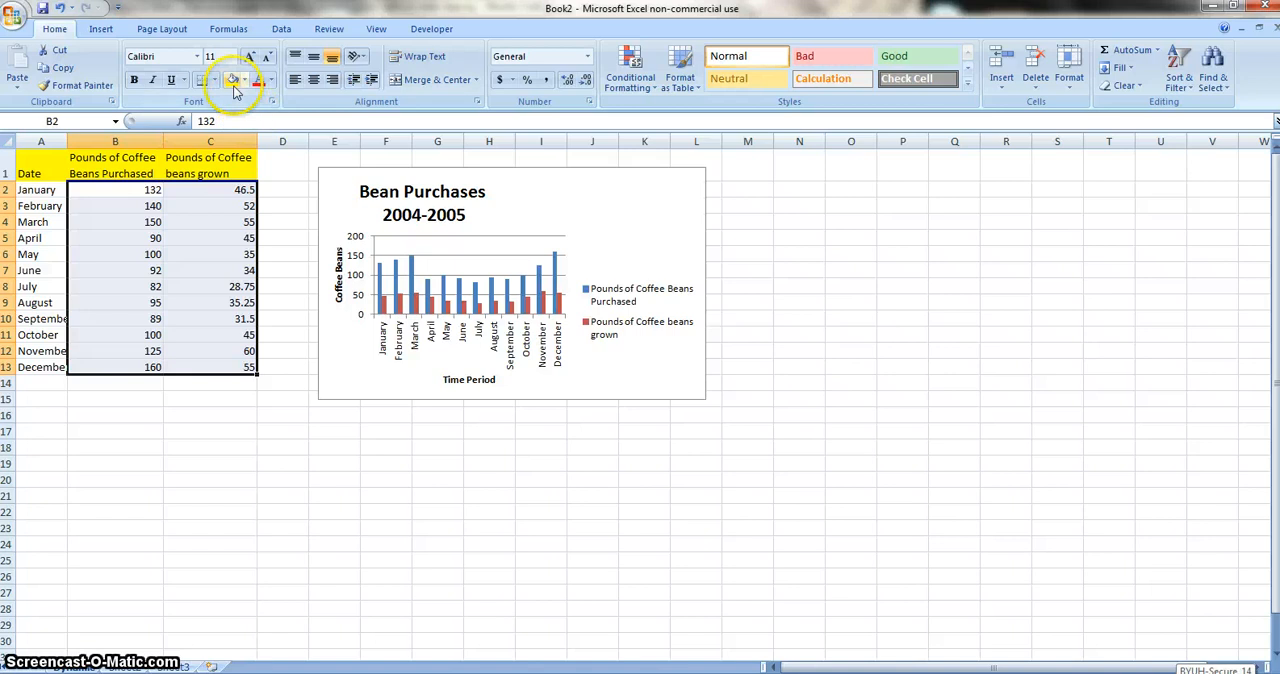
click(204, 80)
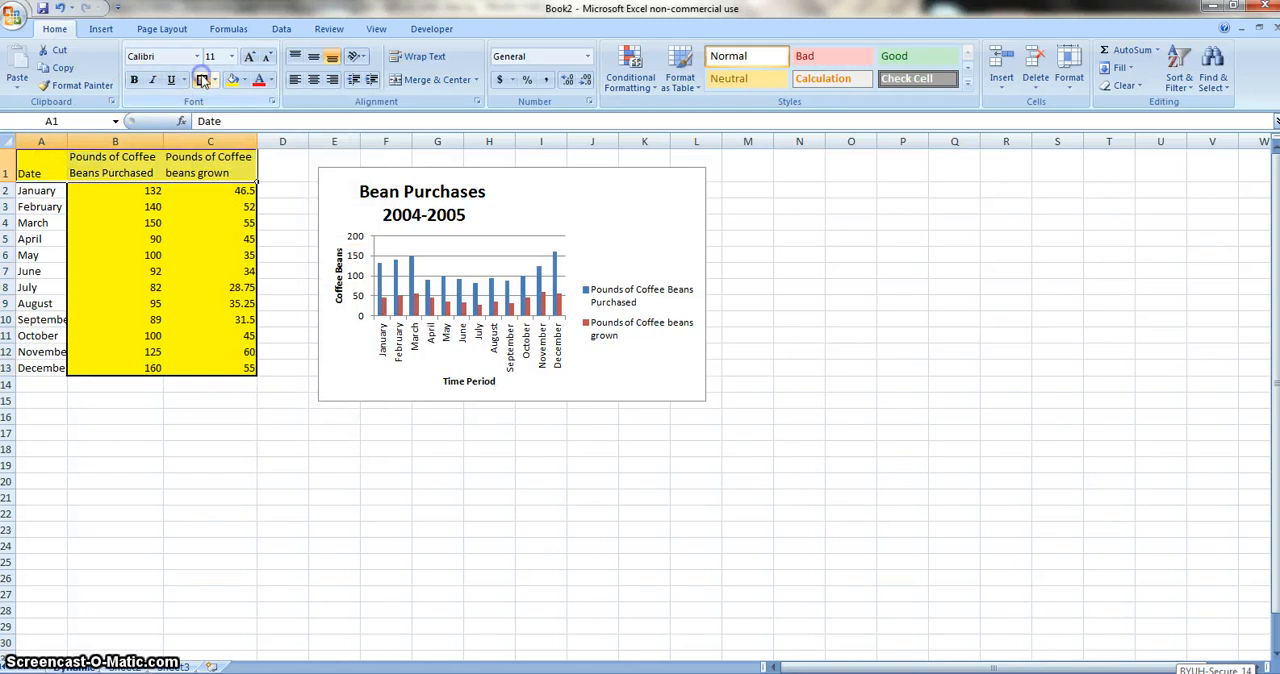
click(114, 164)
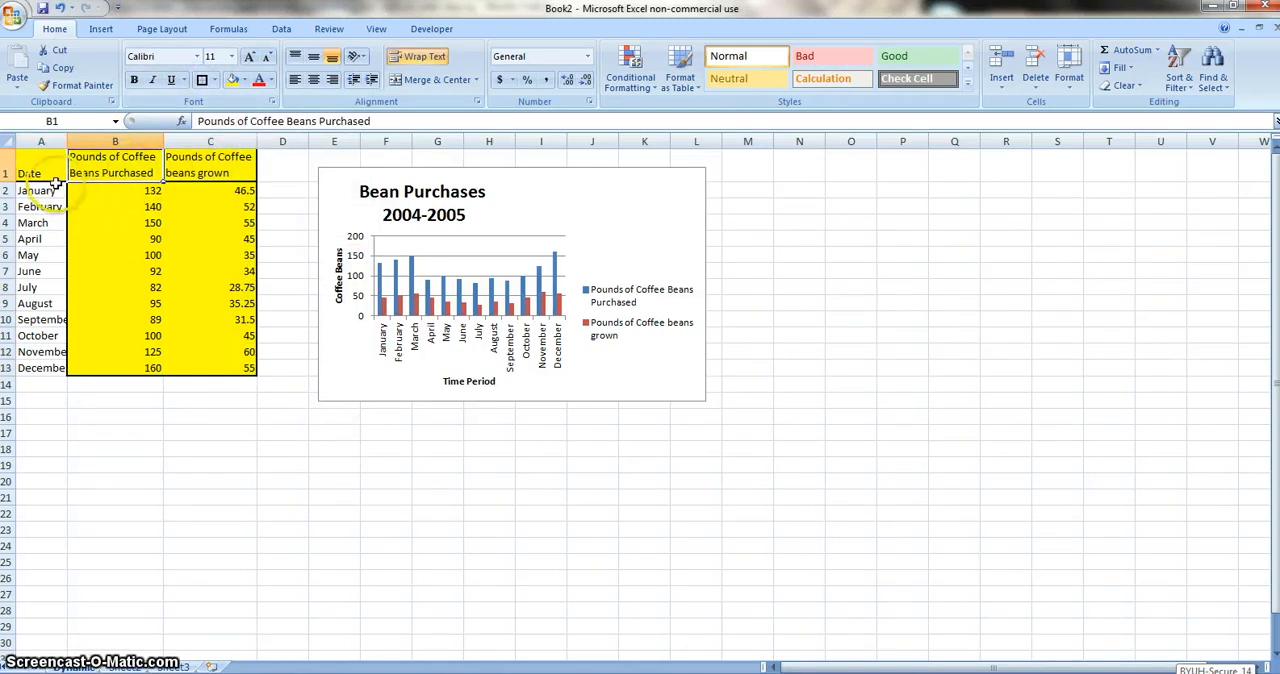
click(42, 368)
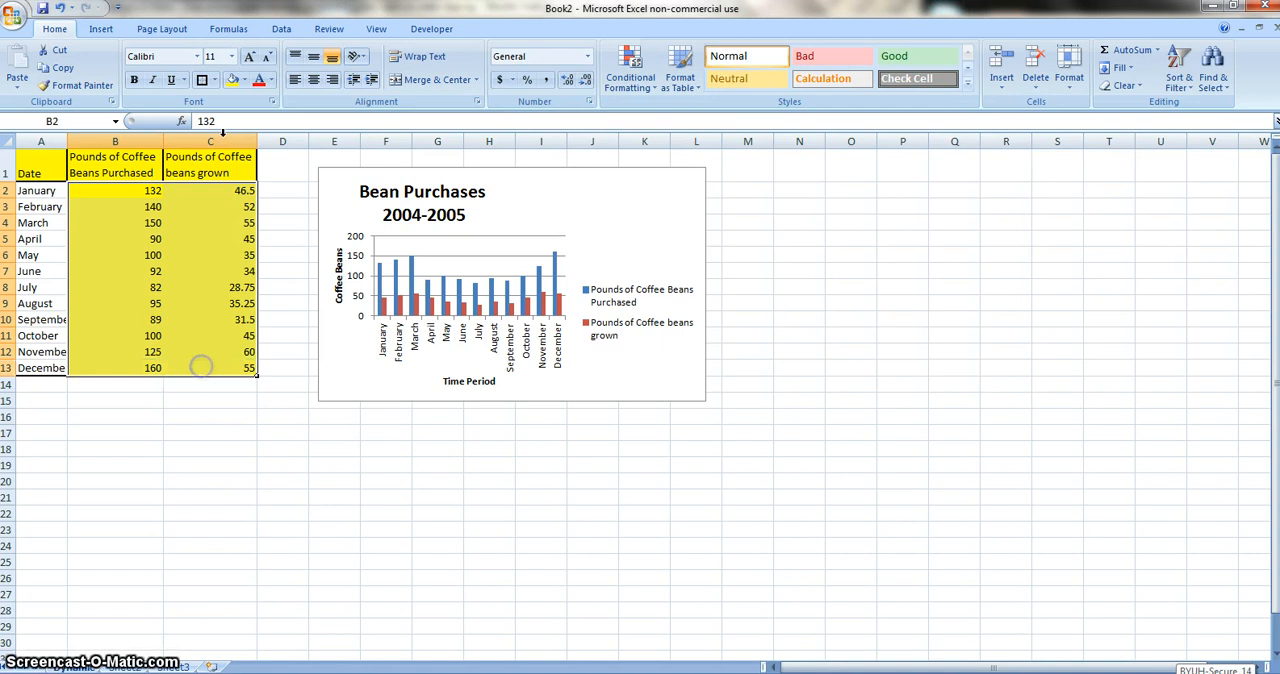
click(244, 80)
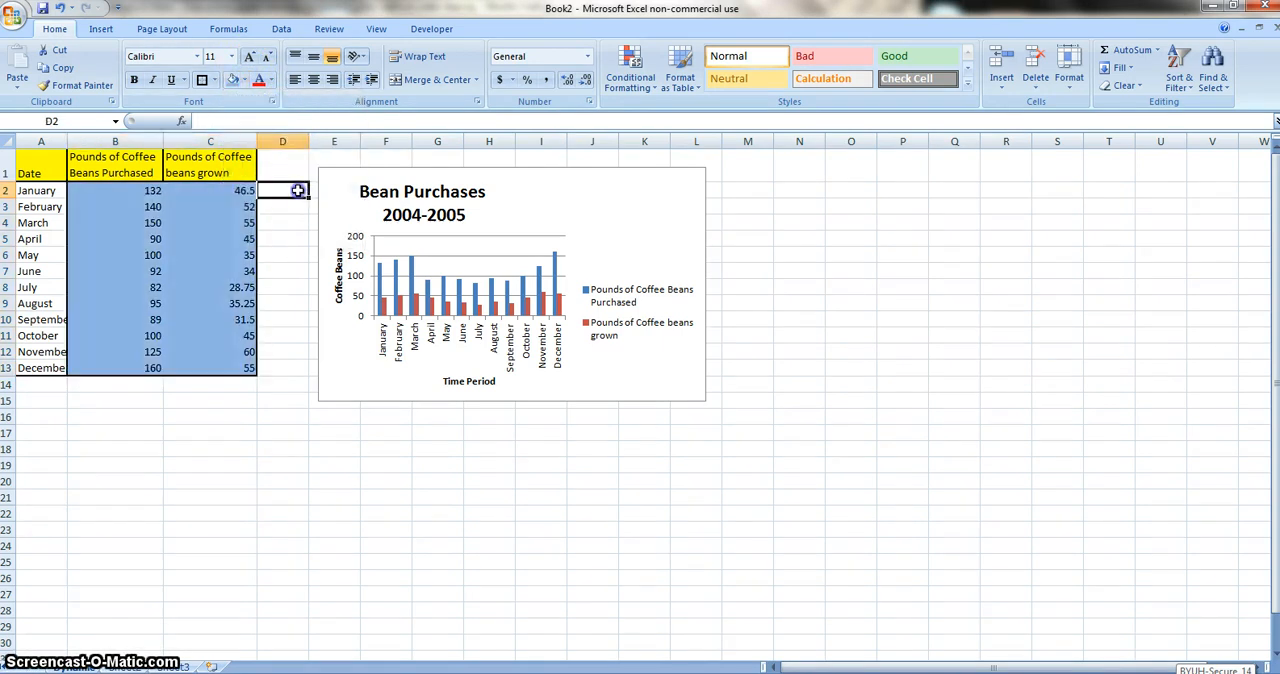
mouse_move(298, 484)
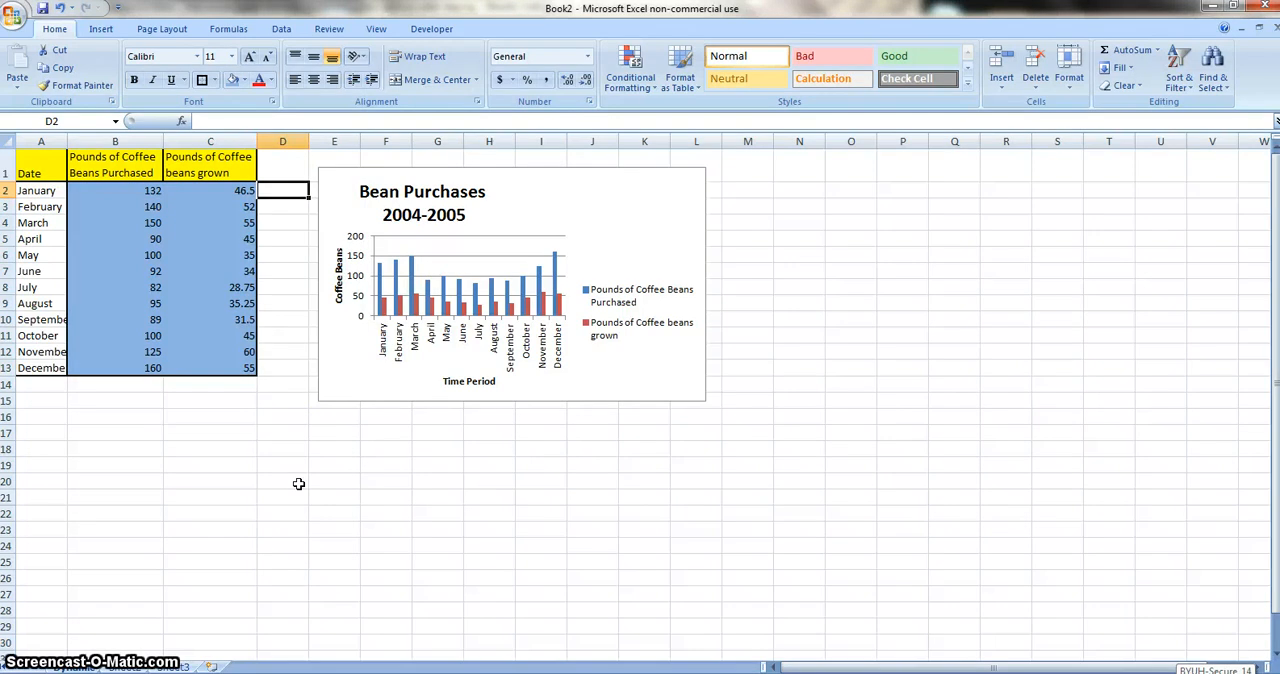
mouse_move(320, 648)
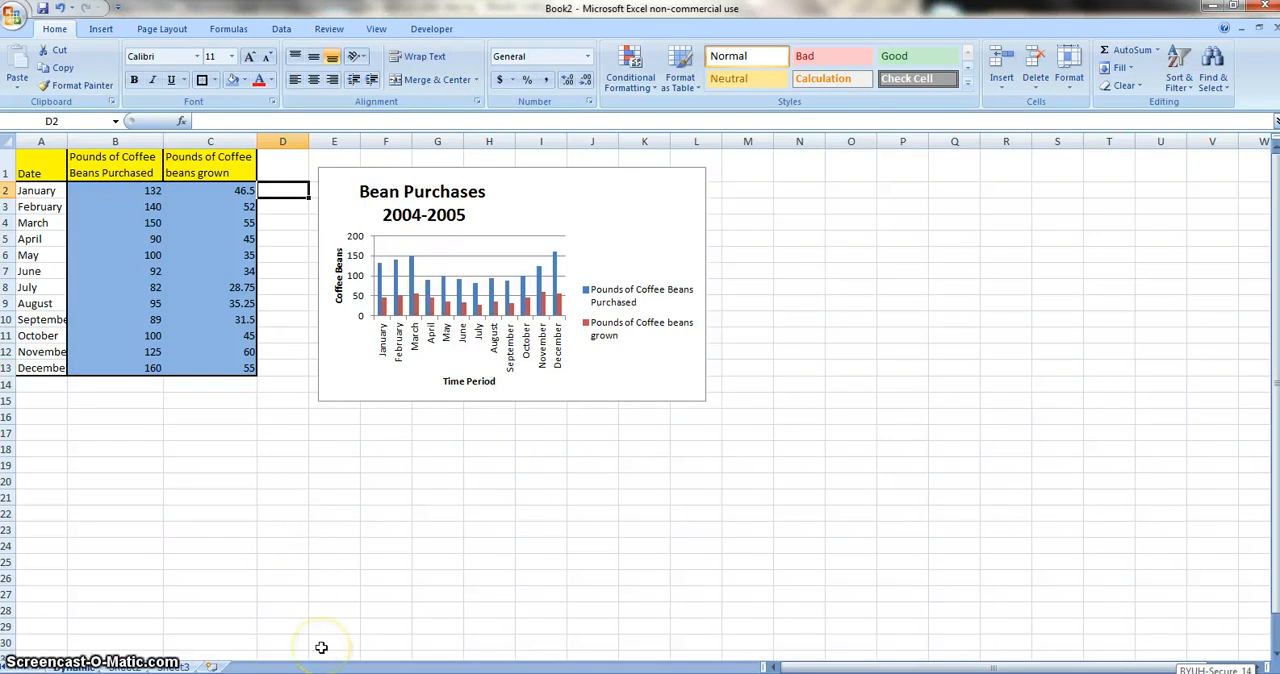